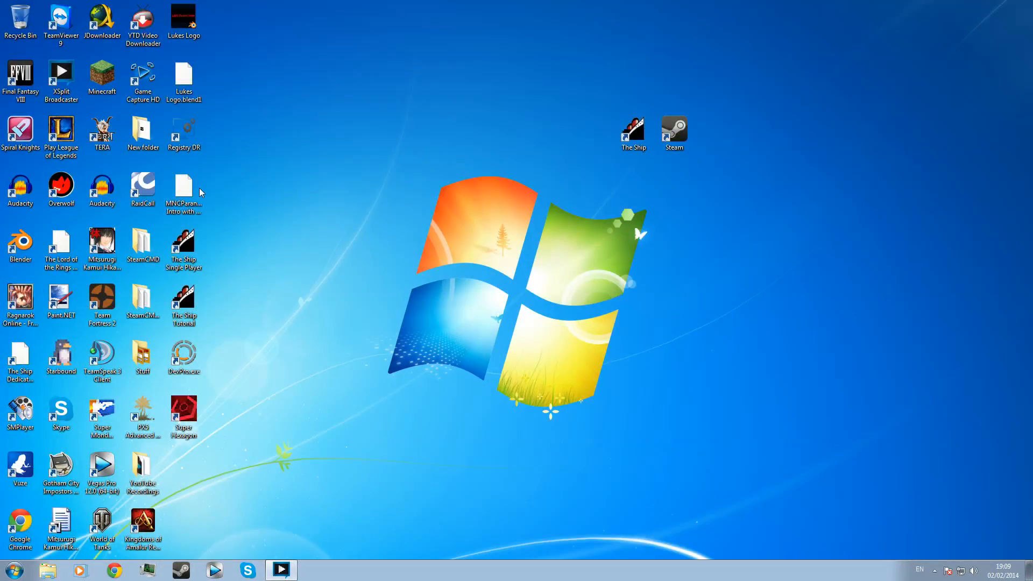
{"action": "mouse_move", "coordinate": [379, 107]}
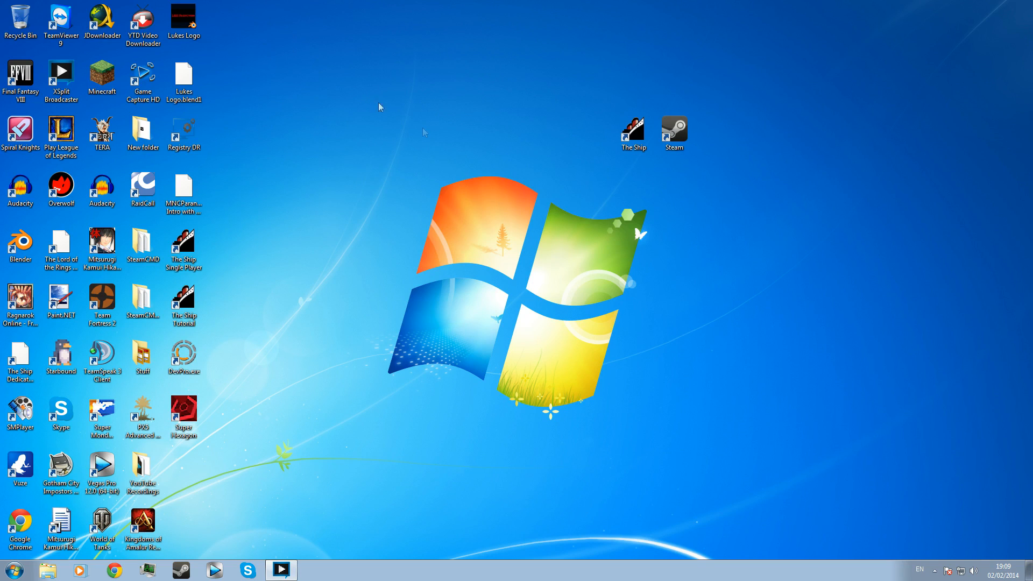
{"action": "mouse_move", "coordinate": [496, 137]}
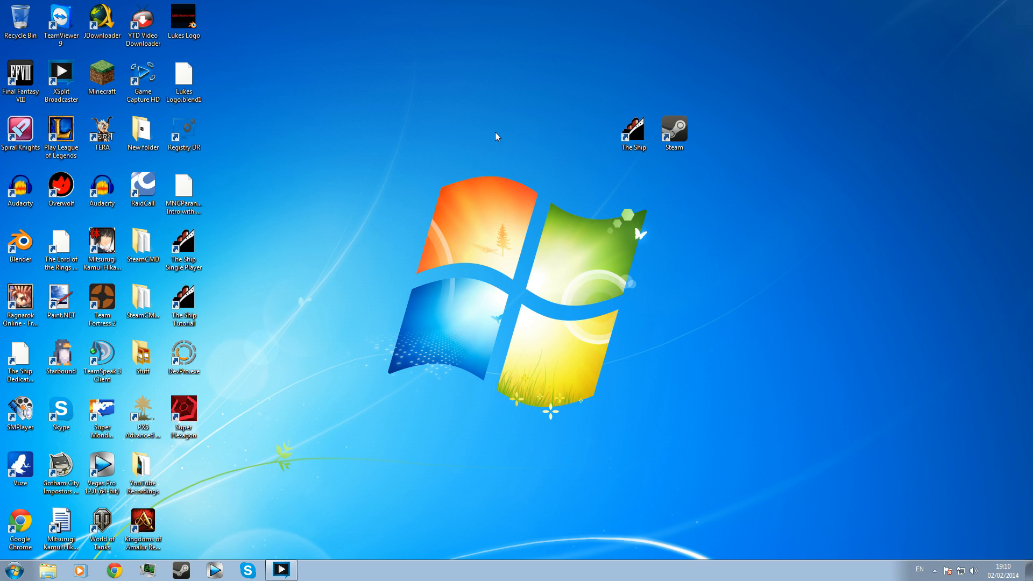
{"action": "mouse_move", "coordinate": [442, 27]}
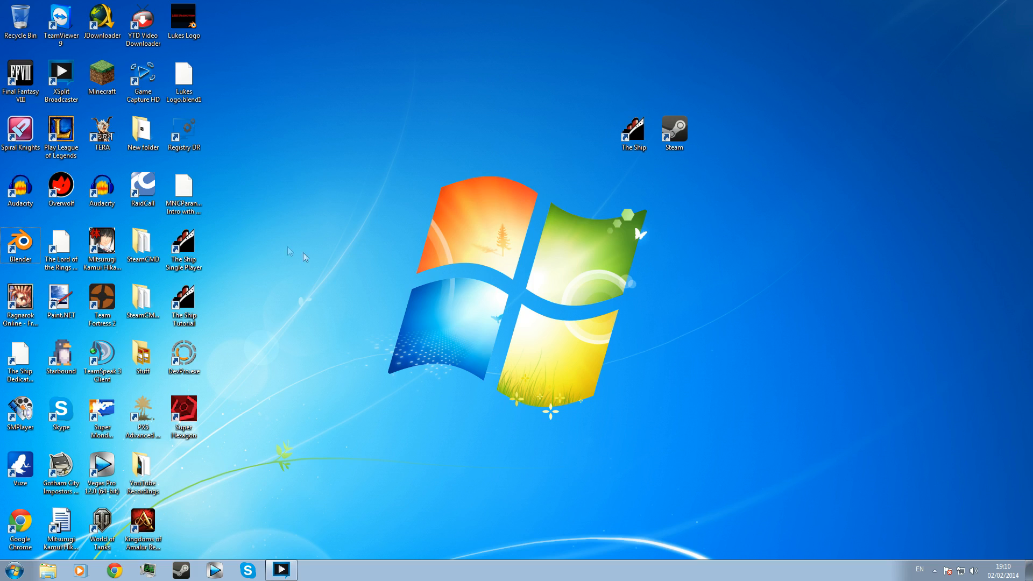
{"action": "mouse_move", "coordinate": [413, 50]}
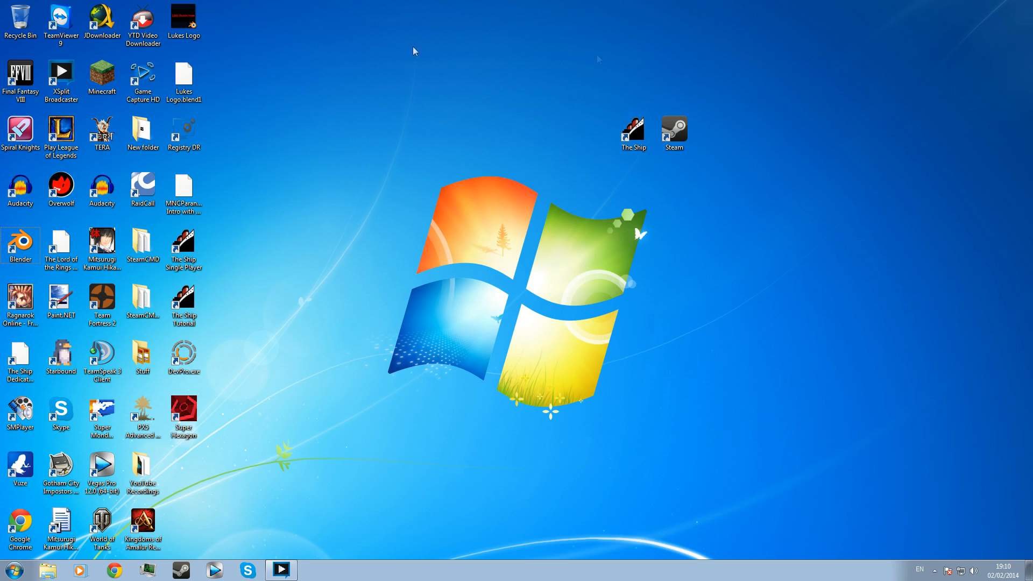
{"action": "mouse_move", "coordinate": [550, 67]}
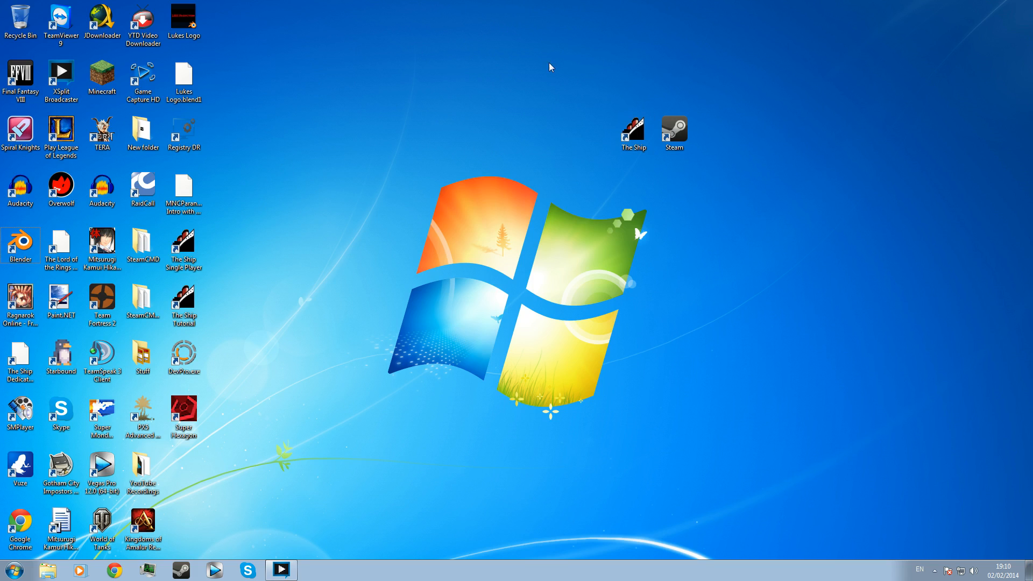
{"action": "mouse_move", "coordinate": [585, 139]}
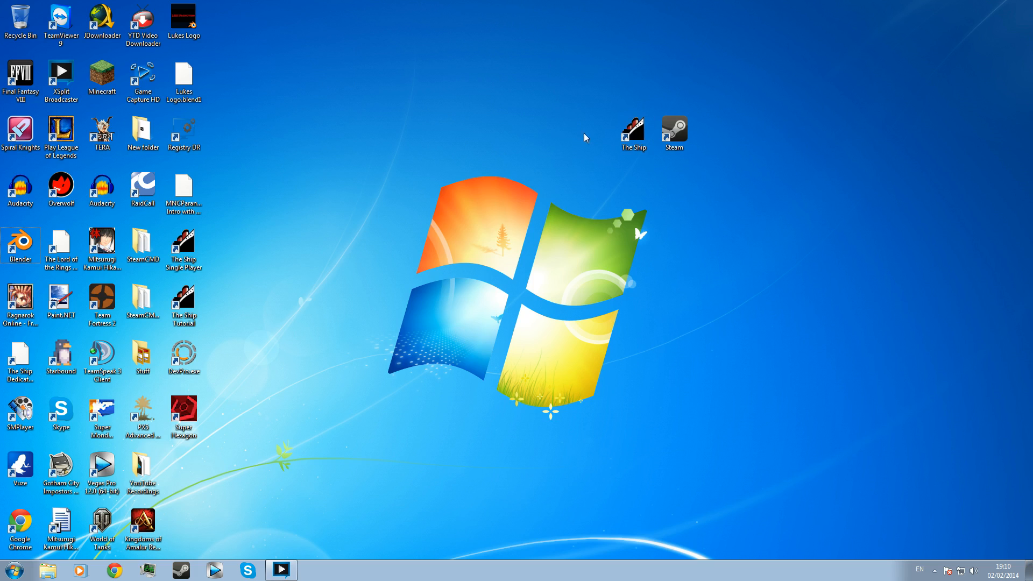
{"action": "mouse_move", "coordinate": [704, 193]}
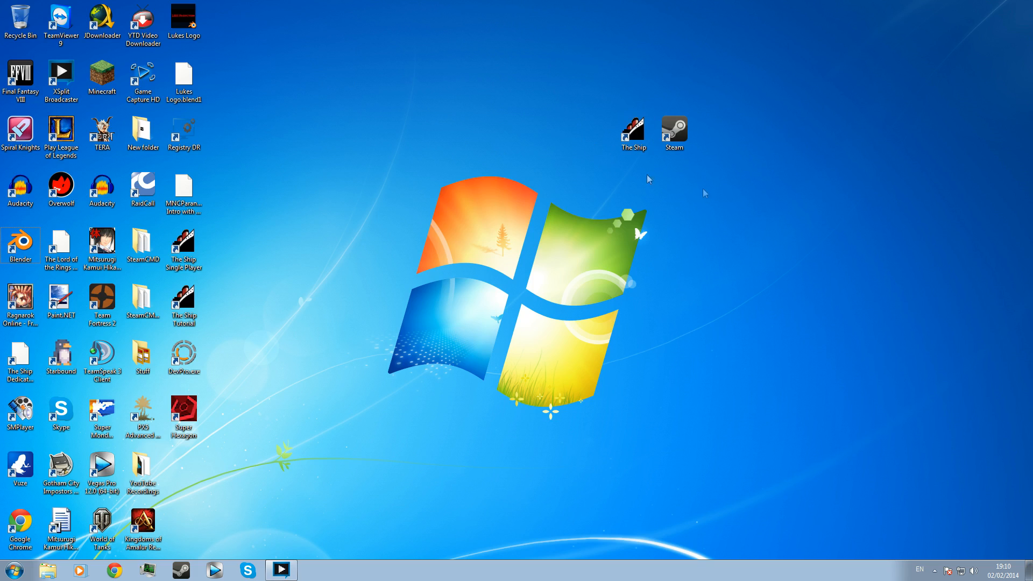
{"action": "mouse_move", "coordinate": [648, 95]}
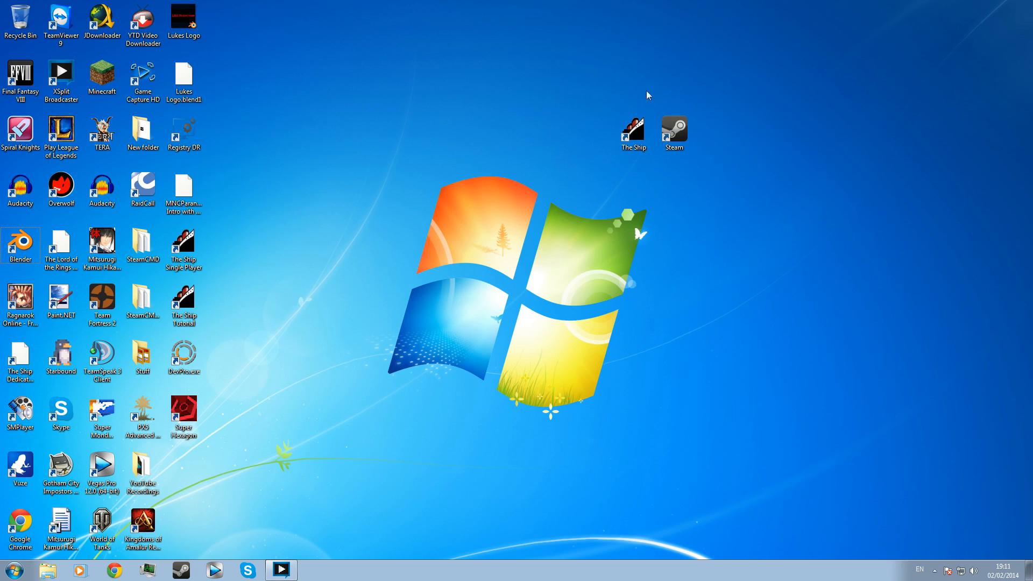
- Launch The Ship from its desktop shortcut, bringing up the Steam library
{"action": "left_click", "coordinate": [632, 130]}
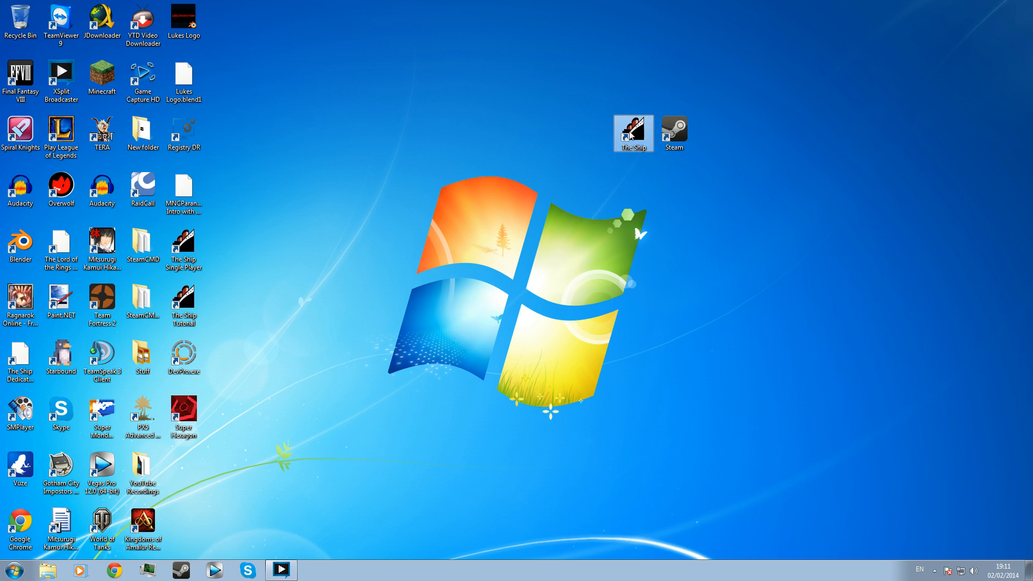
{"action": "left_click", "coordinate": [673, 132]}
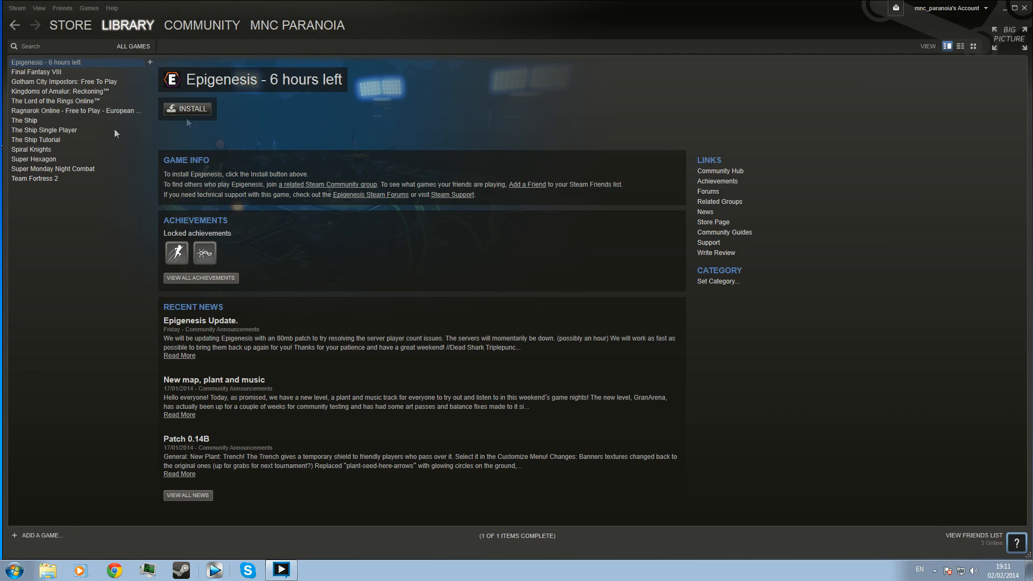
{"action": "mouse_move", "coordinate": [280, 107]}
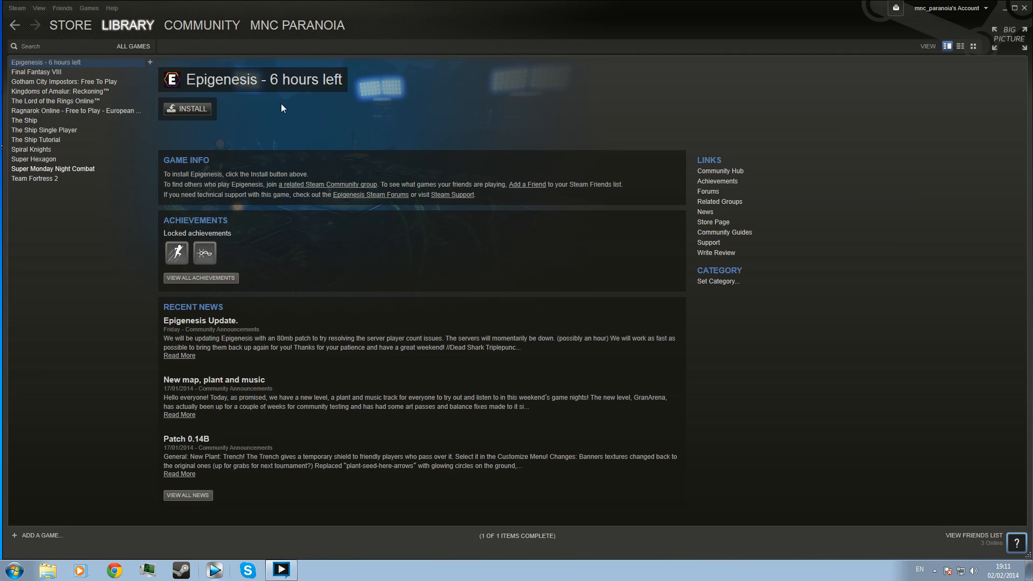
{"action": "mouse_move", "coordinate": [43, 81]}
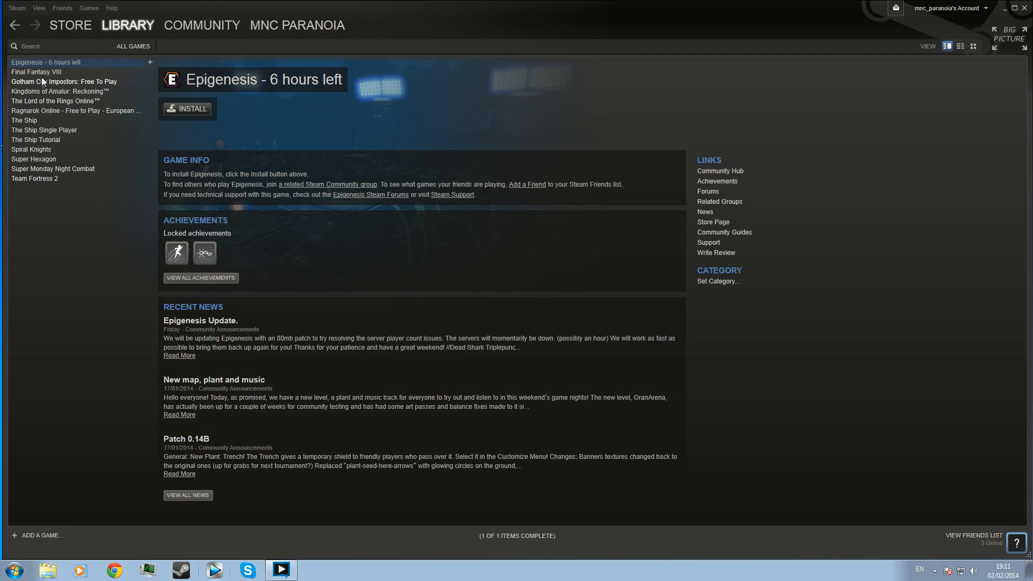
{"action": "mouse_move", "coordinate": [126, 25]}
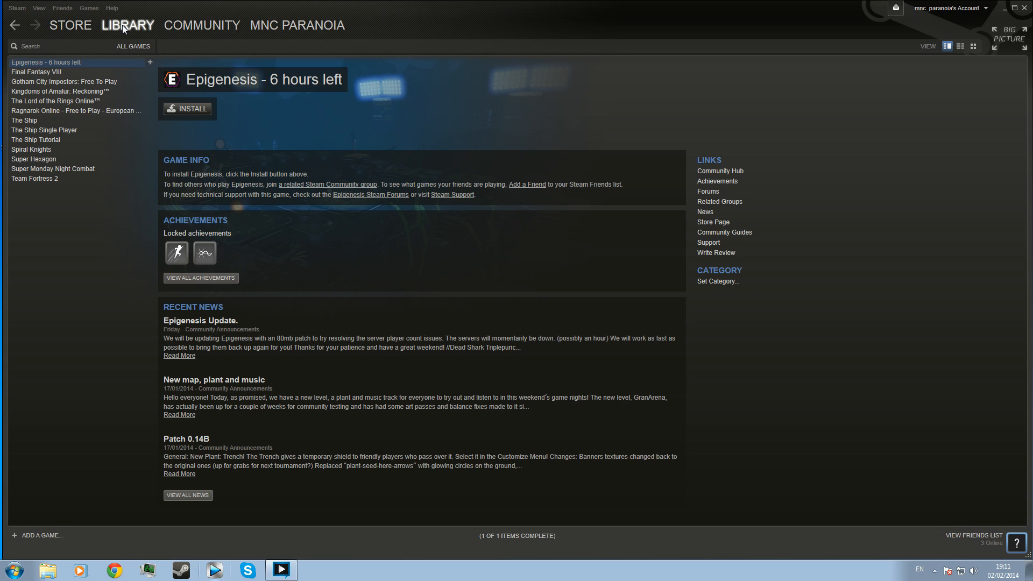
- Switch the library to the Tools category and scroll to The Ship Dedicated Server
{"action": "left_click", "coordinate": [128, 25]}
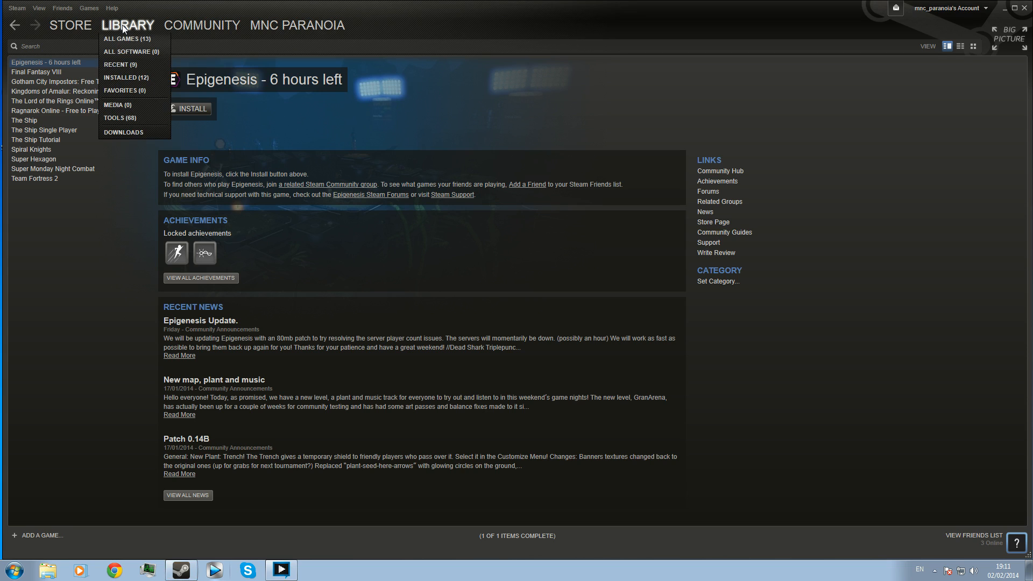
{"action": "mouse_move", "coordinate": [118, 105]}
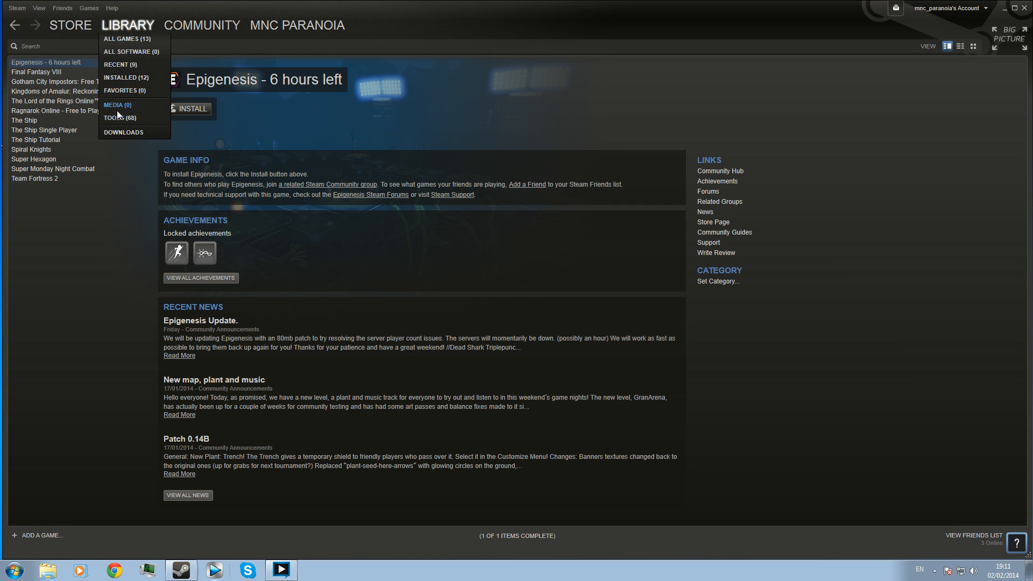
{"action": "mouse_move", "coordinate": [120, 125]}
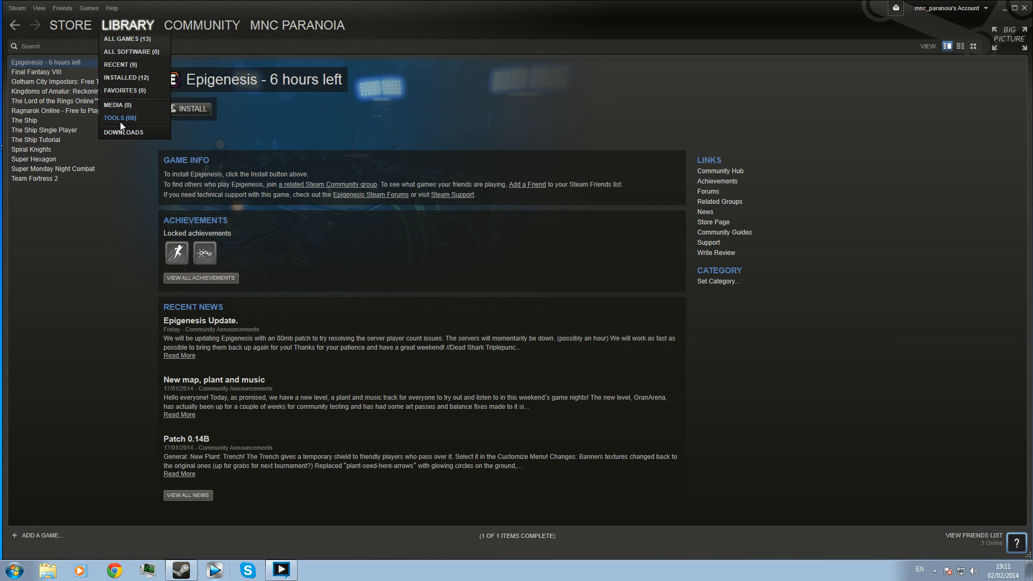
{"action": "left_click", "coordinate": [119, 117]}
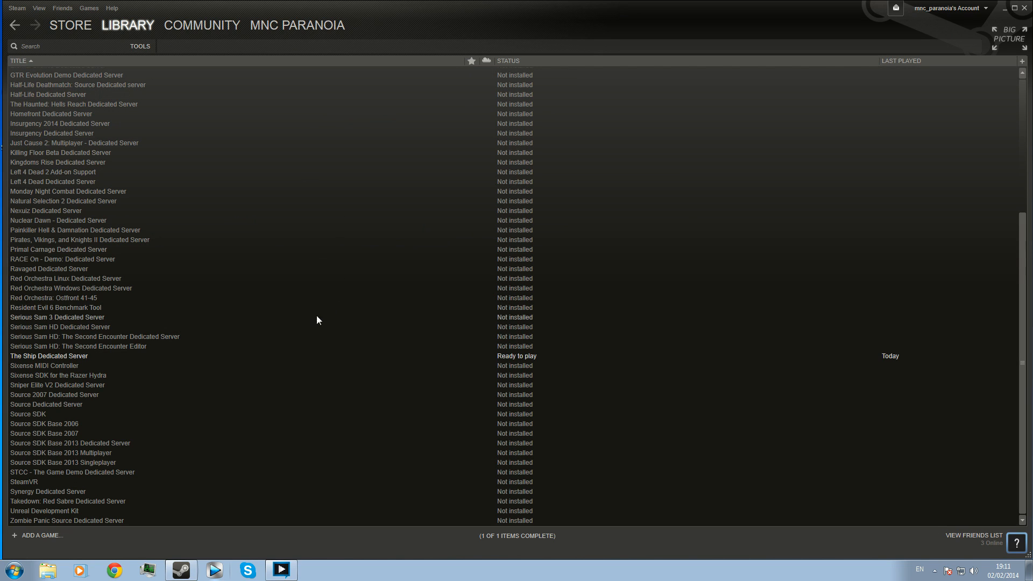
{"action": "scroll", "scroll_direction": "up", "scroll_amount": 3}
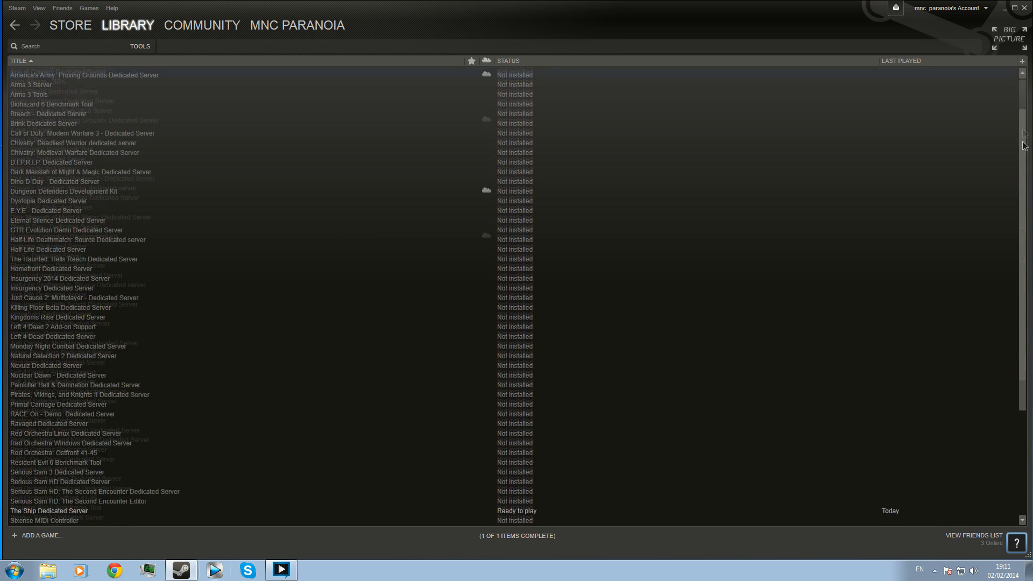
{"action": "scroll", "scroll_direction": "down", "scroll_amount": 3}
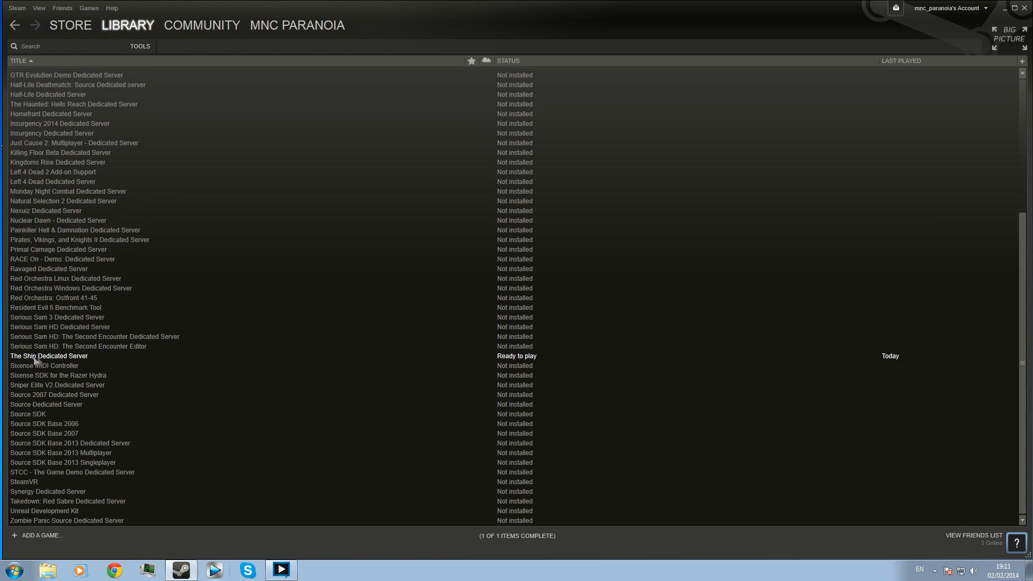
{"action": "right_click", "coordinate": [48, 356]}
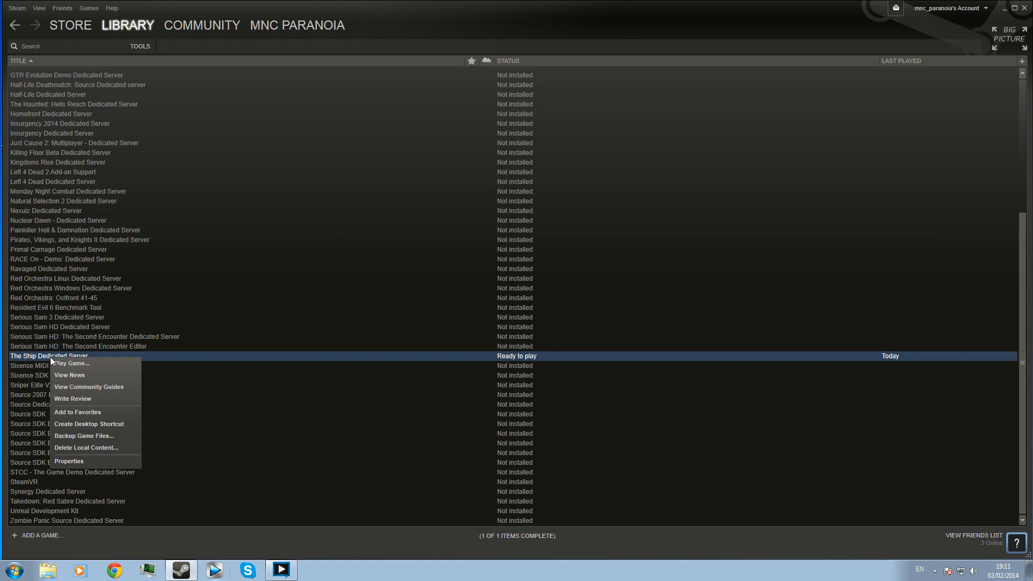
{"action": "mouse_move", "coordinate": [80, 462]}
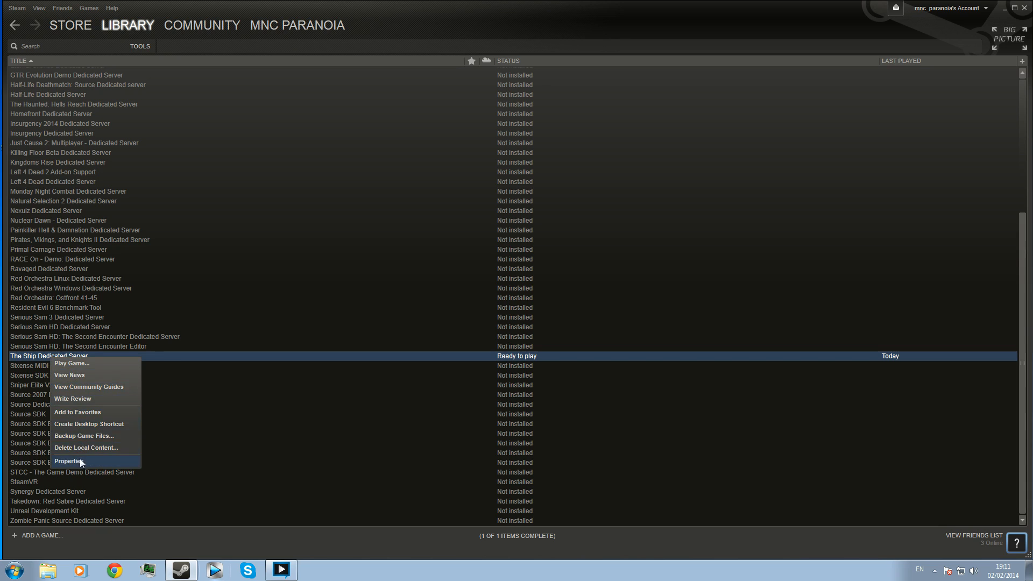
{"action": "mouse_move", "coordinate": [72, 398]}
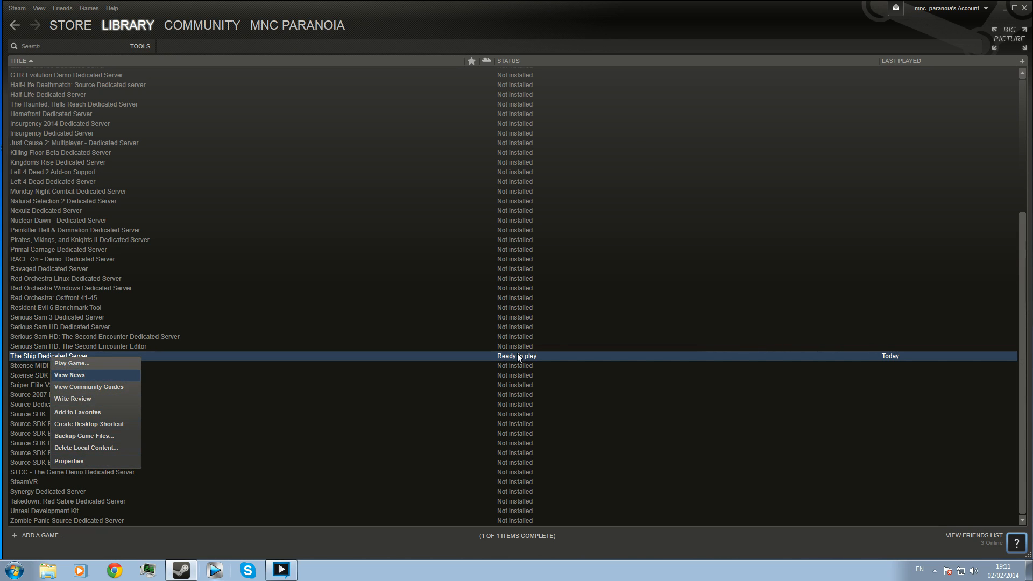
{"action": "mouse_move", "coordinate": [112, 368]}
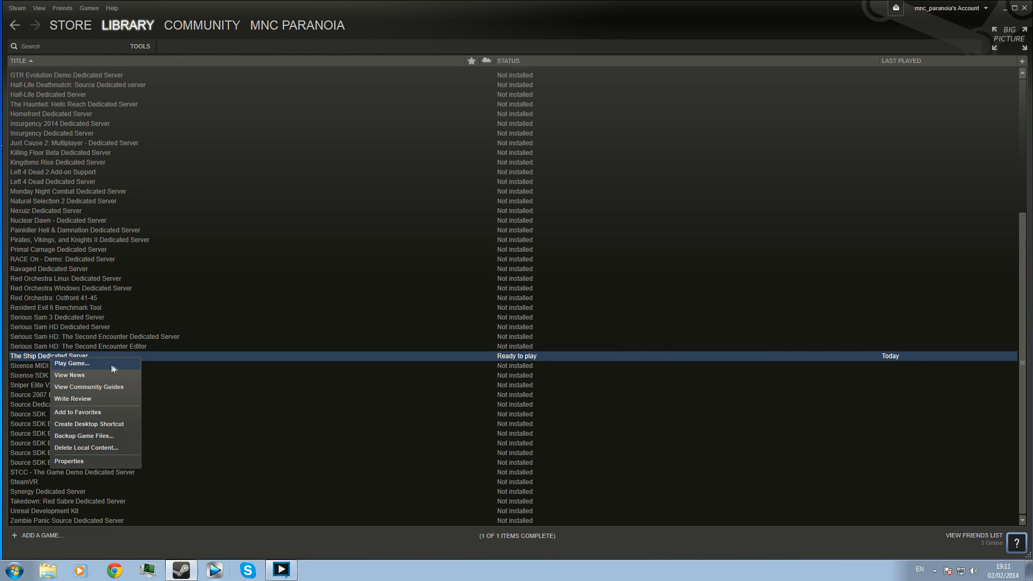
{"action": "mouse_move", "coordinate": [187, 357]}
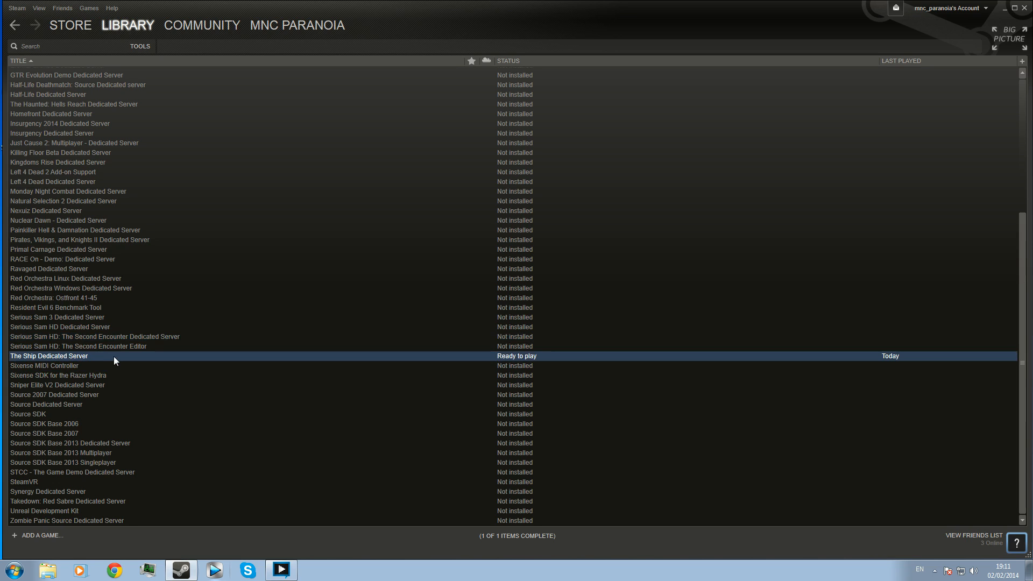
{"action": "mouse_move", "coordinate": [124, 362]}
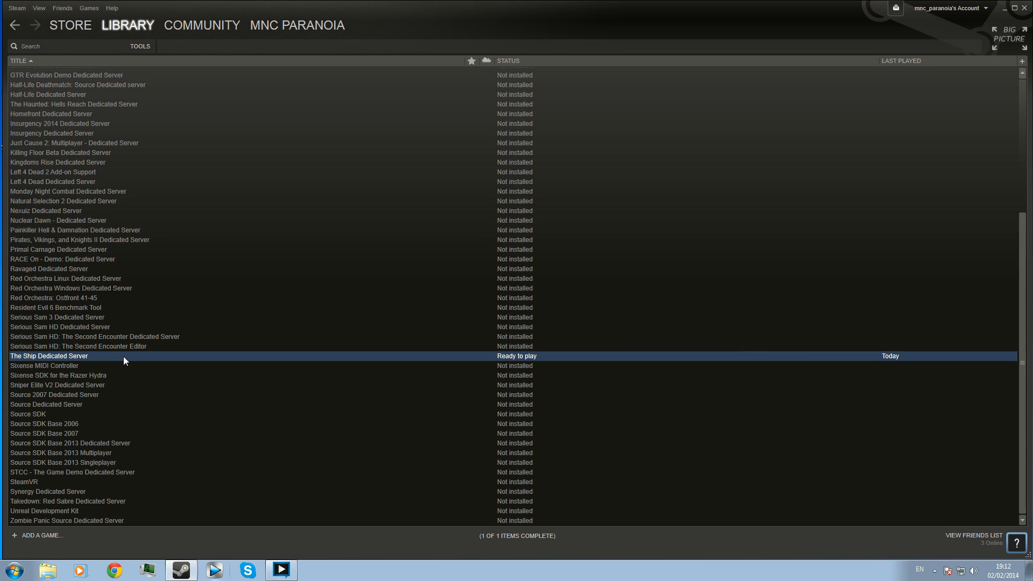
{"action": "mouse_move", "coordinate": [87, 361]}
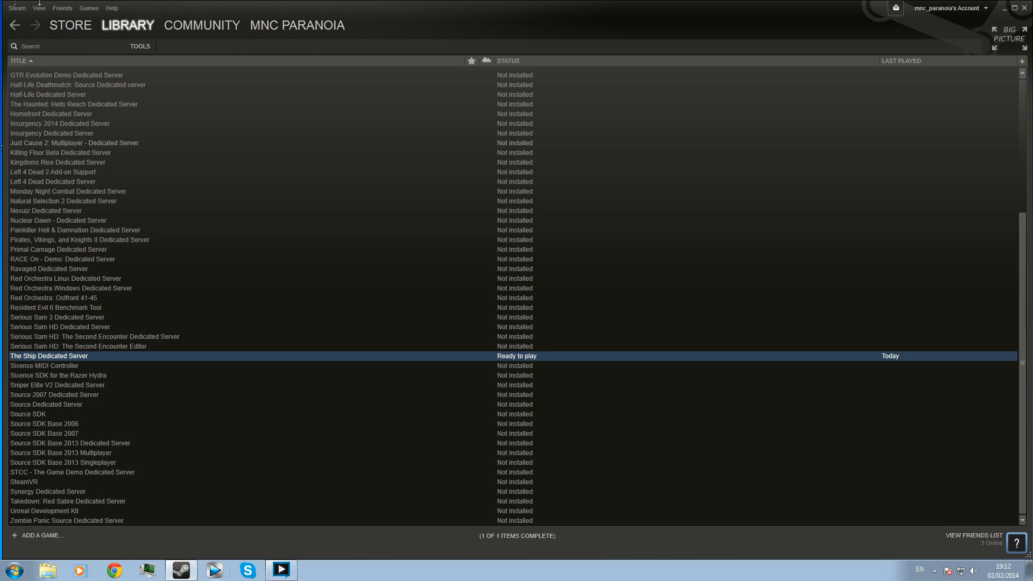
- Show the server browser filtered to The Ship and scroll through its internet servers
{"action": "left_click", "coordinate": [39, 8]}
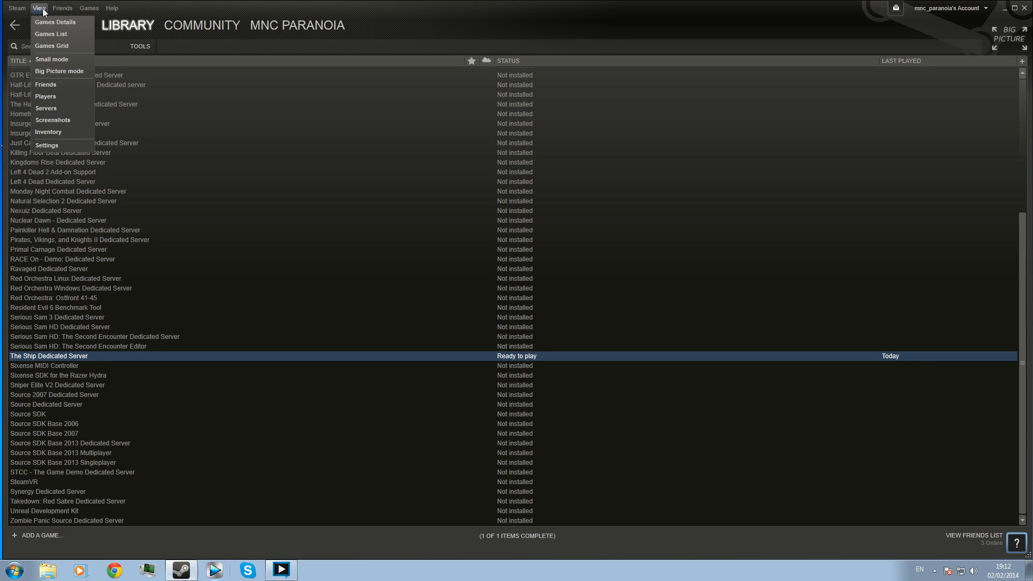
{"action": "left_click", "coordinate": [45, 108]}
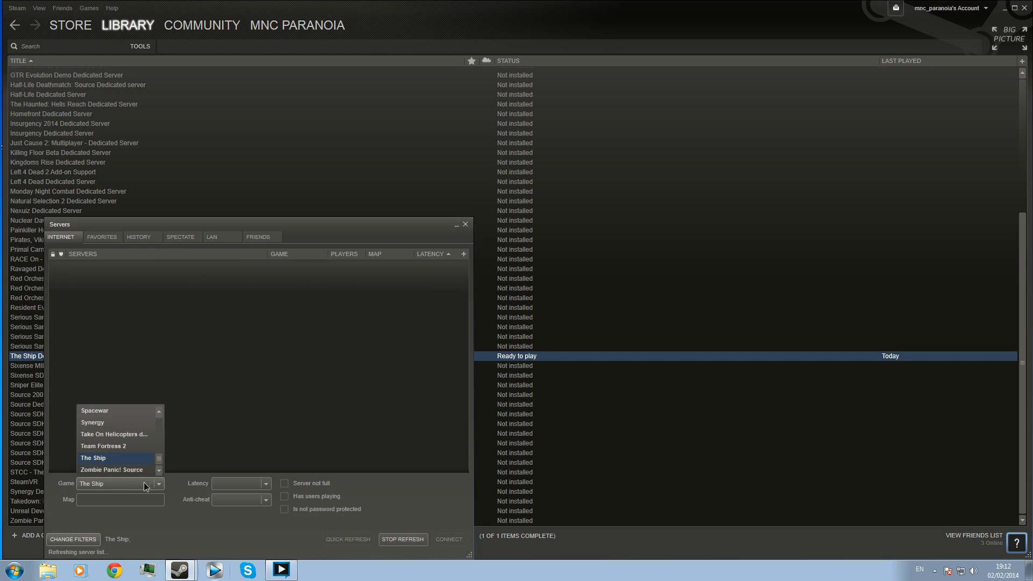
{"action": "left_click", "coordinate": [93, 458]}
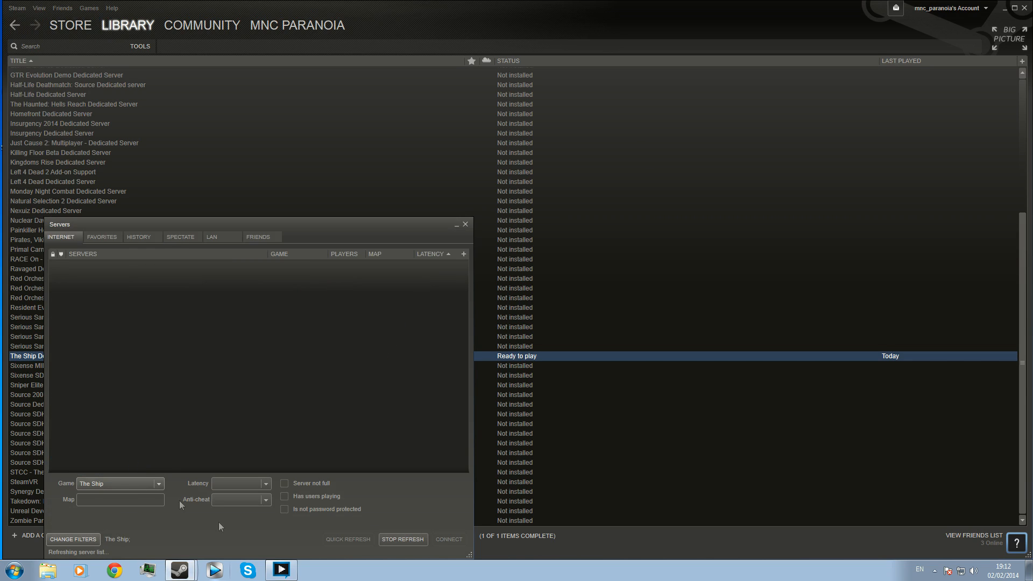
{"action": "mouse_move", "coordinate": [174, 314]}
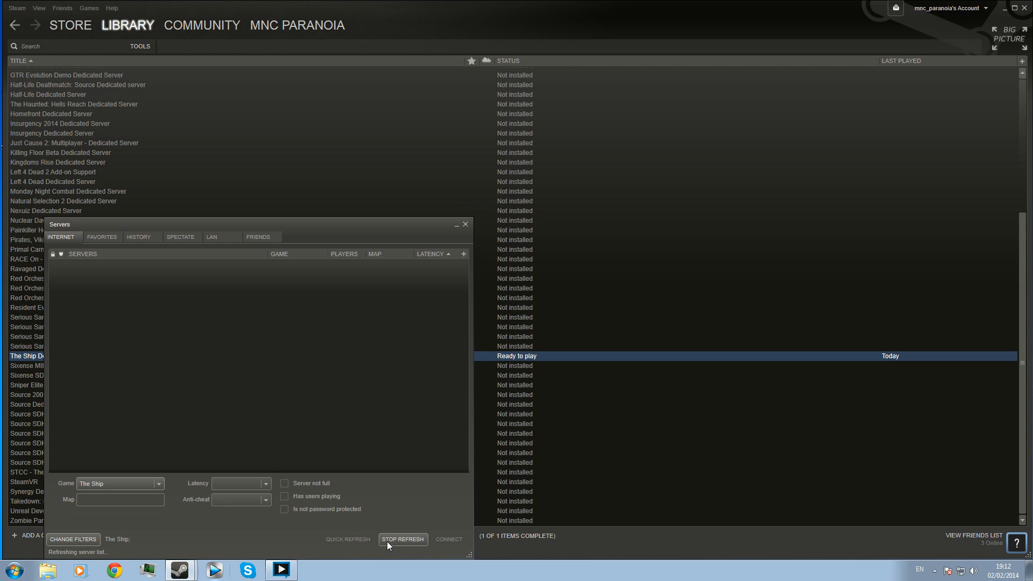
{"action": "mouse_move", "coordinate": [73, 539]}
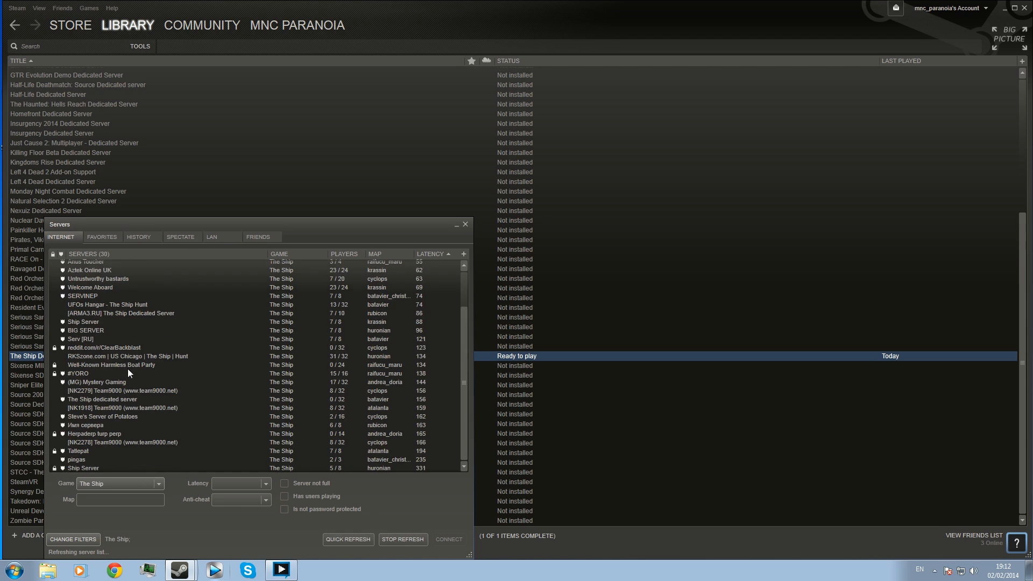
{"action": "left_click", "coordinate": [403, 539]}
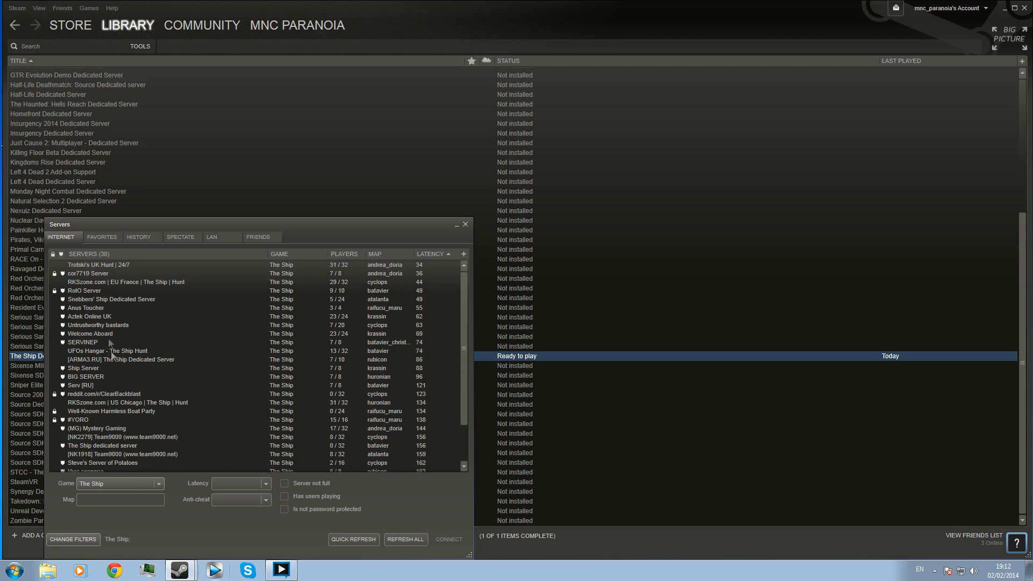
{"action": "scroll", "scroll_direction": "down", "scroll_amount": 3}
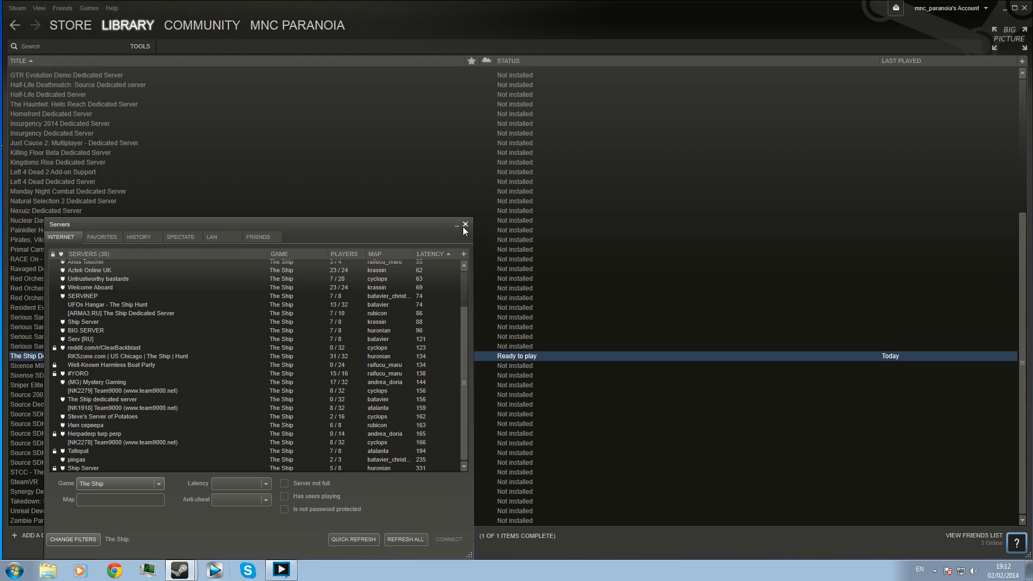
{"action": "left_click", "coordinate": [464, 225]}
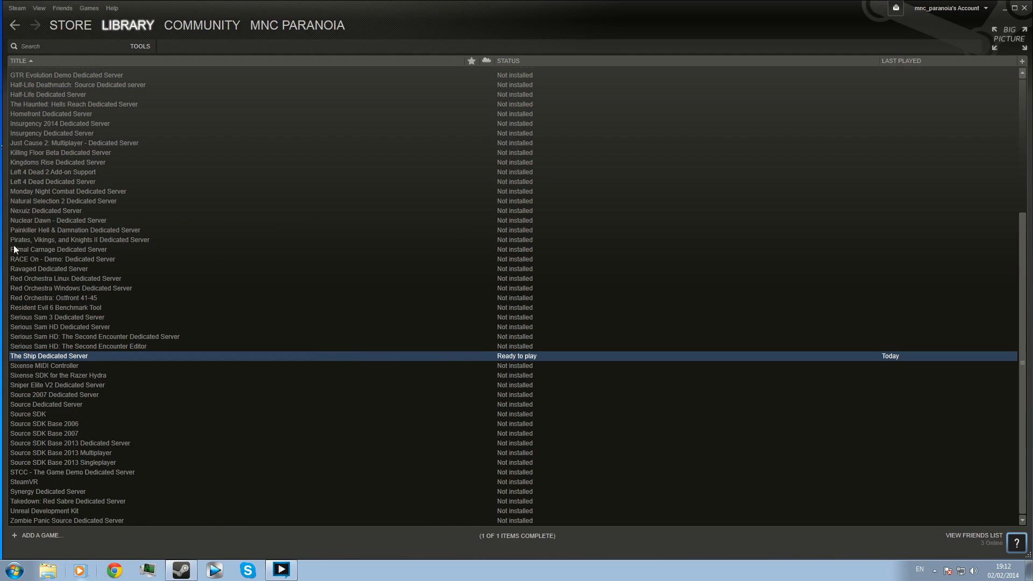
{"action": "left_click", "coordinate": [38, 8]}
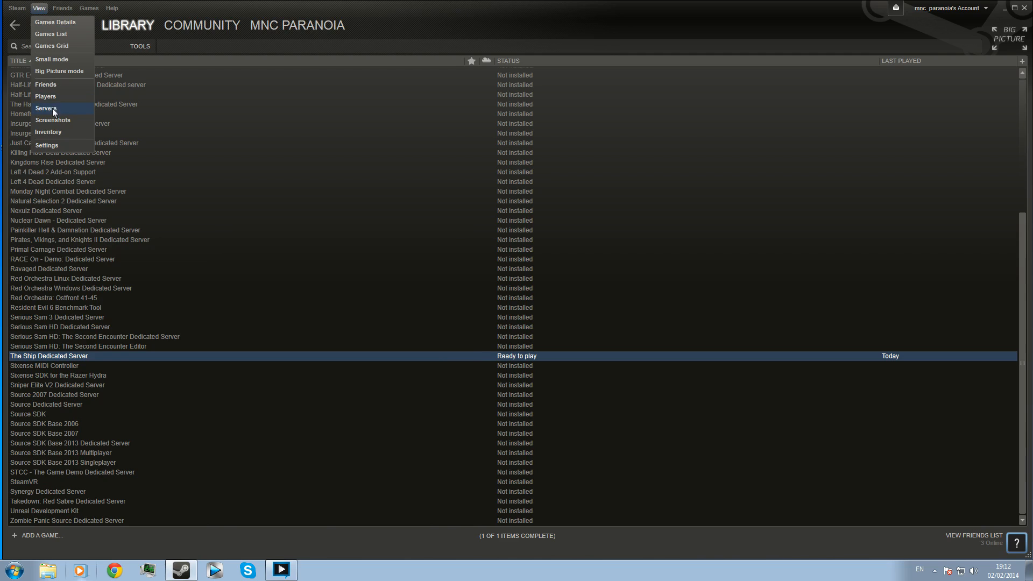
{"action": "left_click", "coordinate": [46, 108]}
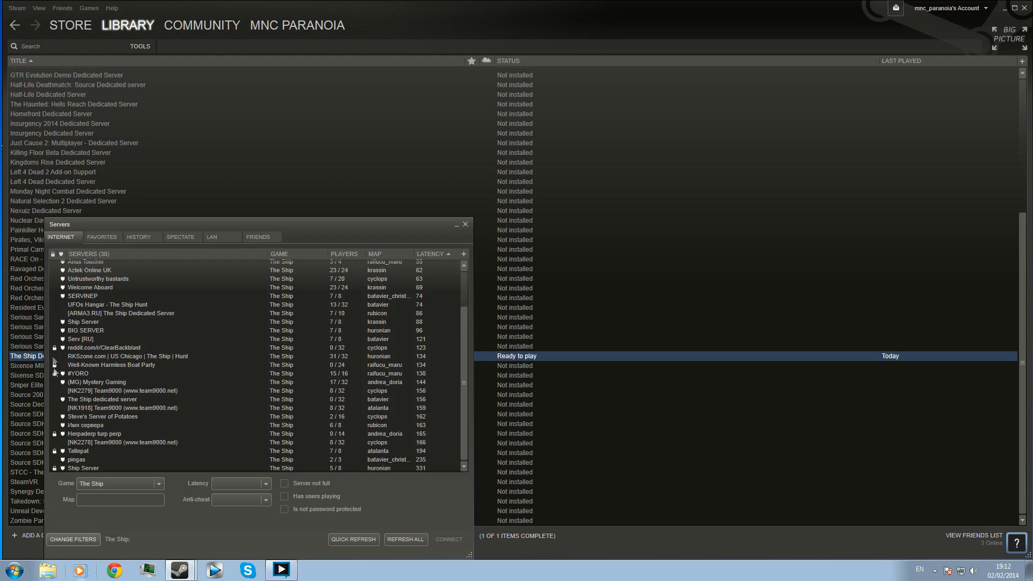
{"action": "mouse_move", "coordinate": [63, 272]}
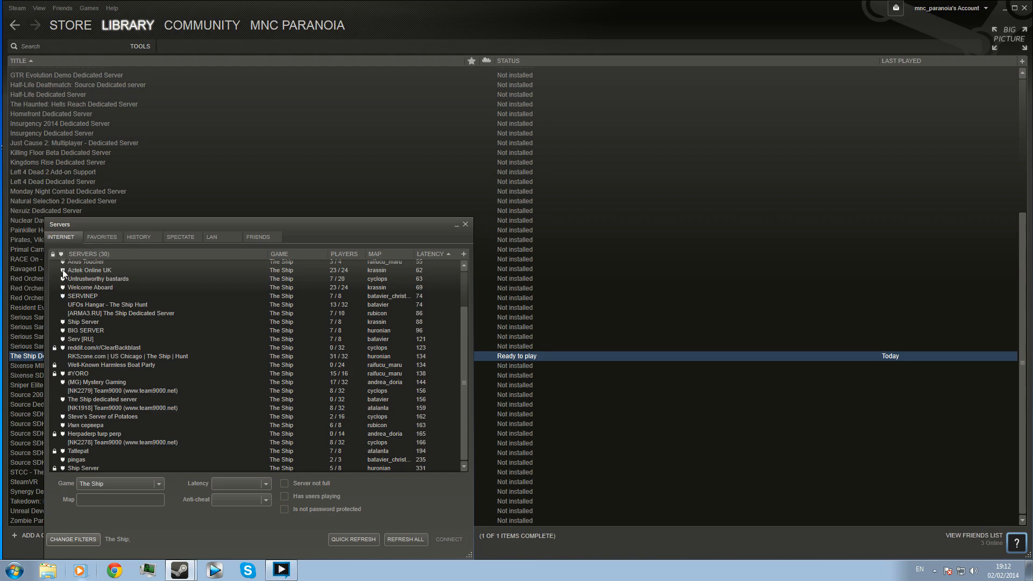
{"action": "mouse_move", "coordinate": [298, 219]}
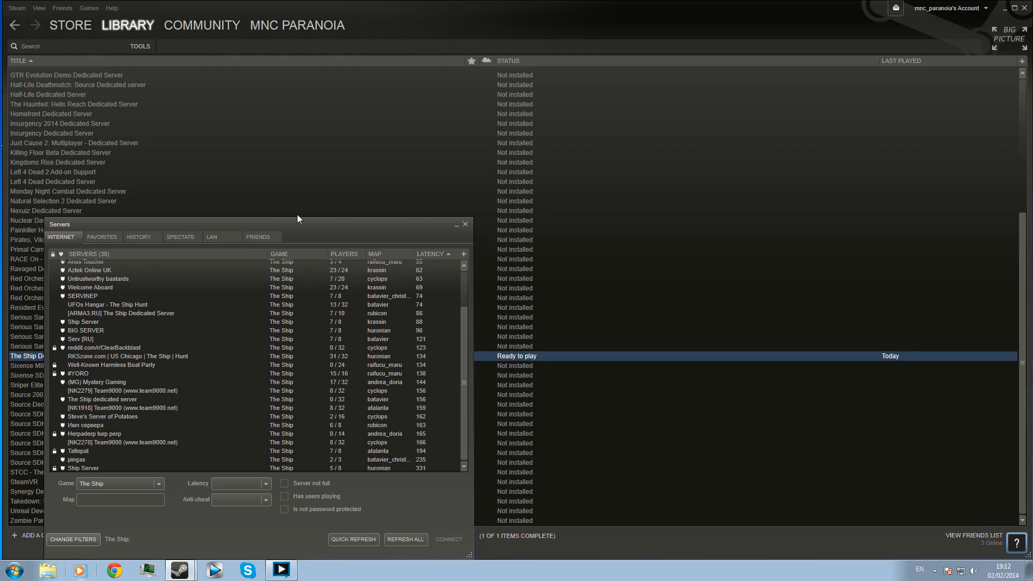
- Close the Servers window and bring up The Ship Dedicated Server's options
{"action": "left_click", "coordinate": [465, 225]}
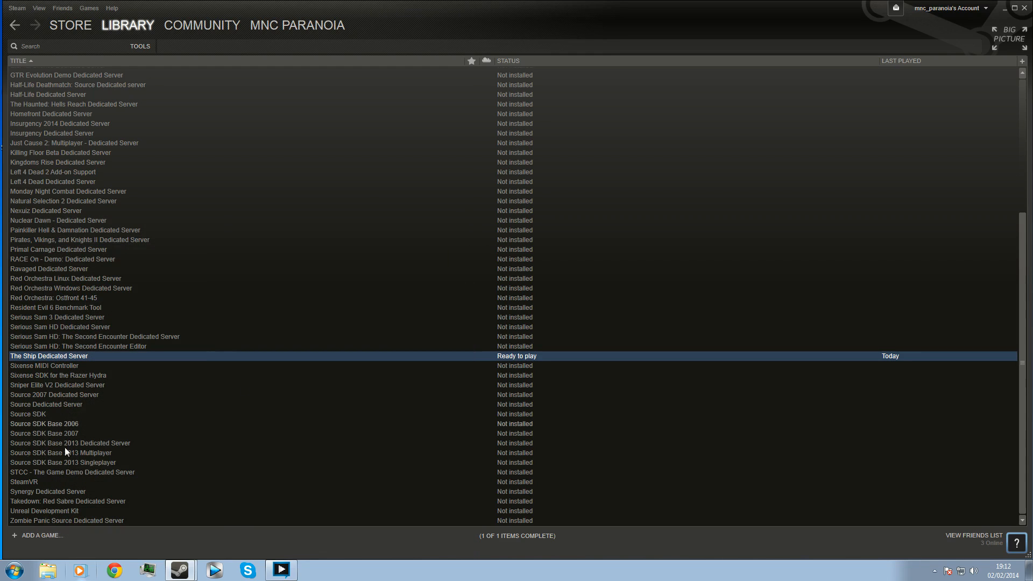
{"action": "right_click", "coordinate": [48, 356]}
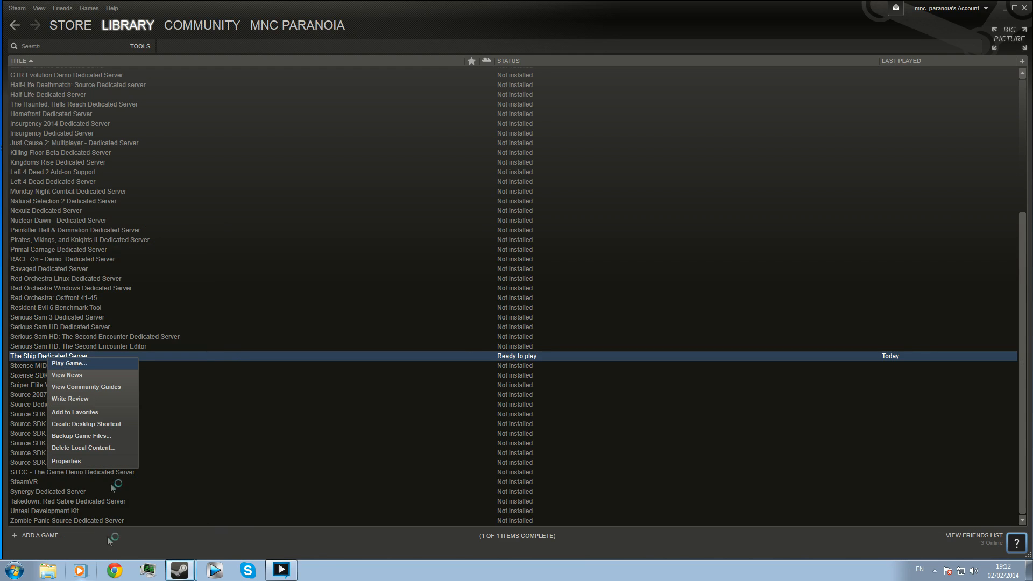
- Launch the dedicated server tool with game The Ship, name Paranoia's Voyage, Internet network
{"action": "left_click", "coordinate": [68, 363]}
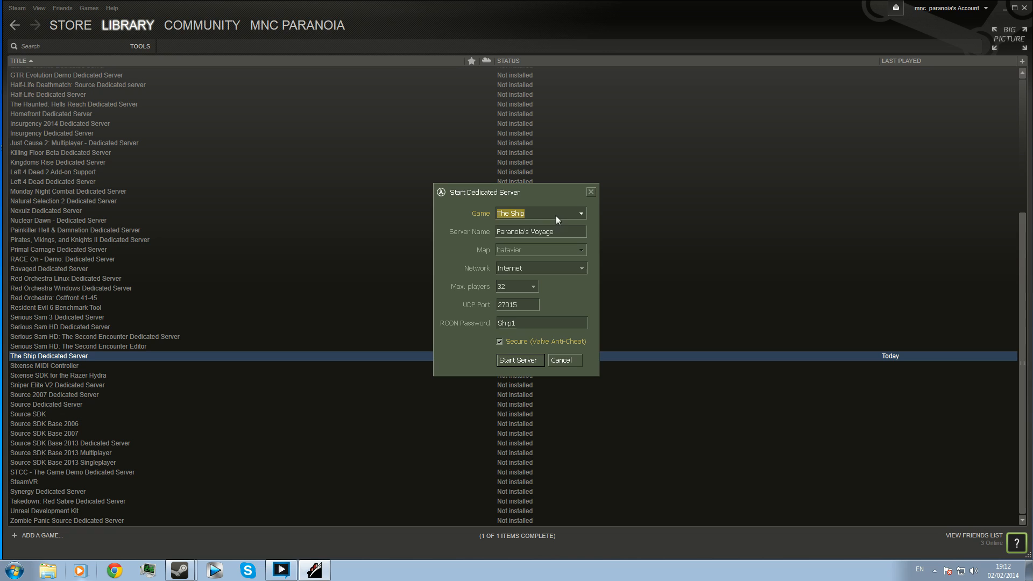
{"action": "mouse_move", "coordinate": [544, 218]}
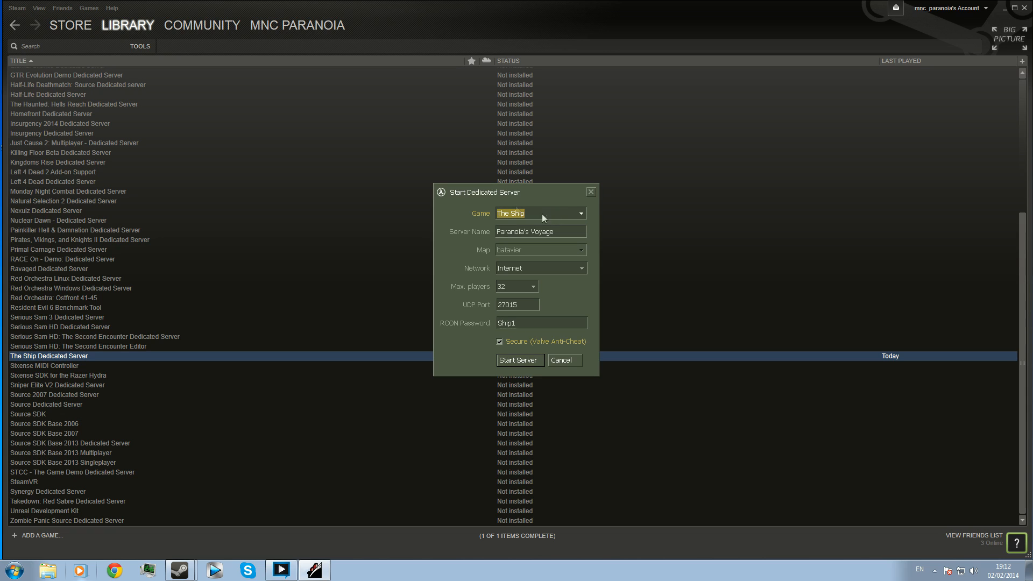
{"action": "left_click", "coordinate": [540, 231]}
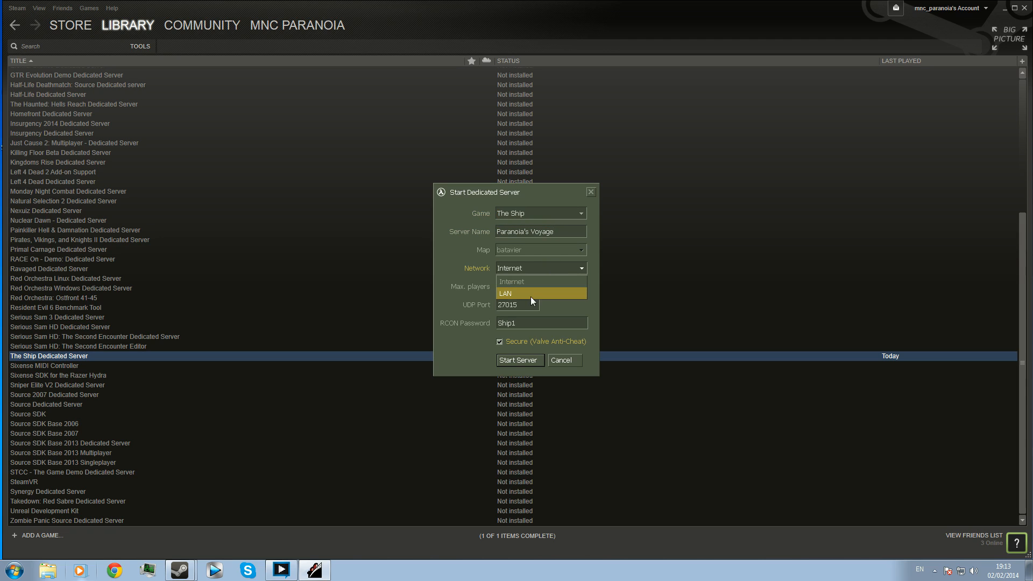
{"action": "mouse_move", "coordinate": [521, 293]}
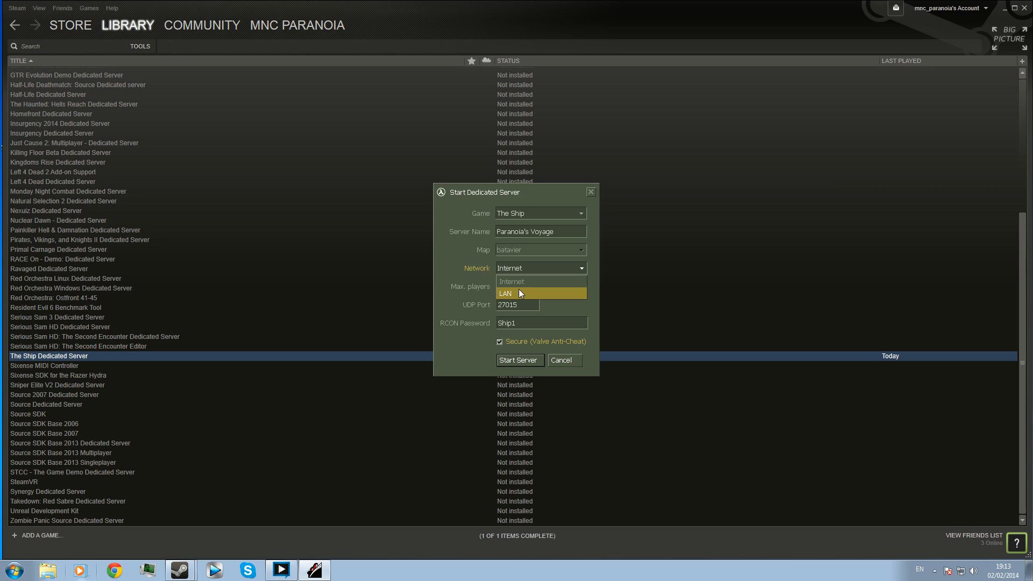
{"action": "mouse_move", "coordinate": [529, 295]}
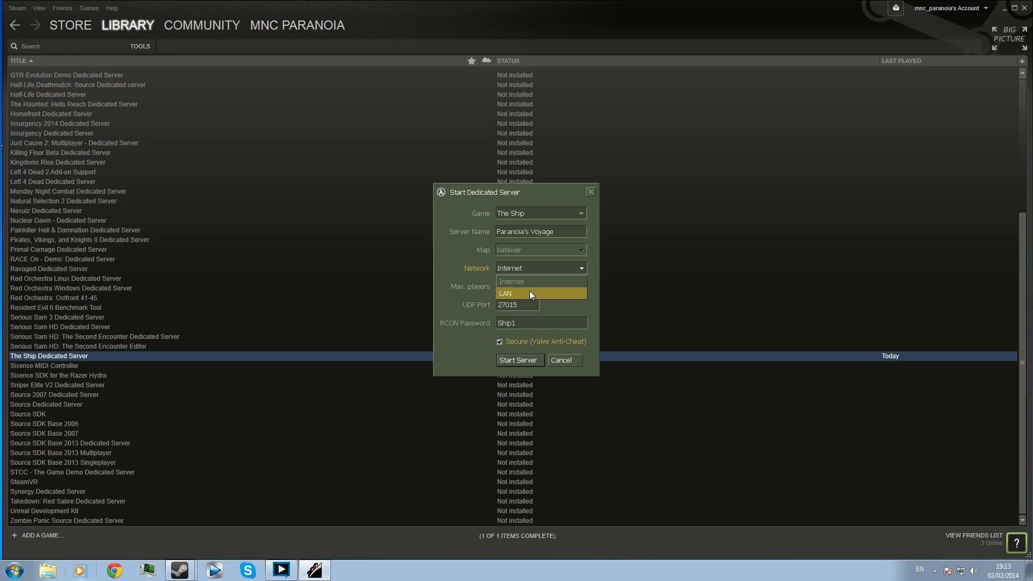
{"action": "mouse_move", "coordinate": [512, 281]}
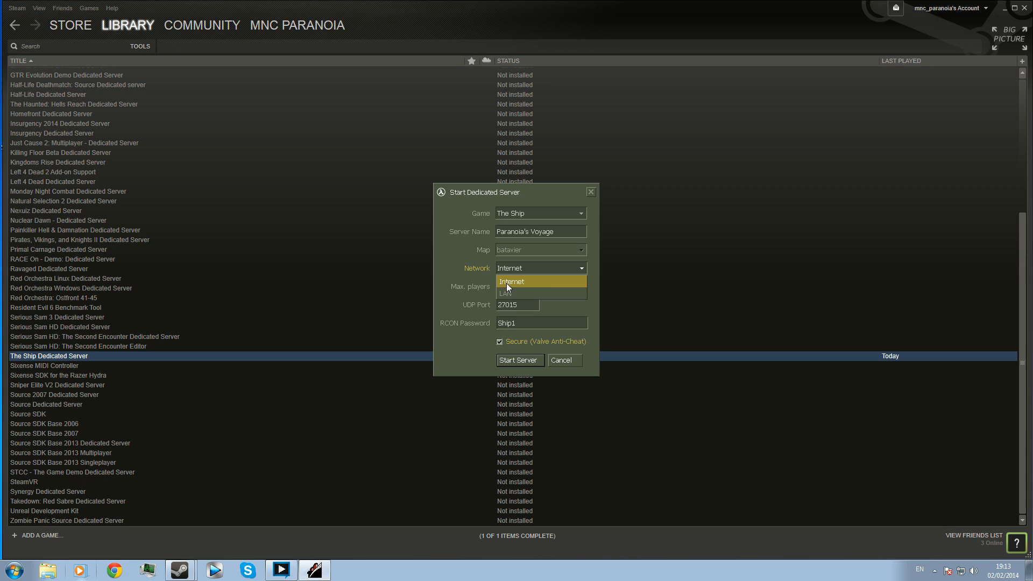
{"action": "mouse_move", "coordinate": [524, 287]}
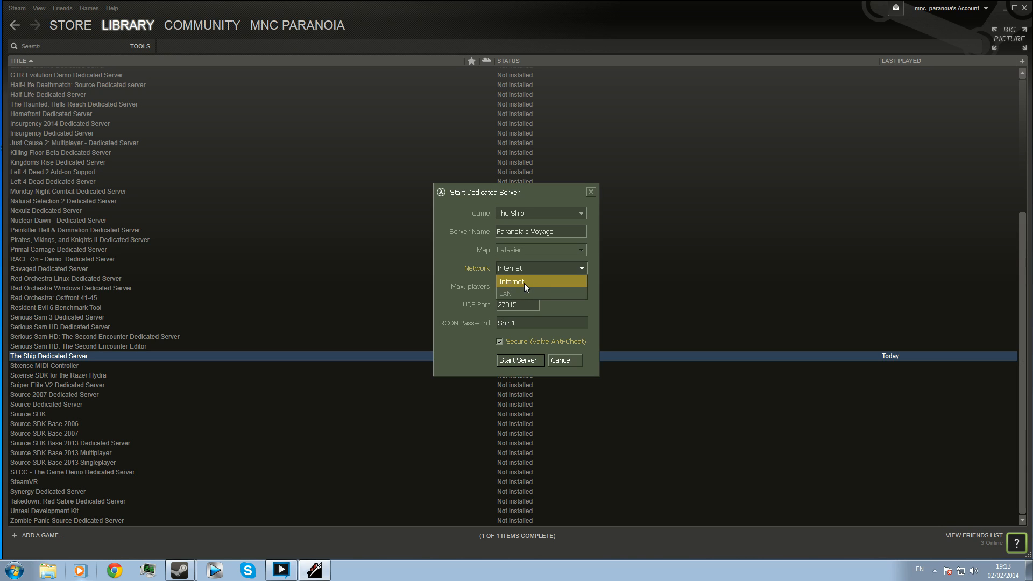
{"action": "left_click", "coordinate": [512, 281]}
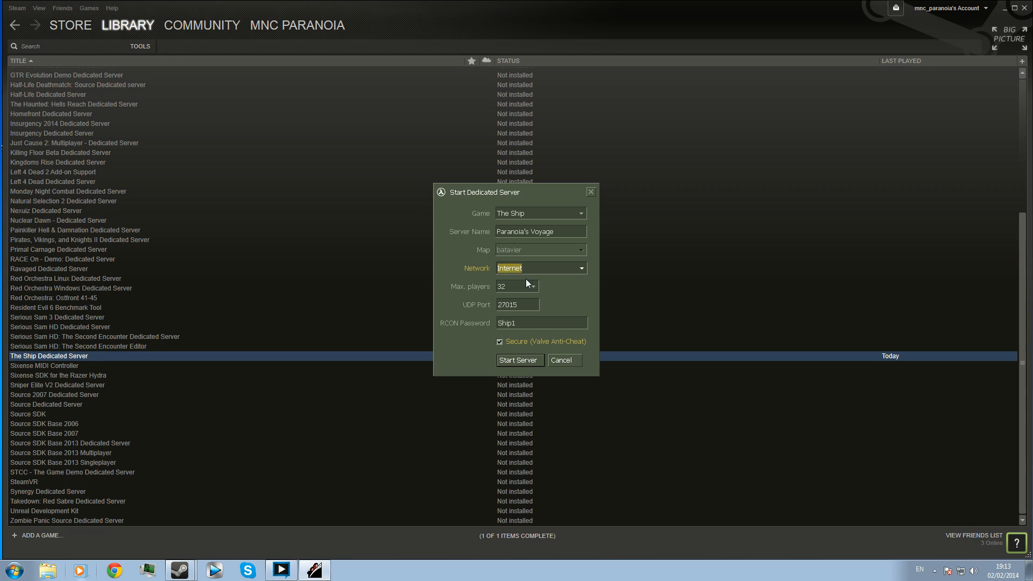
{"action": "mouse_move", "coordinate": [509, 251]}
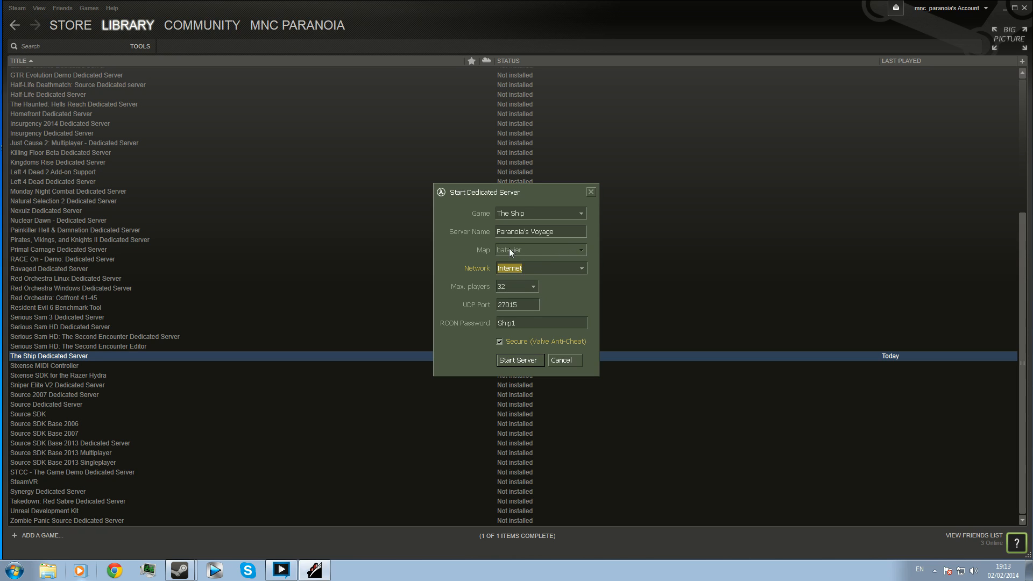
{"action": "mouse_move", "coordinate": [499, 322]}
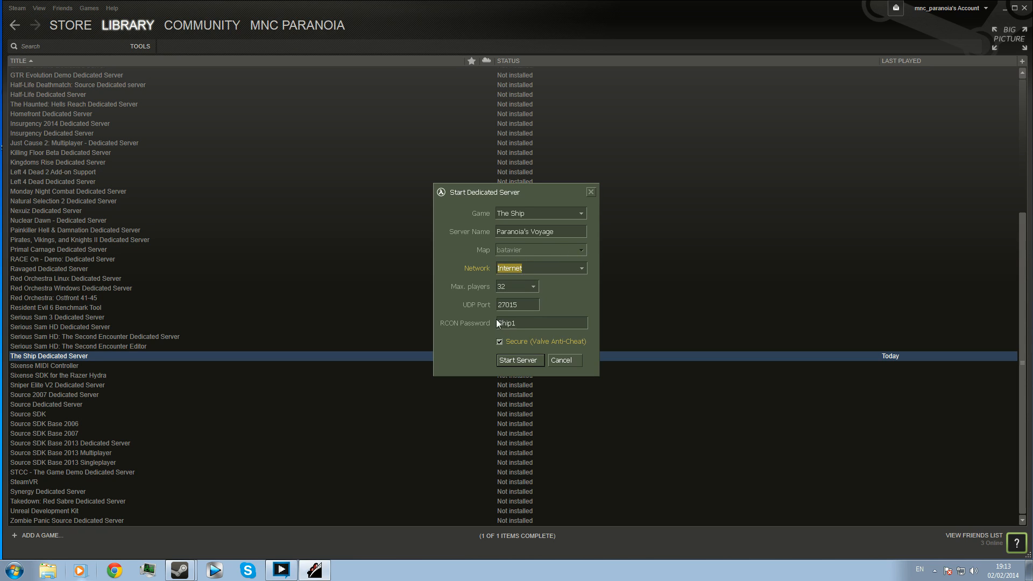
{"action": "mouse_move", "coordinate": [535, 315]}
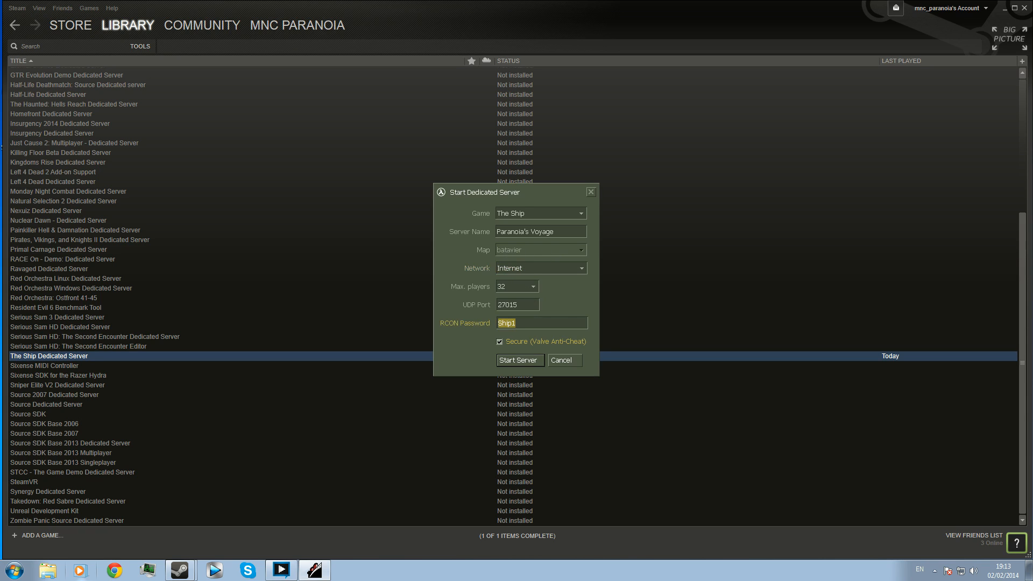
{"action": "left_click", "coordinate": [540, 323]}
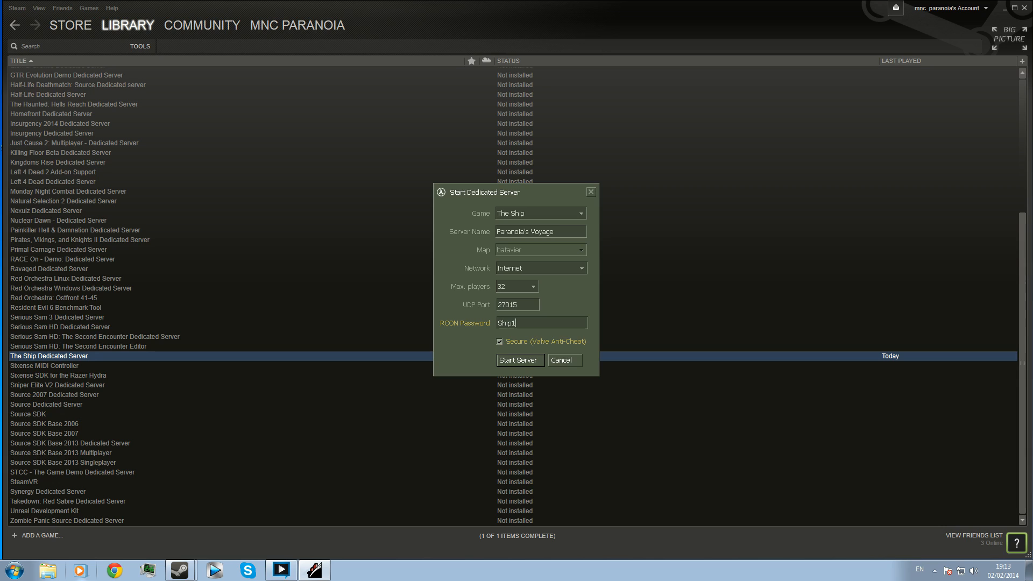
{"action": "mouse_move", "coordinate": [516, 319]}
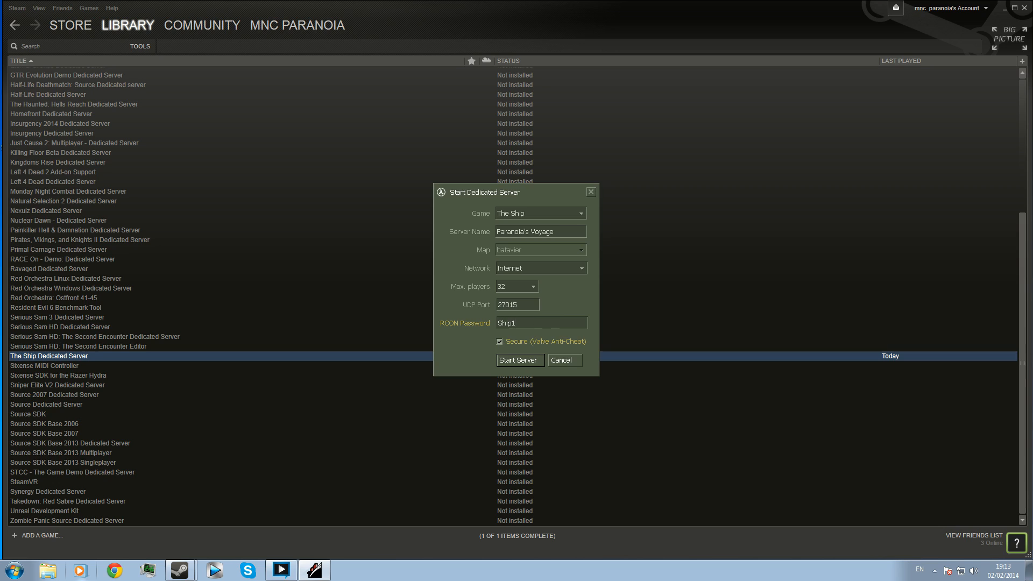
{"action": "left_click", "coordinate": [540, 323]}
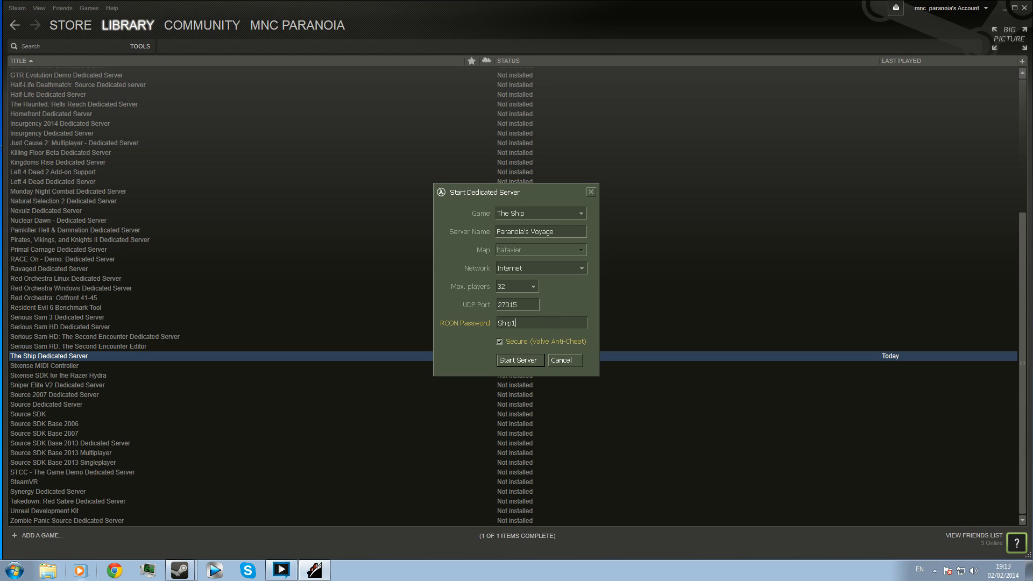
{"action": "left_click", "coordinate": [530, 286]}
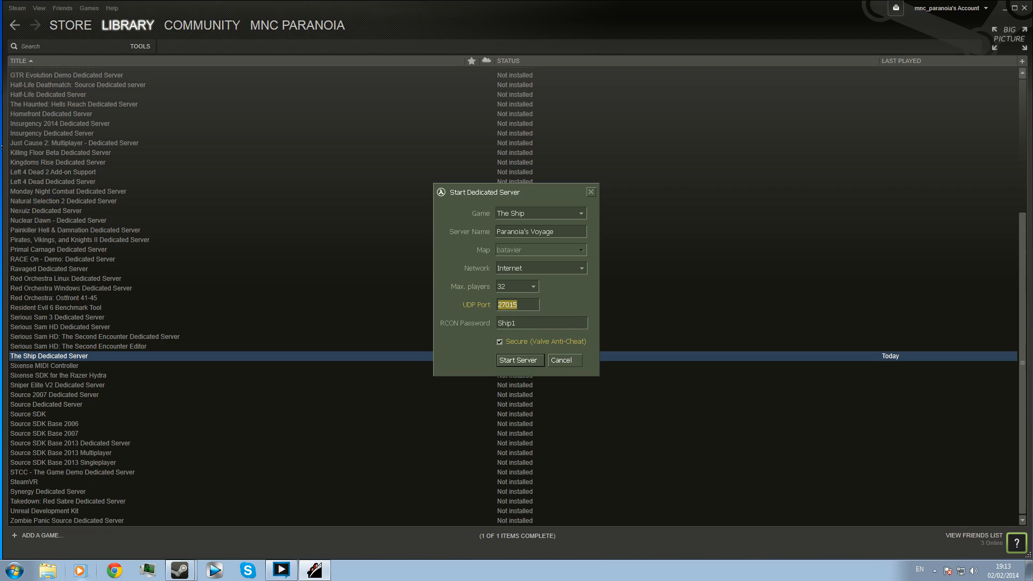
{"action": "left_click", "coordinate": [518, 304]}
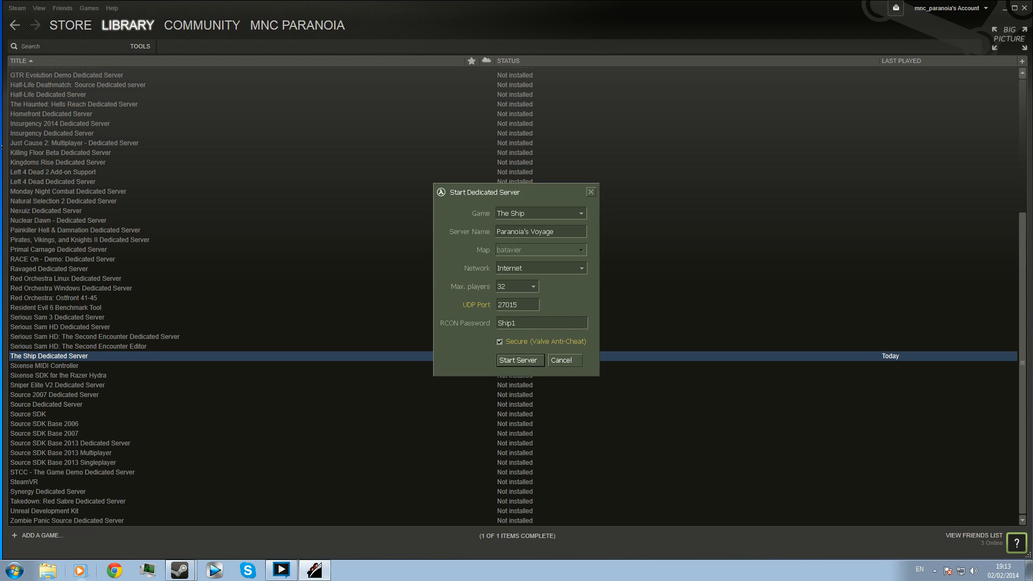
{"action": "left_click", "coordinate": [517, 304]}
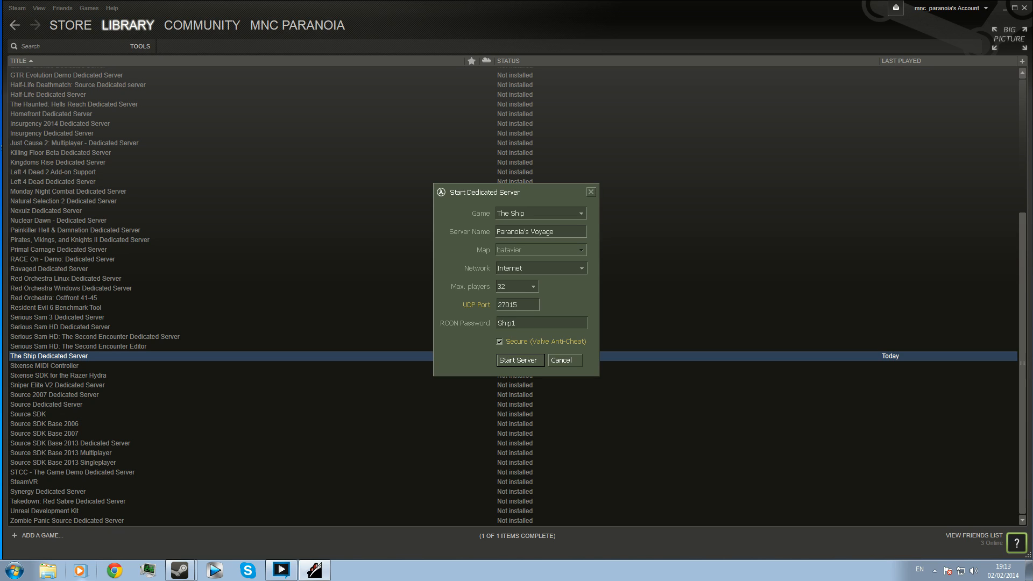
{"action": "left_click", "coordinate": [517, 305]}
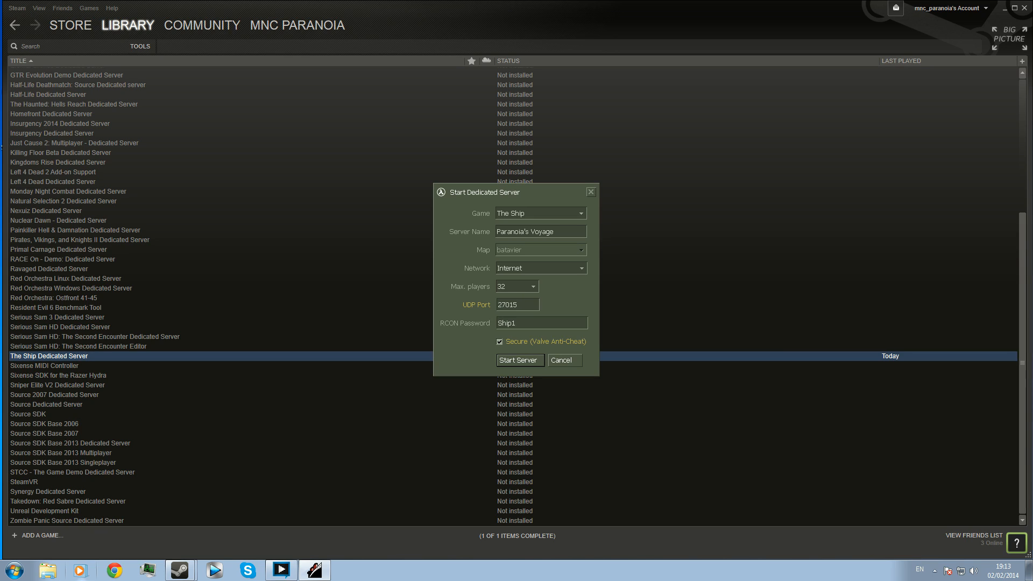
{"action": "left_click", "coordinate": [518, 304]}
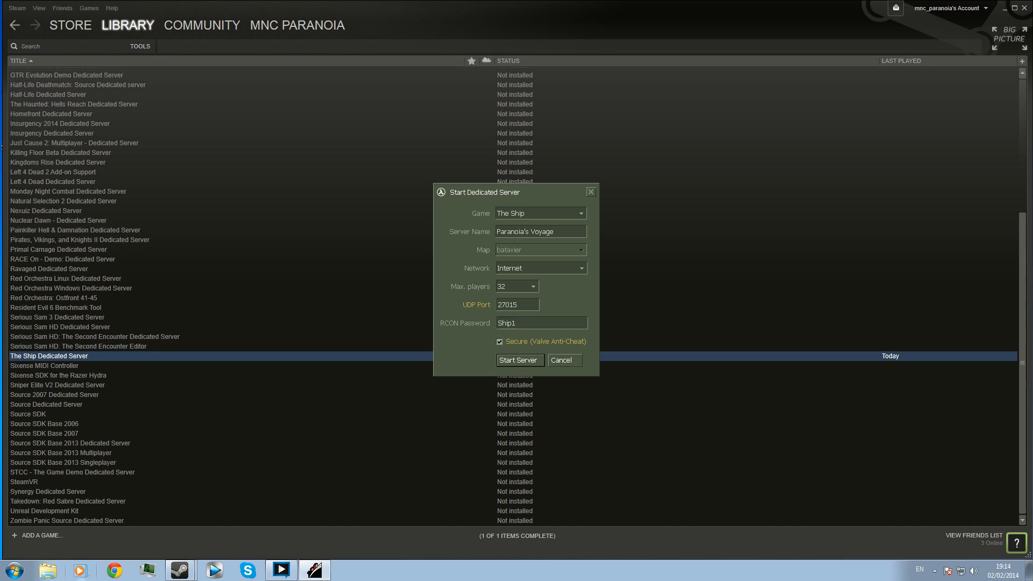
{"action": "left_click", "coordinate": [518, 305]}
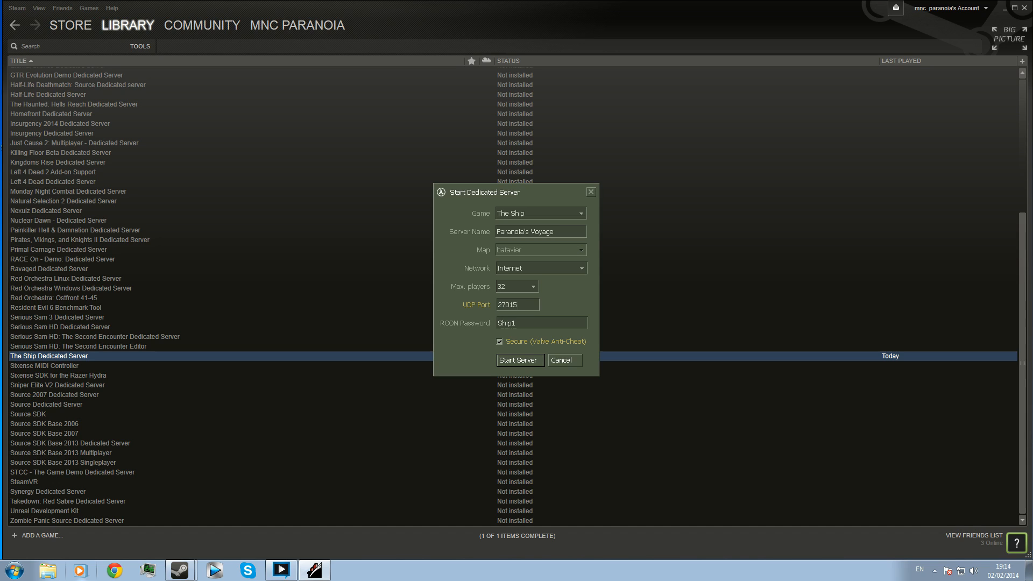
{"action": "left_click", "coordinate": [518, 304]}
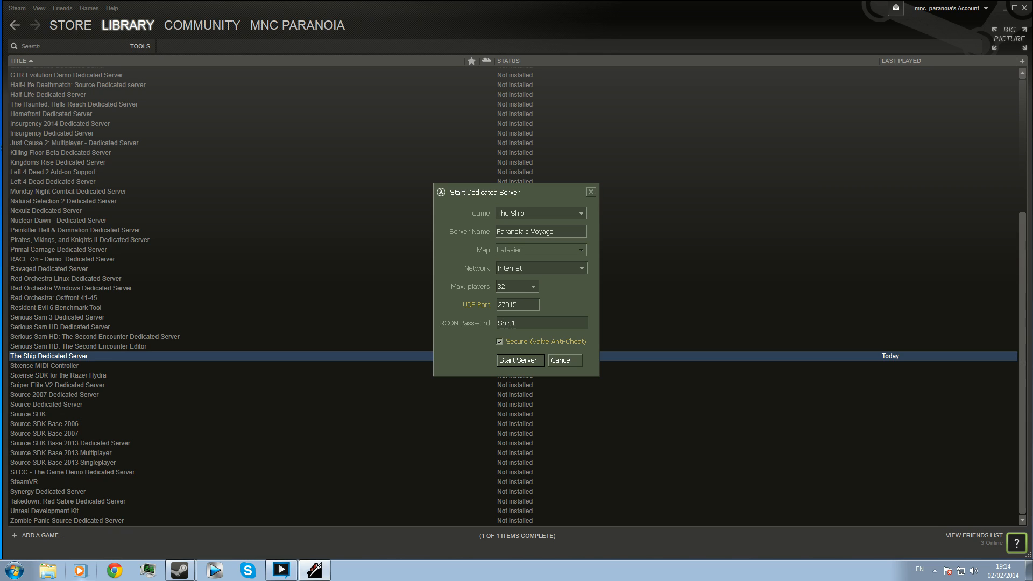
{"action": "left_click", "coordinate": [517, 304]}
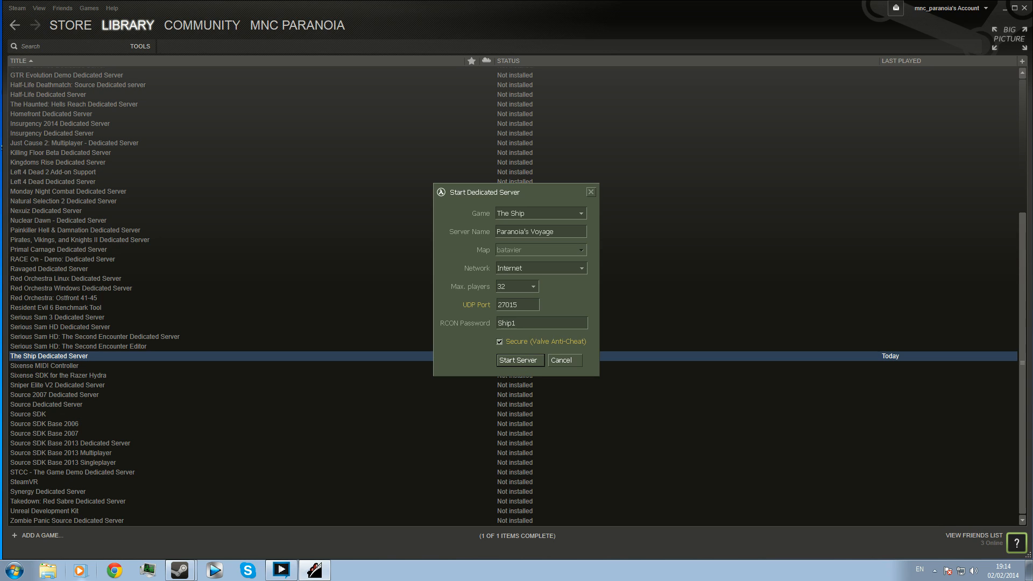
{"action": "mouse_move", "coordinate": [520, 360]}
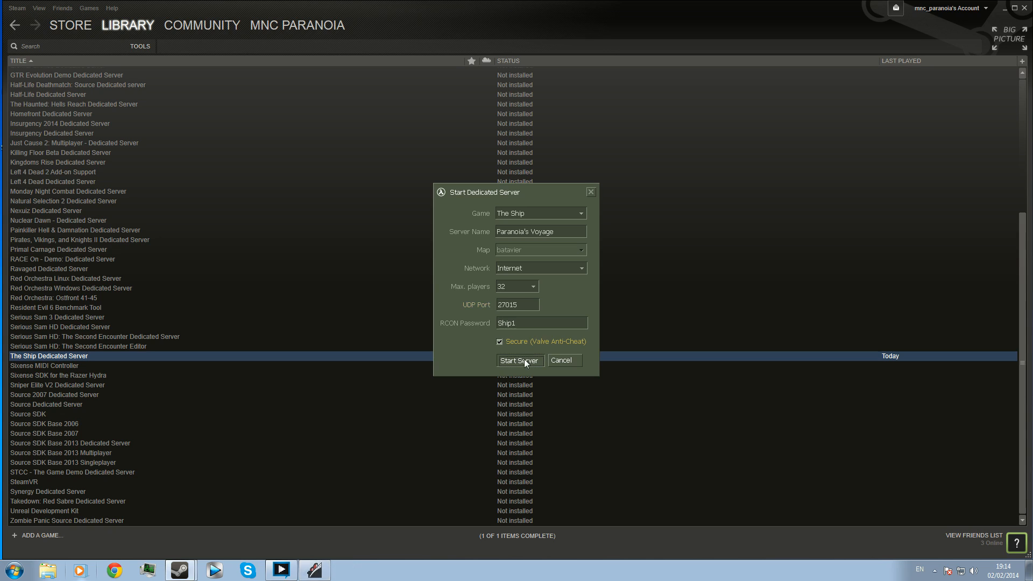
- Start the Paranoia's Voyage server with these settings
{"action": "left_click", "coordinate": [519, 360]}
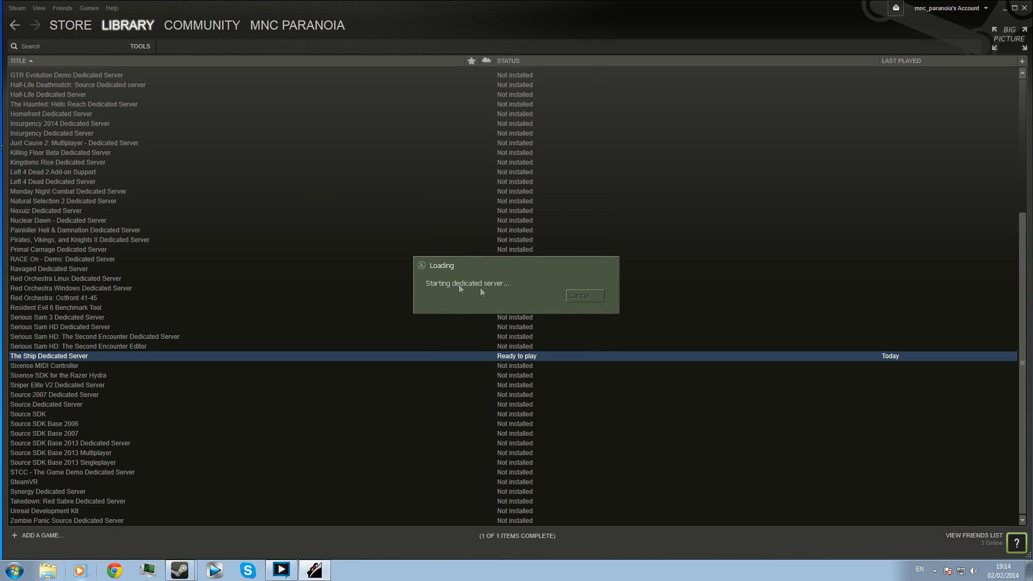
{"action": "mouse_move", "coordinate": [367, 455]}
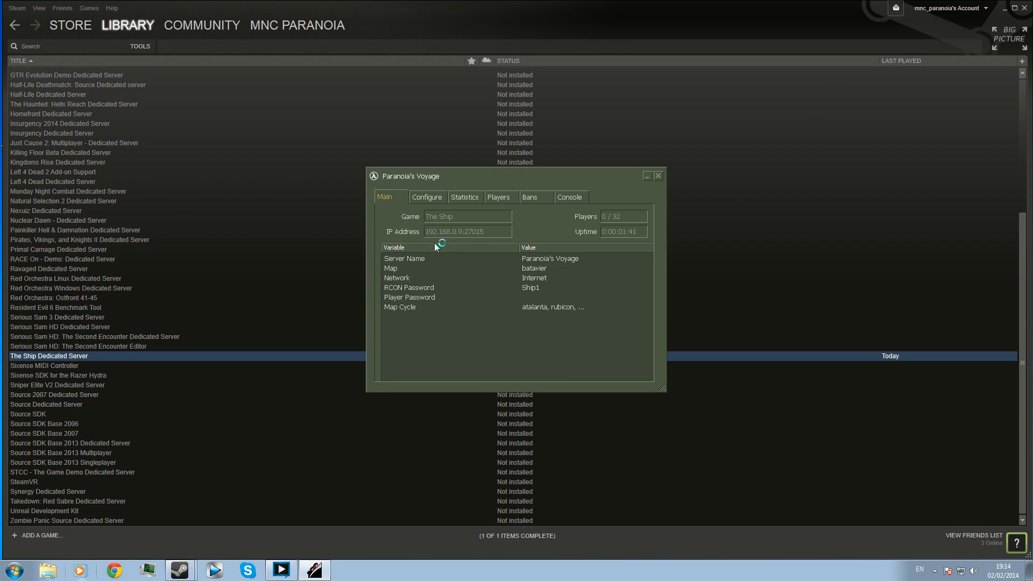
{"action": "mouse_move", "coordinate": [563, 212]}
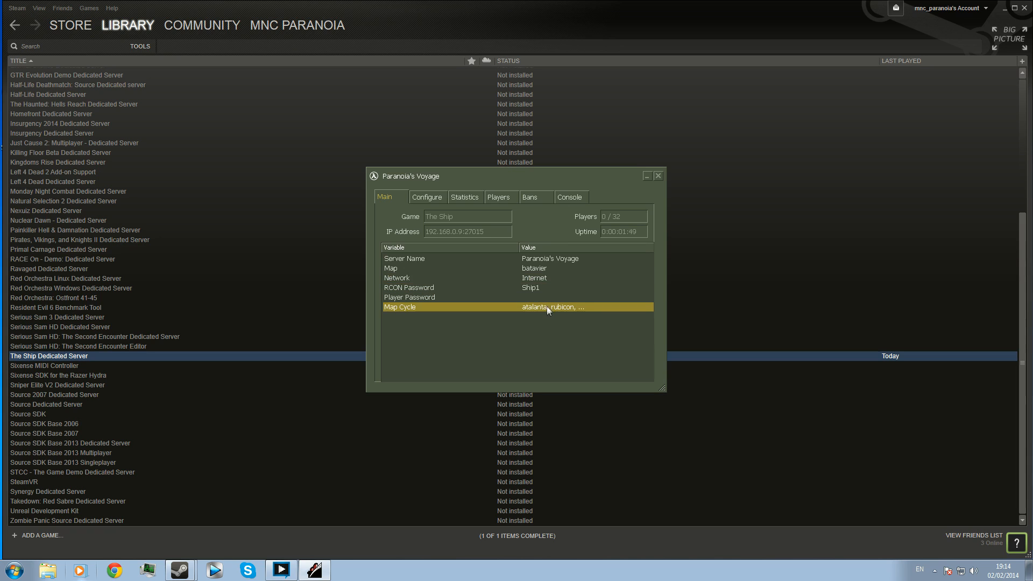
- Review the map cycle, network and current map on the Main tab without changes
{"action": "double_click", "coordinate": [547, 307]}
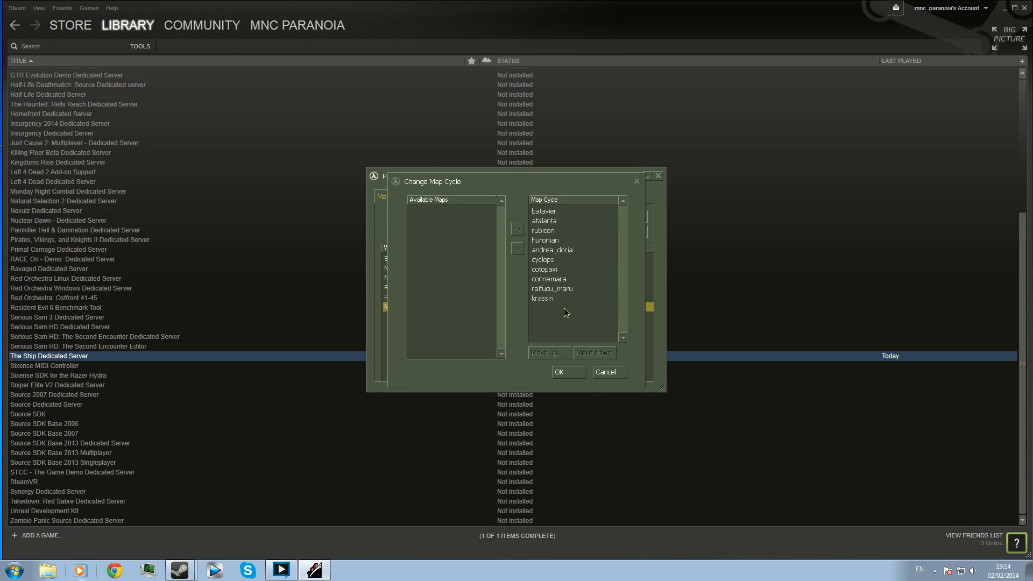
{"action": "mouse_move", "coordinate": [563, 281]}
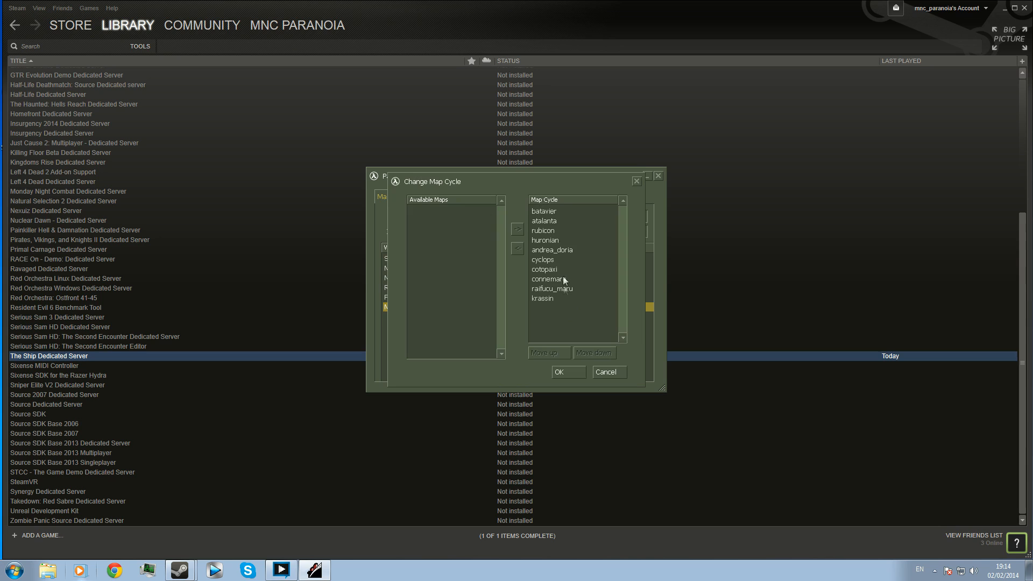
{"action": "left_click", "coordinate": [558, 371]}
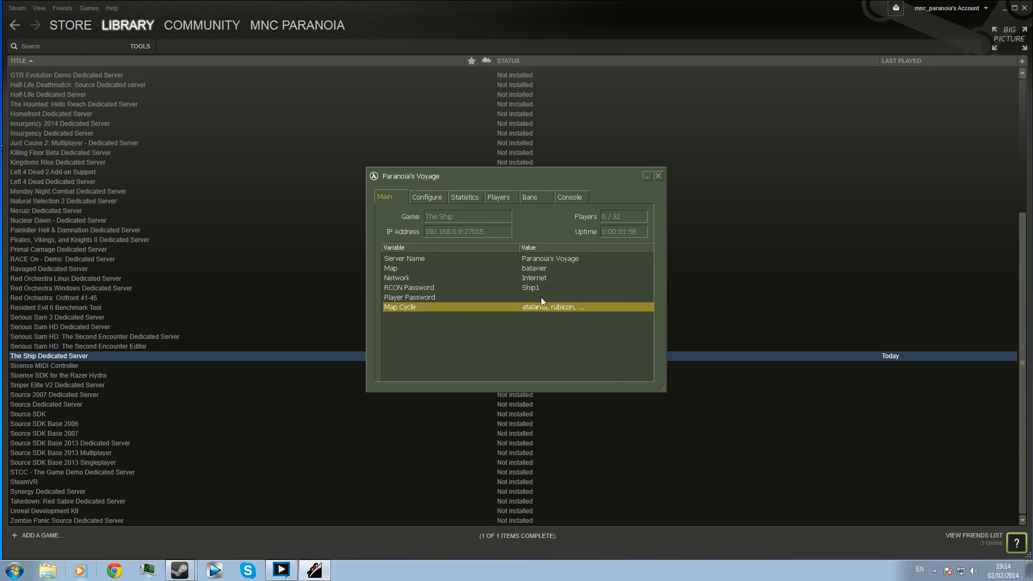
{"action": "double_click", "coordinate": [409, 297]}
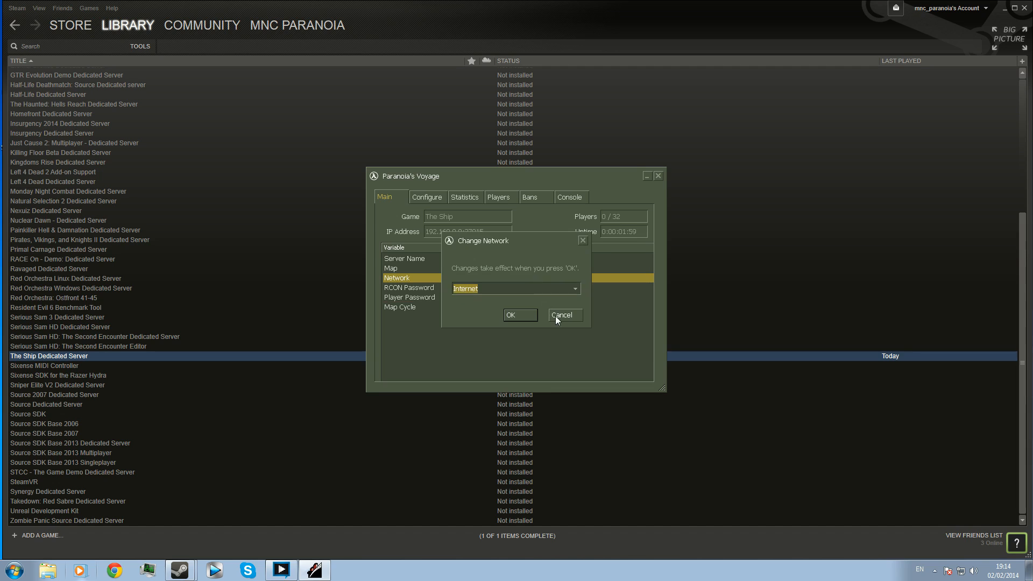
{"action": "left_click", "coordinate": [563, 316]}
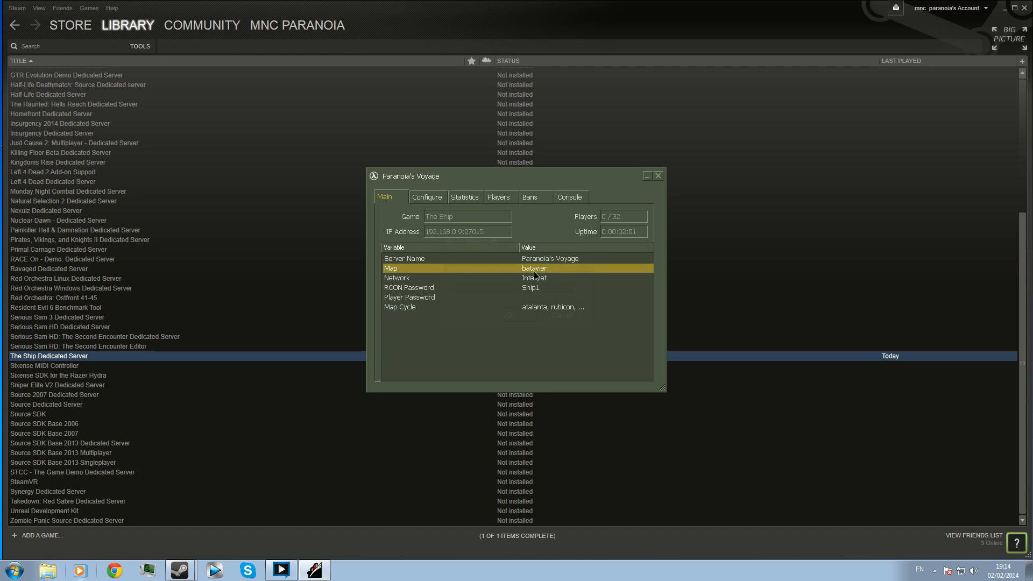
{"action": "double_click", "coordinate": [534, 268]}
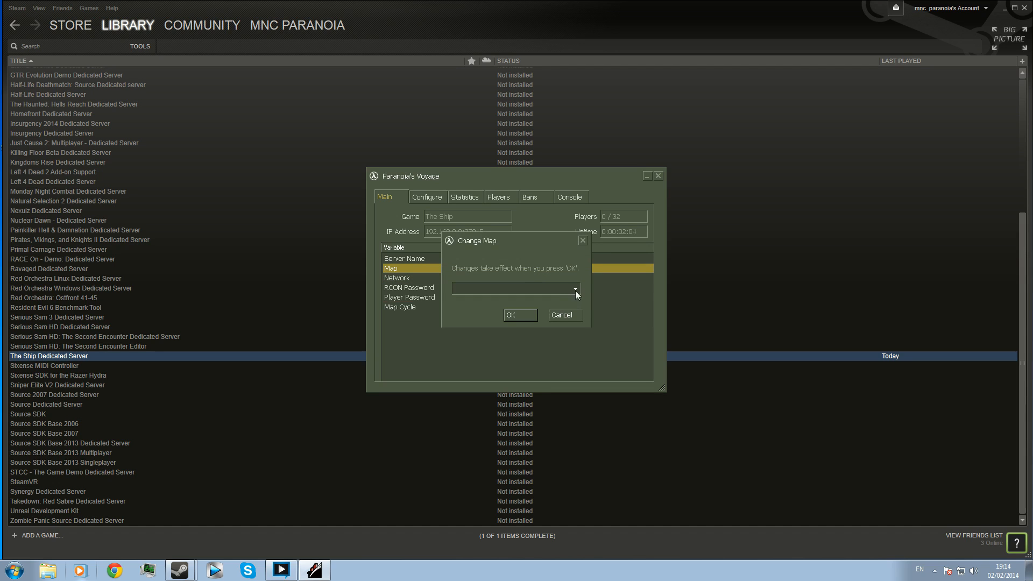
{"action": "left_click", "coordinate": [520, 315]}
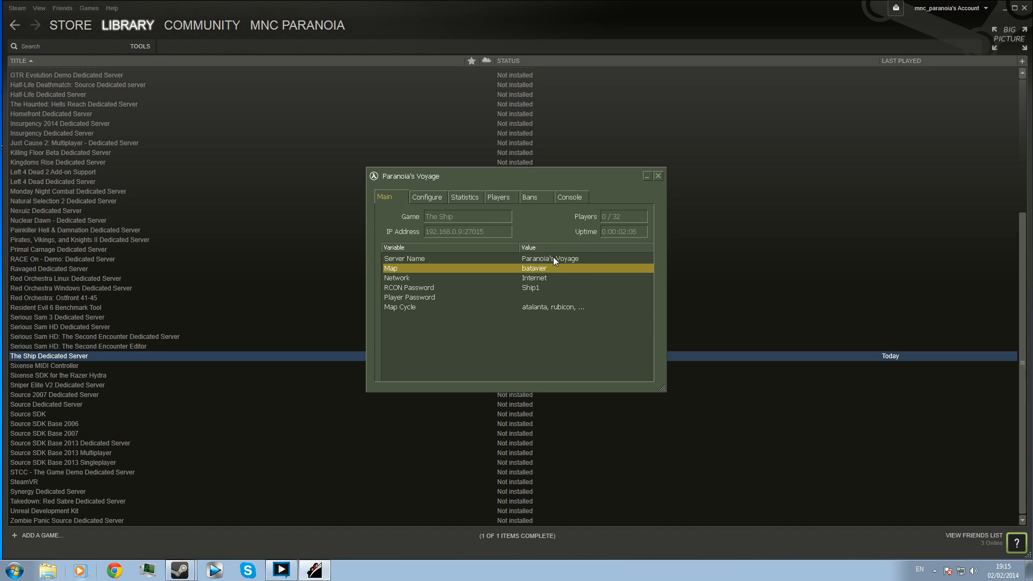
{"action": "left_click", "coordinate": [406, 258]}
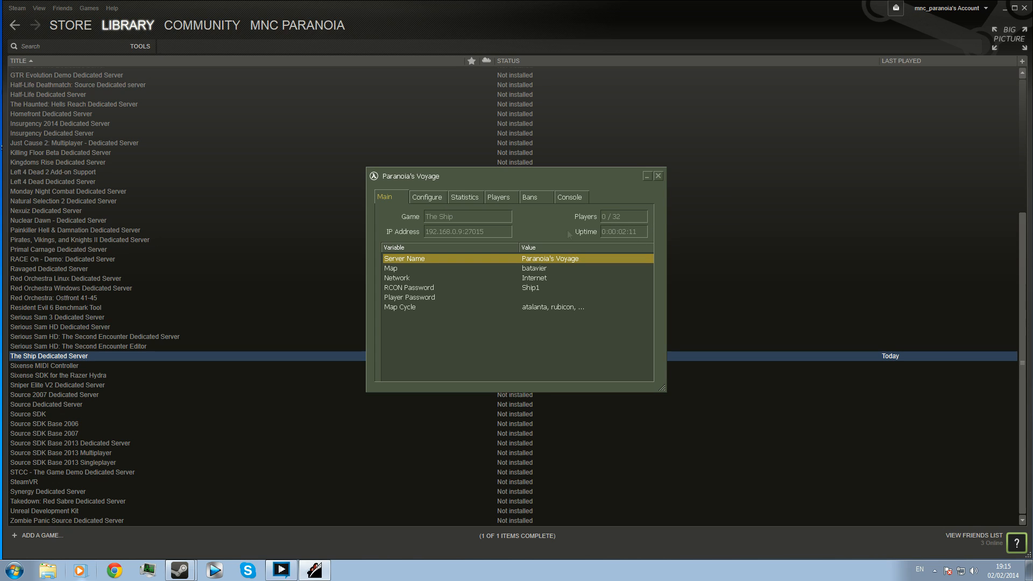
{"action": "mouse_move", "coordinate": [423, 208]}
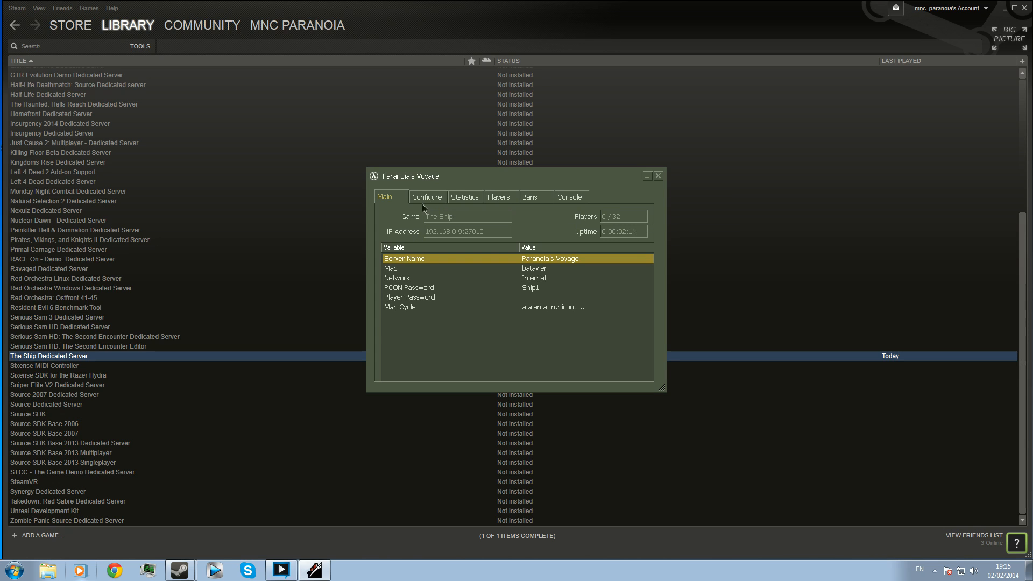
- In the Configure rules, keep Hunt as next mode and set shipmates to No Shipmates
{"action": "left_click", "coordinate": [427, 197]}
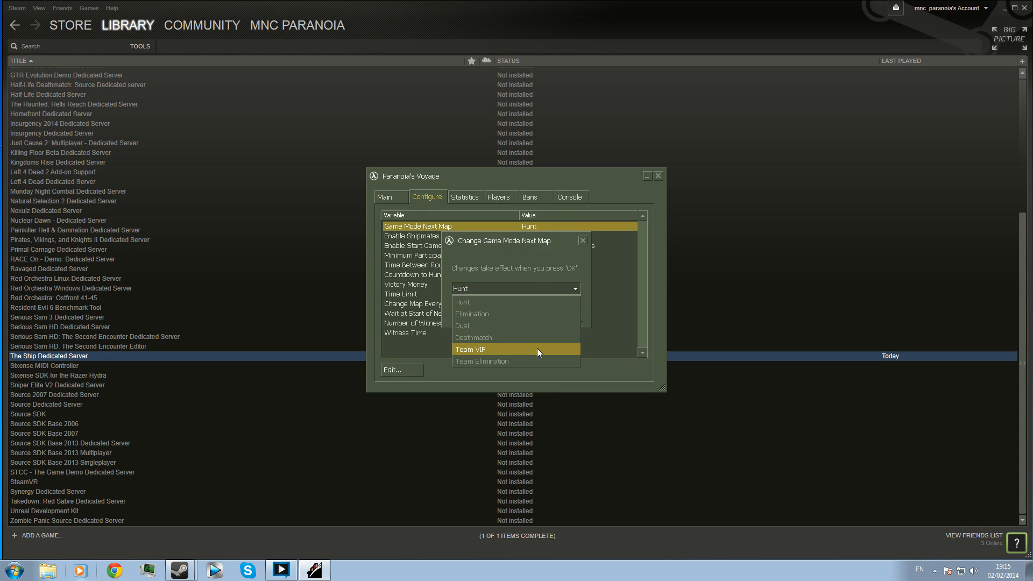
{"action": "left_click", "coordinate": [463, 301]}
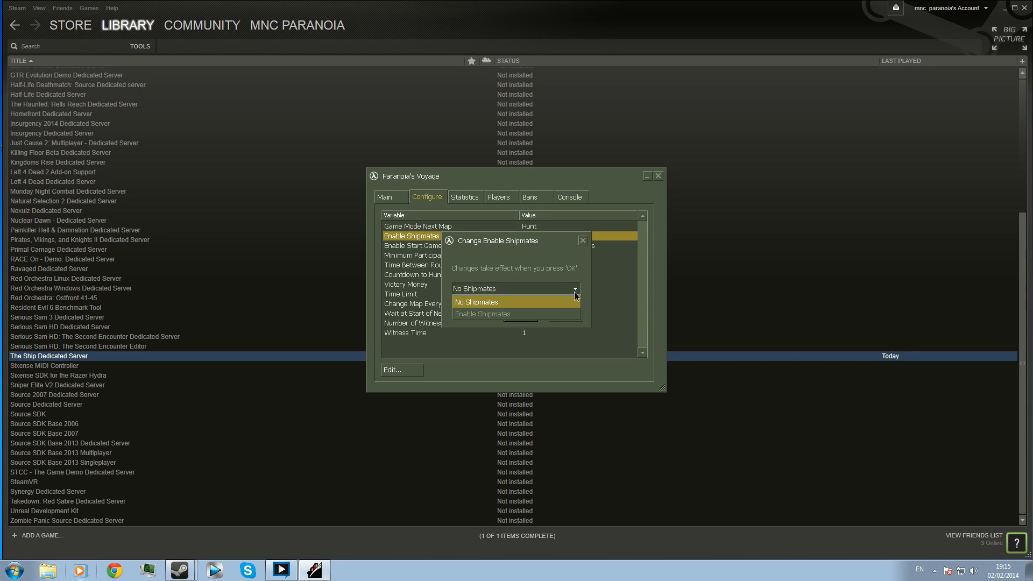
{"action": "left_click", "coordinate": [476, 301]}
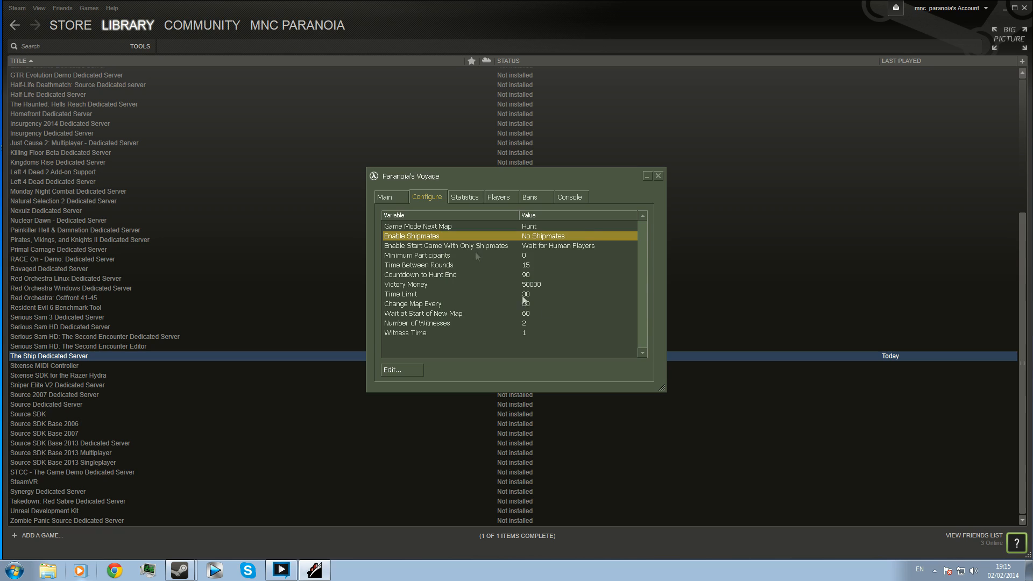
{"action": "mouse_move", "coordinate": [563, 231]}
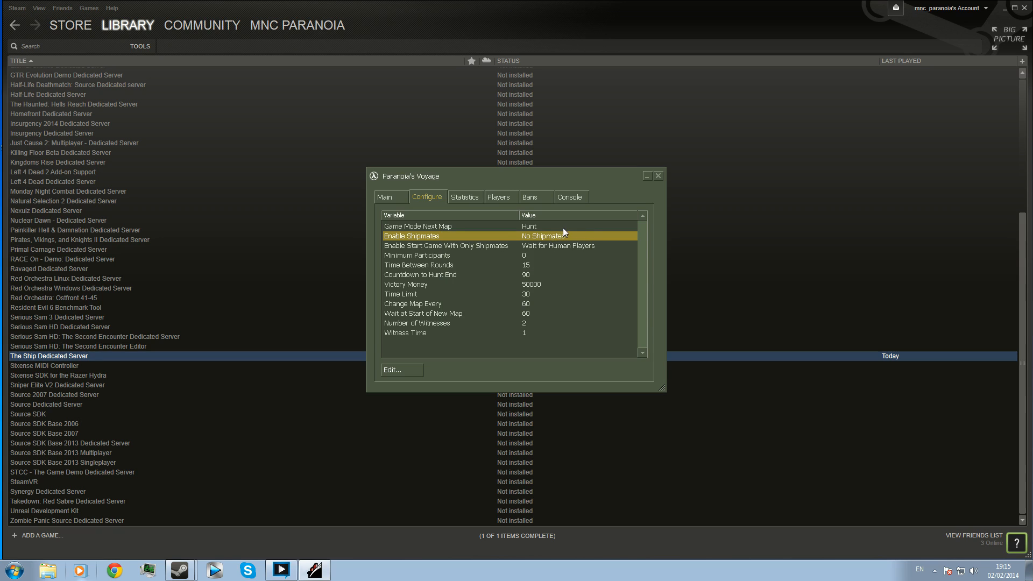
{"action": "mouse_move", "coordinate": [526, 275]}
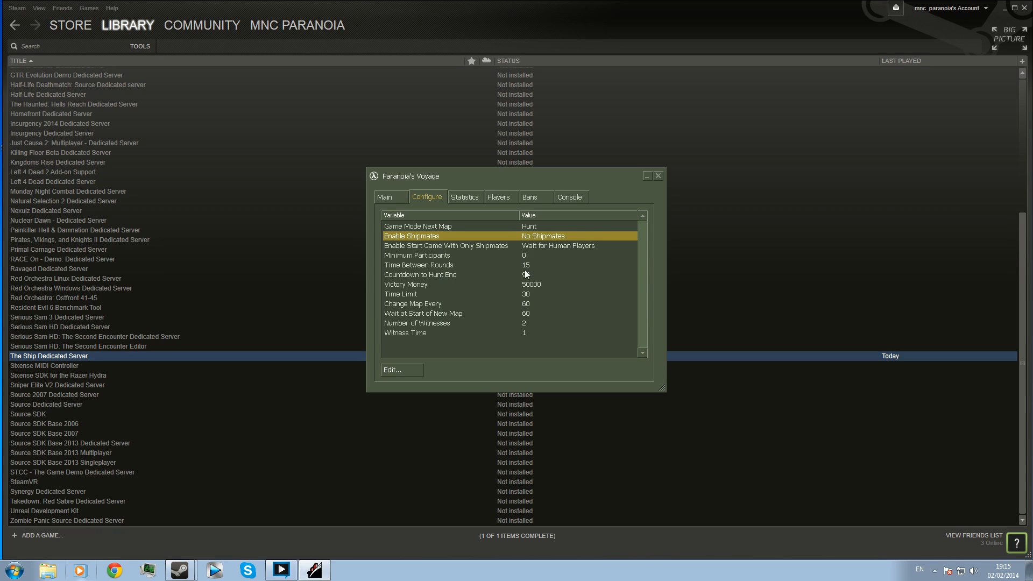
- Set Countdown to Hunt End to 120
{"action": "left_click", "coordinate": [448, 264]}
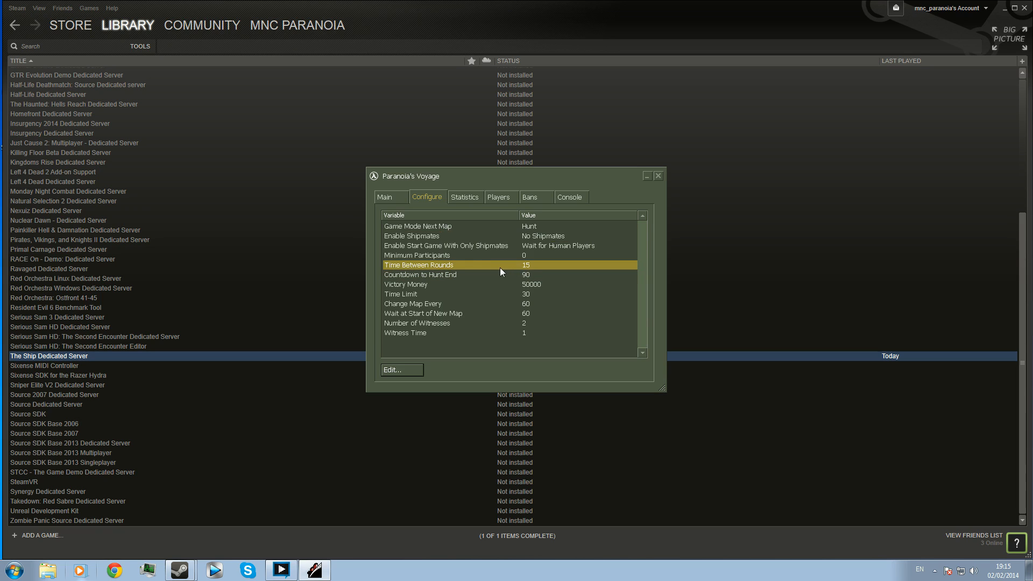
{"action": "mouse_move", "coordinate": [529, 271]}
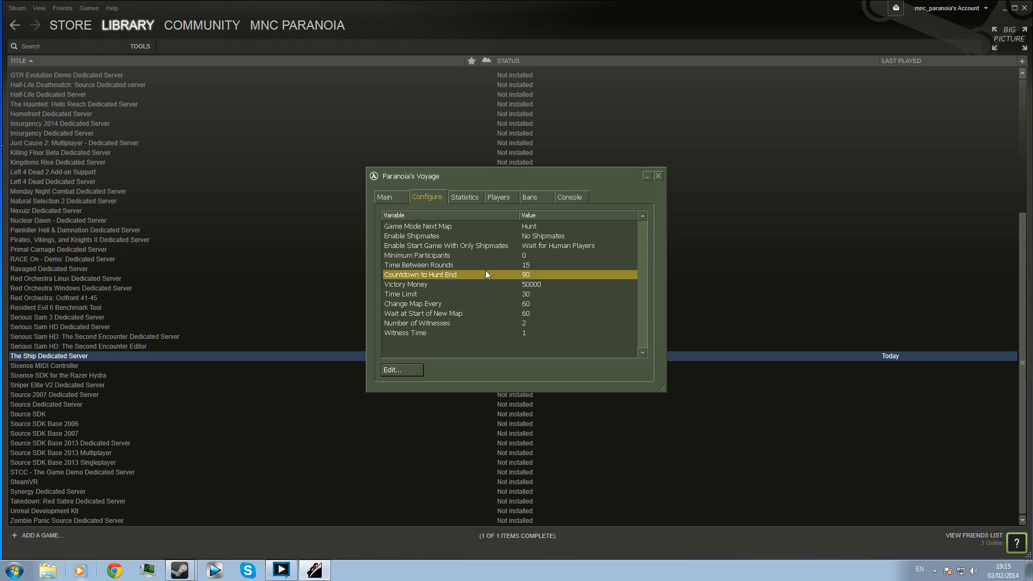
{"action": "mouse_move", "coordinate": [527, 279]}
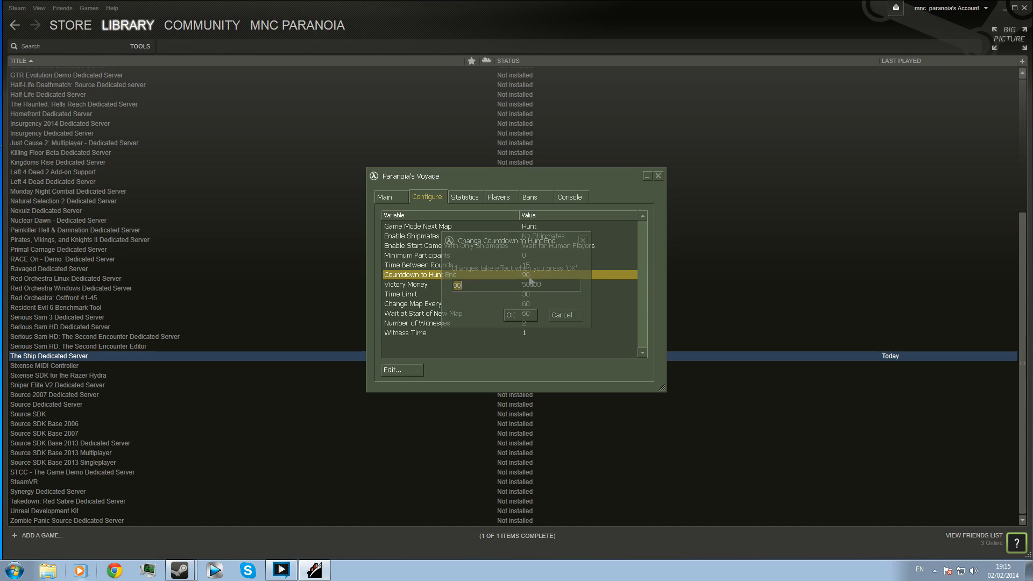
{"action": "type", "text": "120"}
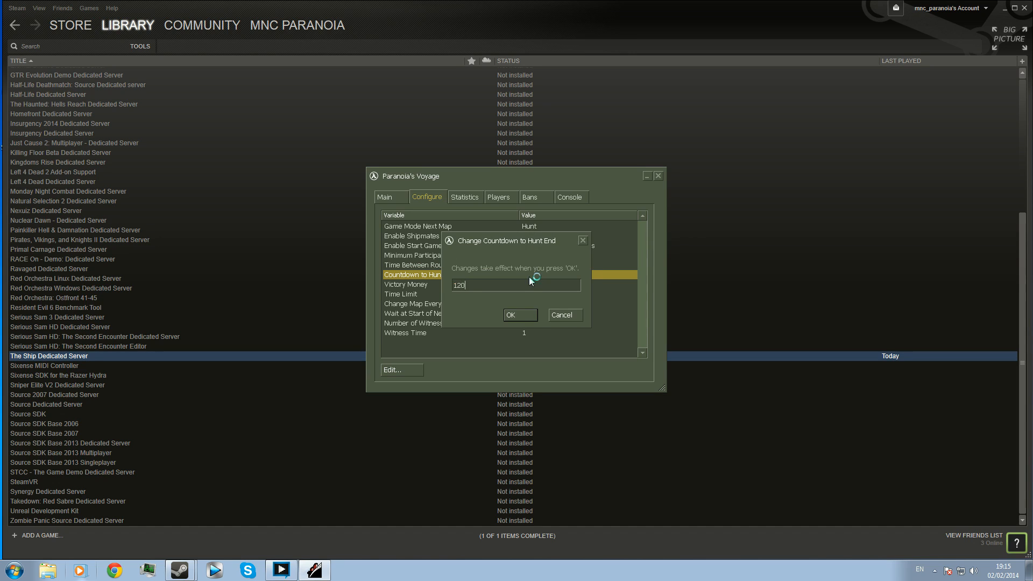
{"action": "left_click", "coordinate": [519, 315]}
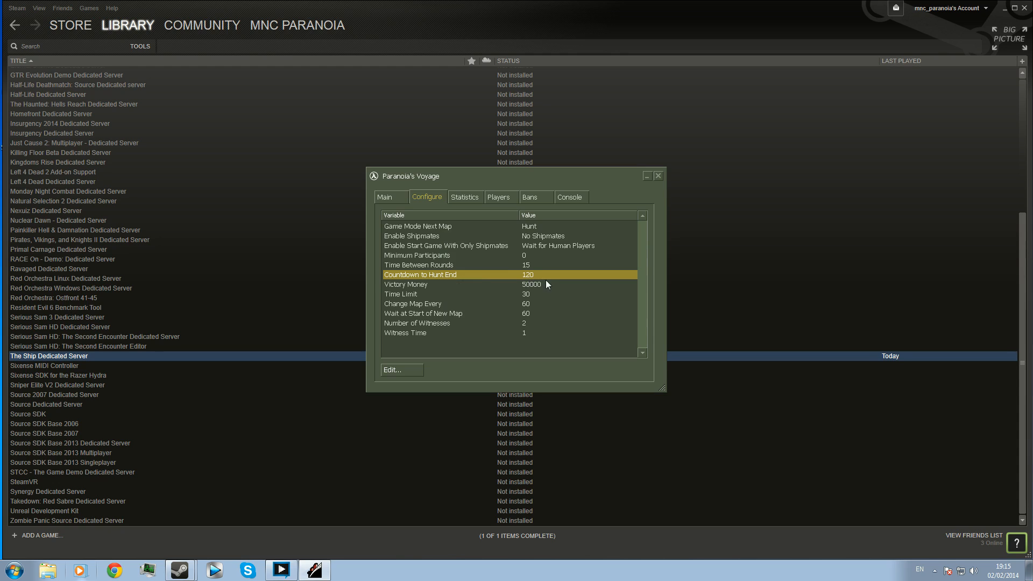
{"action": "mouse_move", "coordinate": [525, 302]}
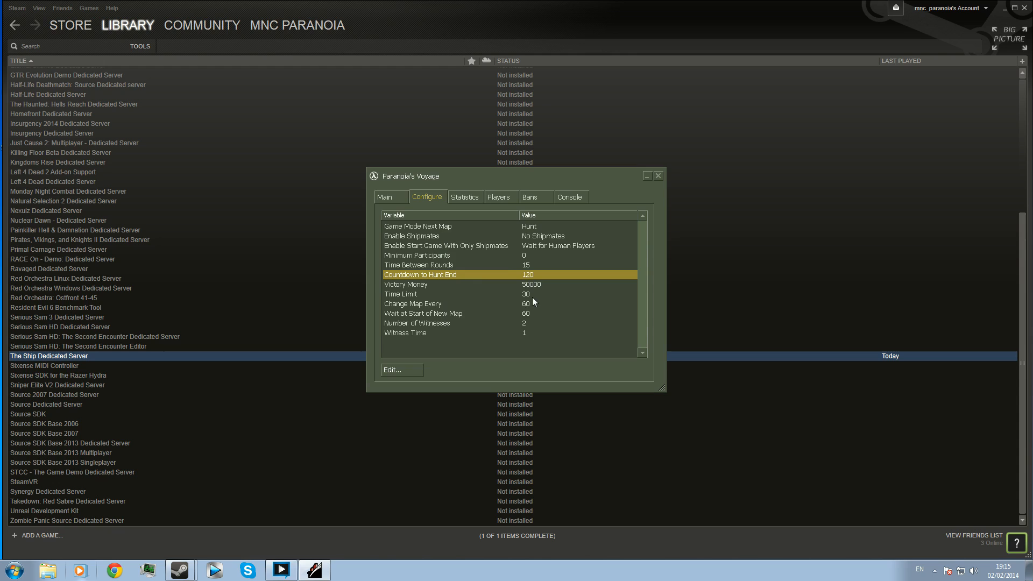
{"action": "mouse_move", "coordinate": [533, 323]}
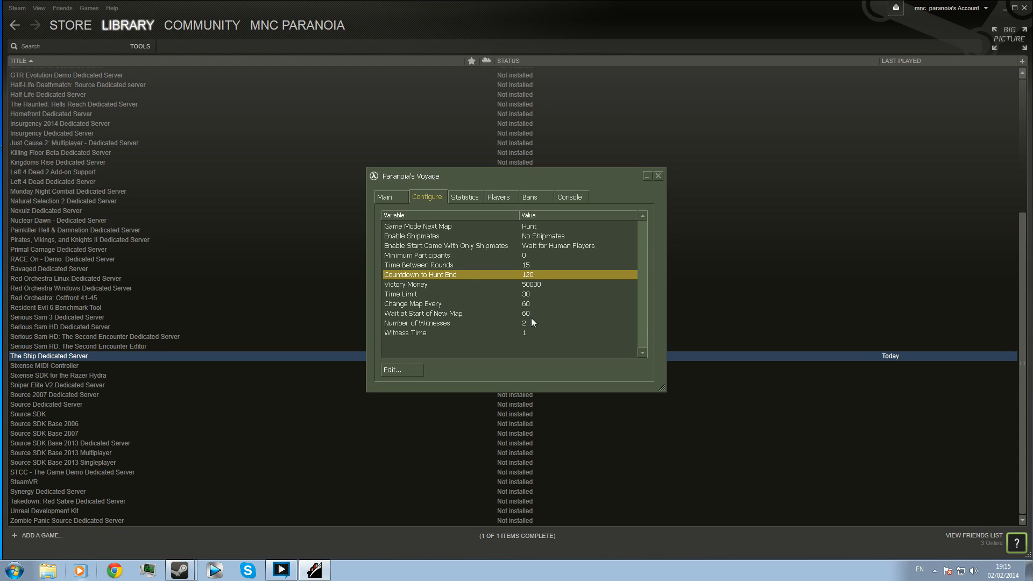
{"action": "mouse_move", "coordinate": [532, 298]}
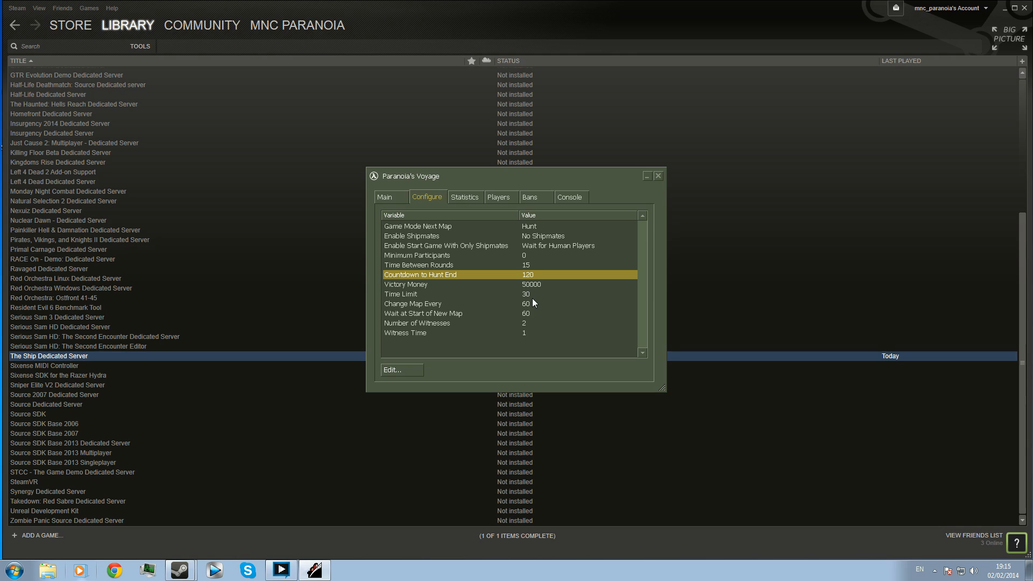
- Set Victory Money to 25000
{"action": "double_click", "coordinate": [405, 284]}
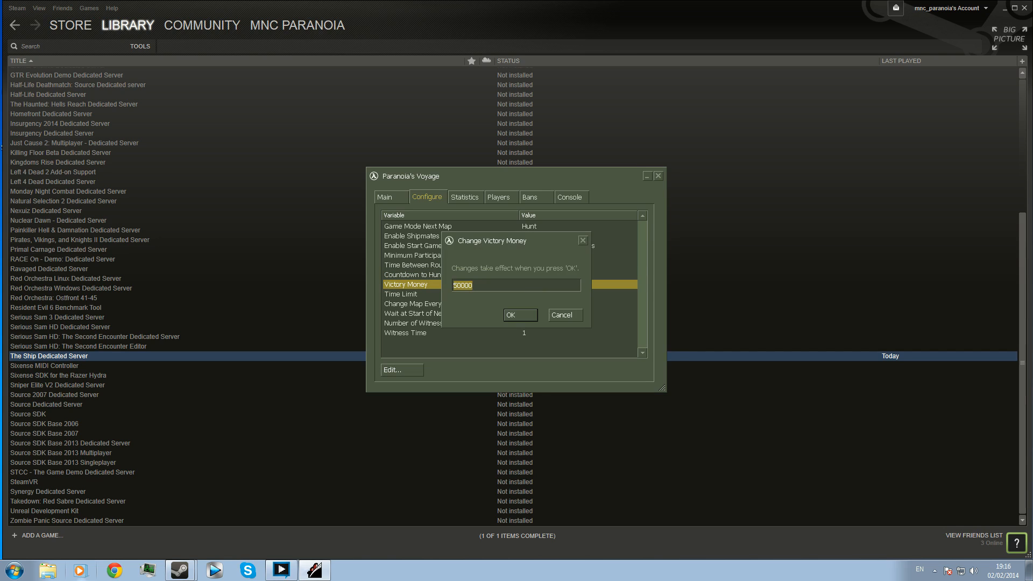
{"action": "type", "text": "25000"}
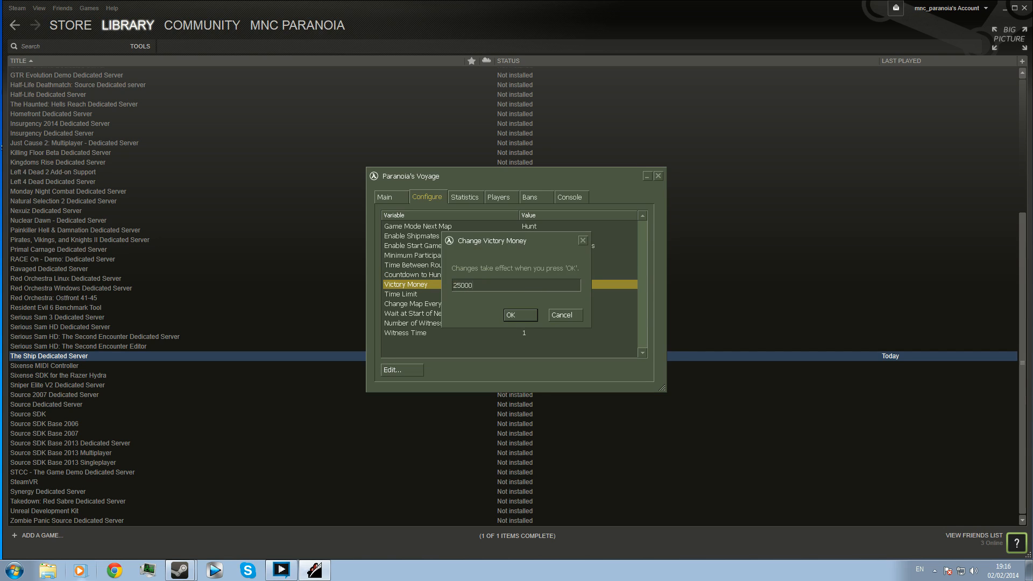
{"action": "left_click", "coordinate": [520, 315]}
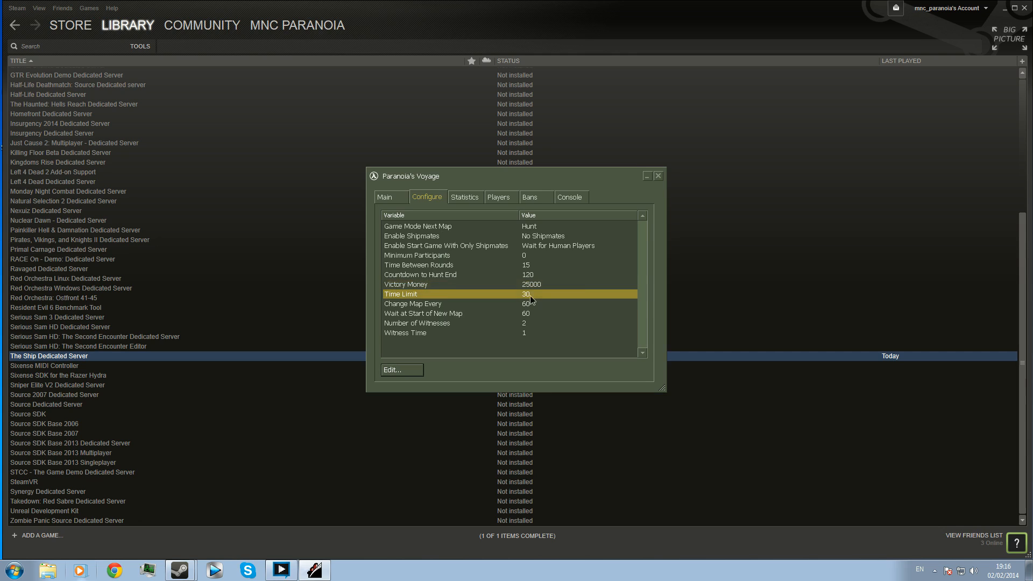
{"action": "key", "text": "Backspace"}
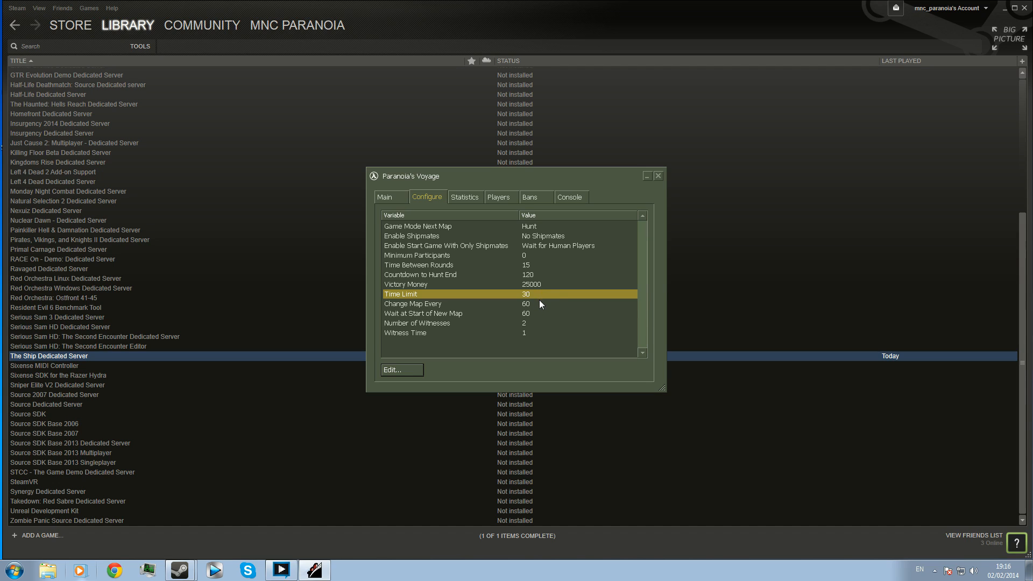
- Set Wait at Start of New Map to 60
{"action": "double_click", "coordinate": [423, 313]}
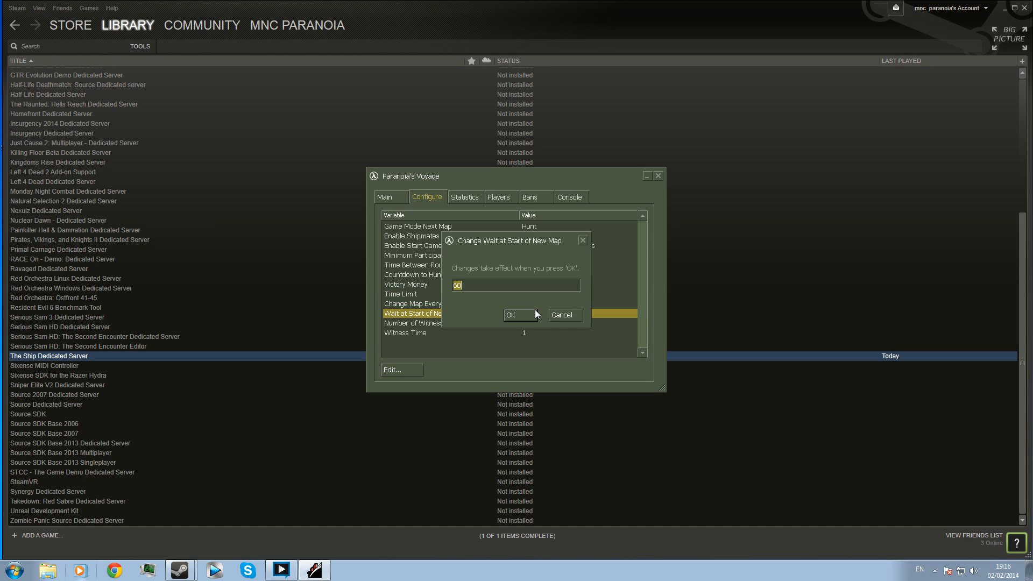
{"action": "left_click", "coordinate": [514, 314]}
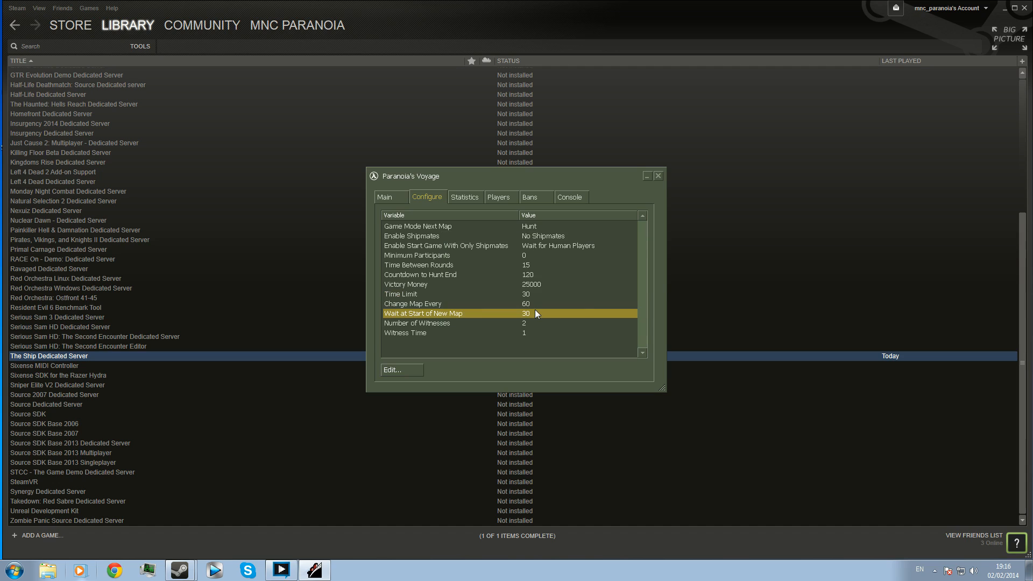
{"action": "mouse_move", "coordinate": [533, 317]}
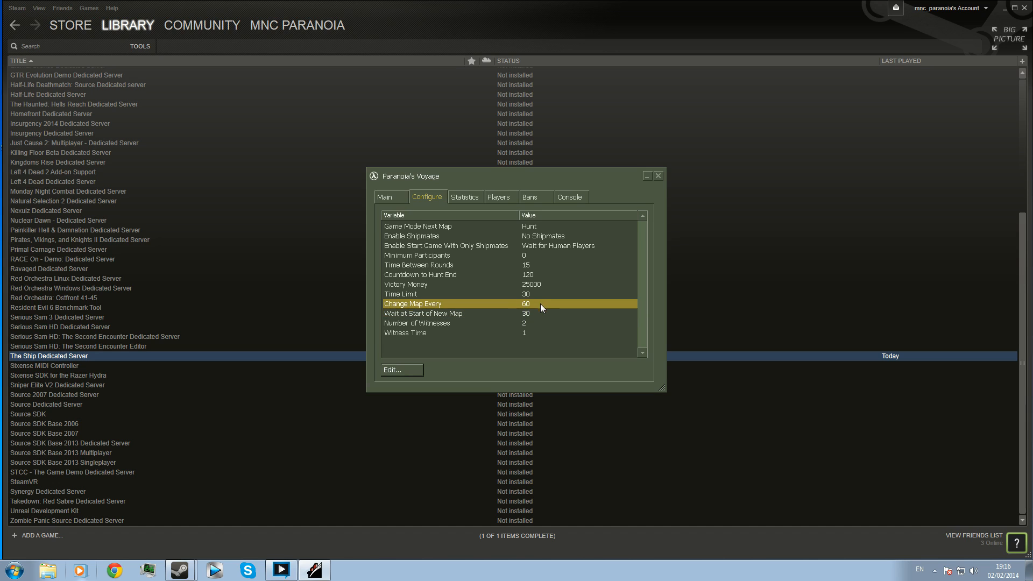
{"action": "double_click", "coordinate": [422, 313]}
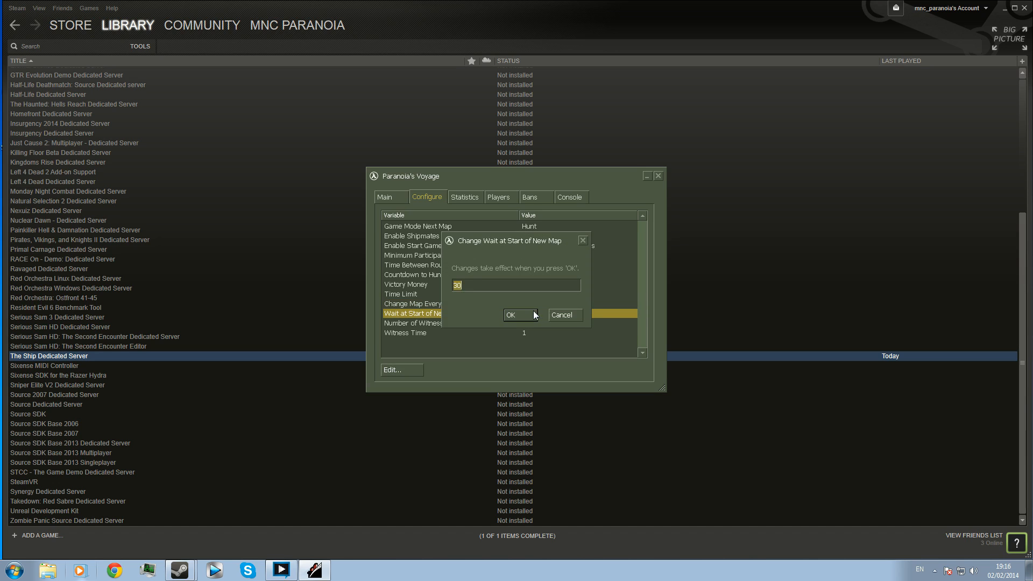
{"action": "left_click", "coordinate": [516, 314]}
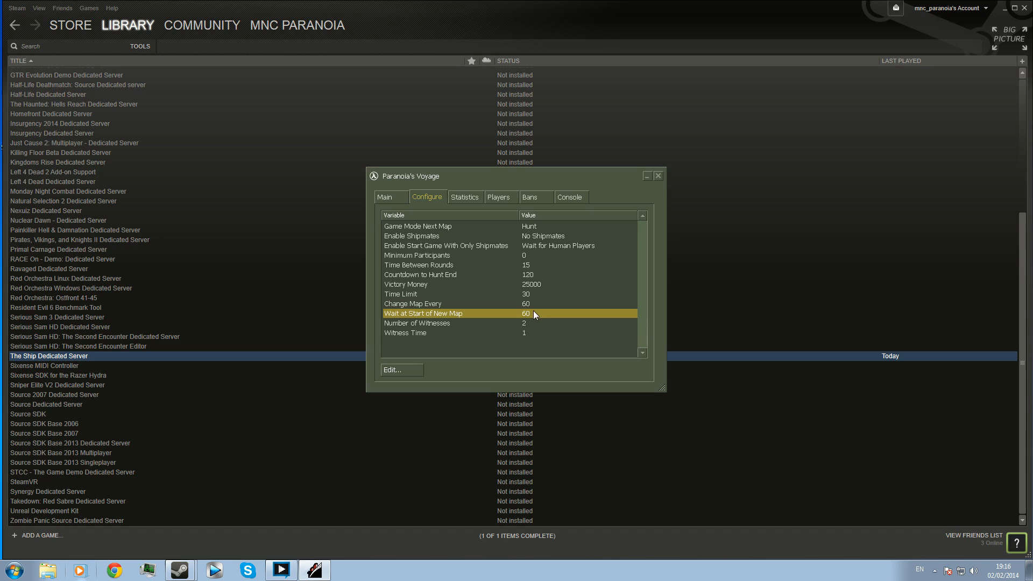
- Set Change Map Every to 30 and view the statistics graph
{"action": "left_click", "coordinate": [461, 303]}
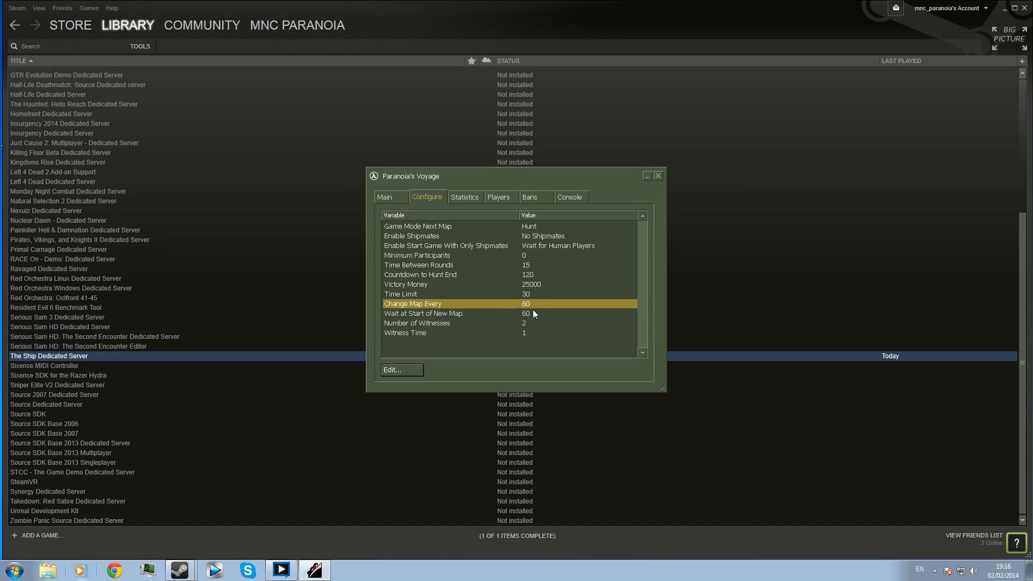
{"action": "mouse_move", "coordinate": [534, 310]}
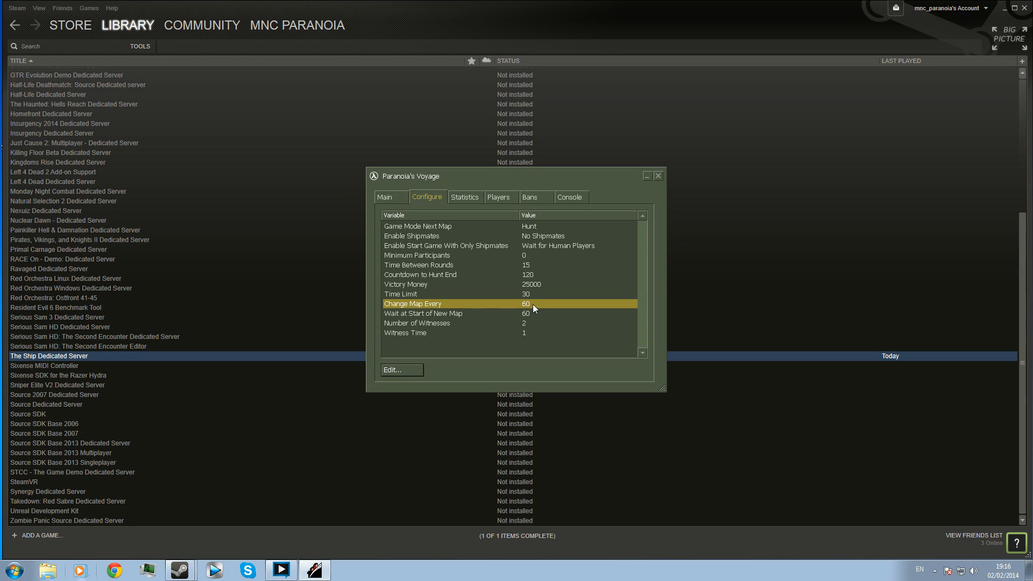
{"action": "mouse_move", "coordinate": [534, 315]}
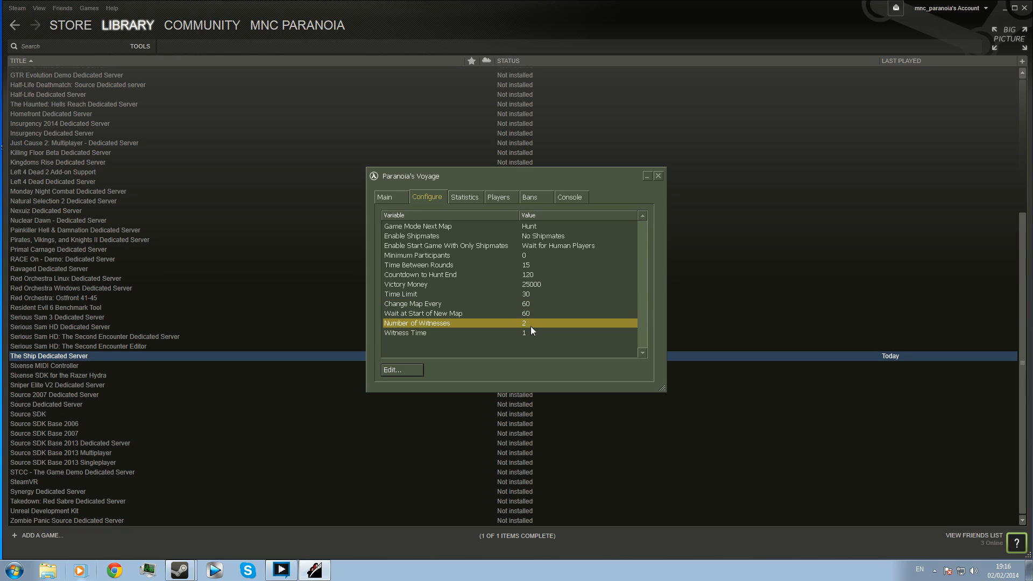
{"action": "mouse_move", "coordinate": [527, 307]}
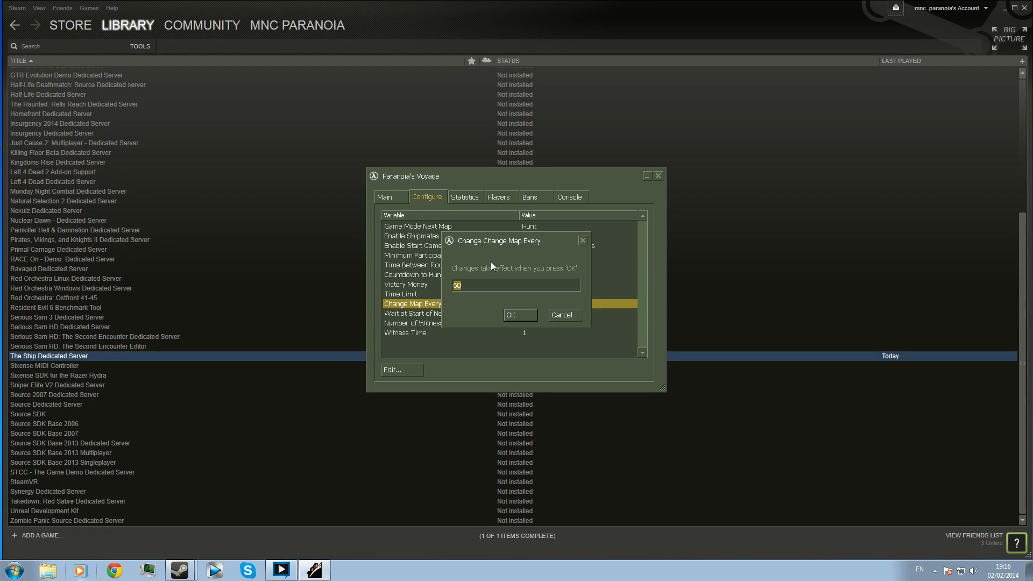
{"action": "type", "text": "30"}
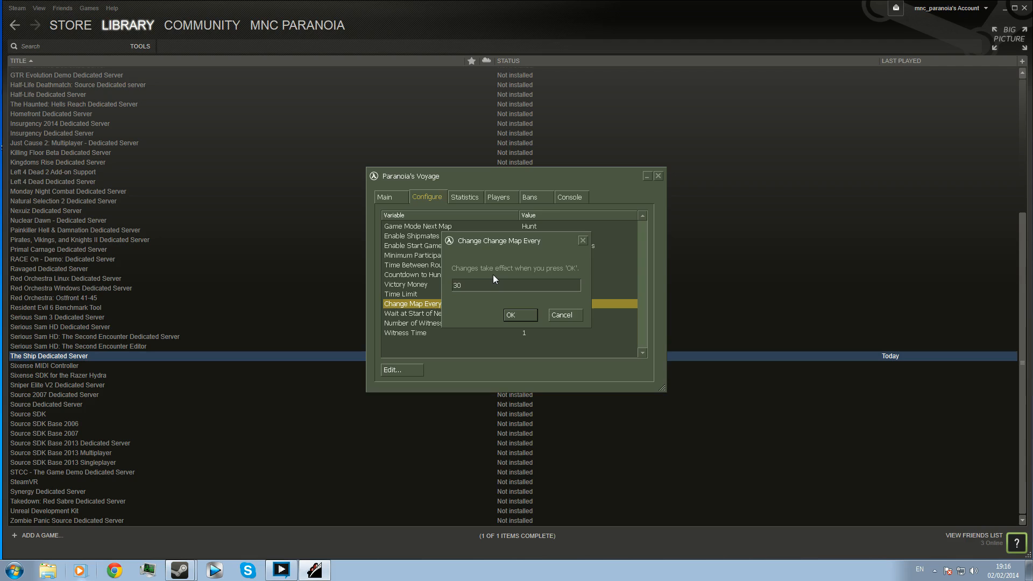
{"action": "left_click", "coordinate": [520, 315]}
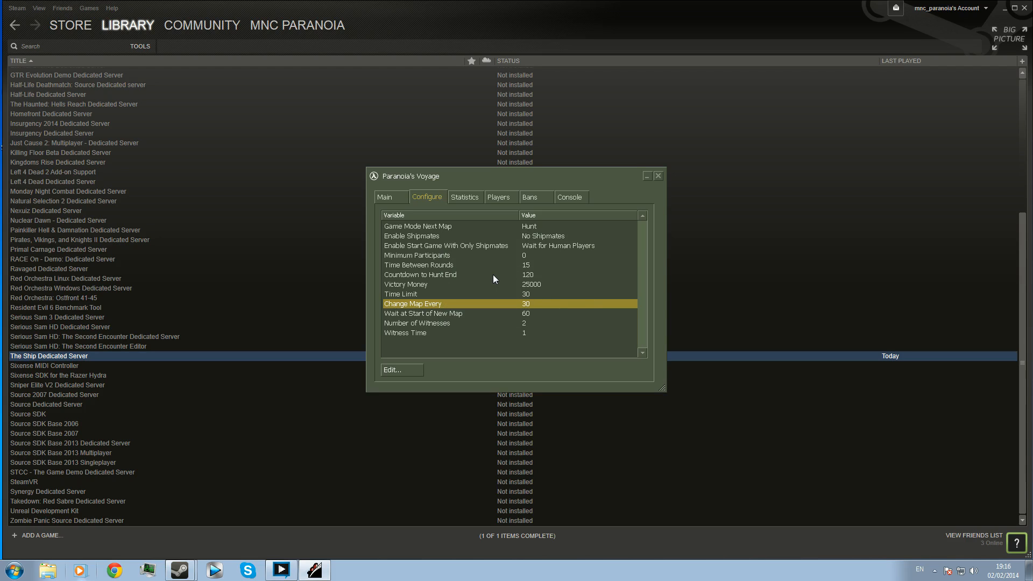
{"action": "left_click", "coordinate": [465, 197]}
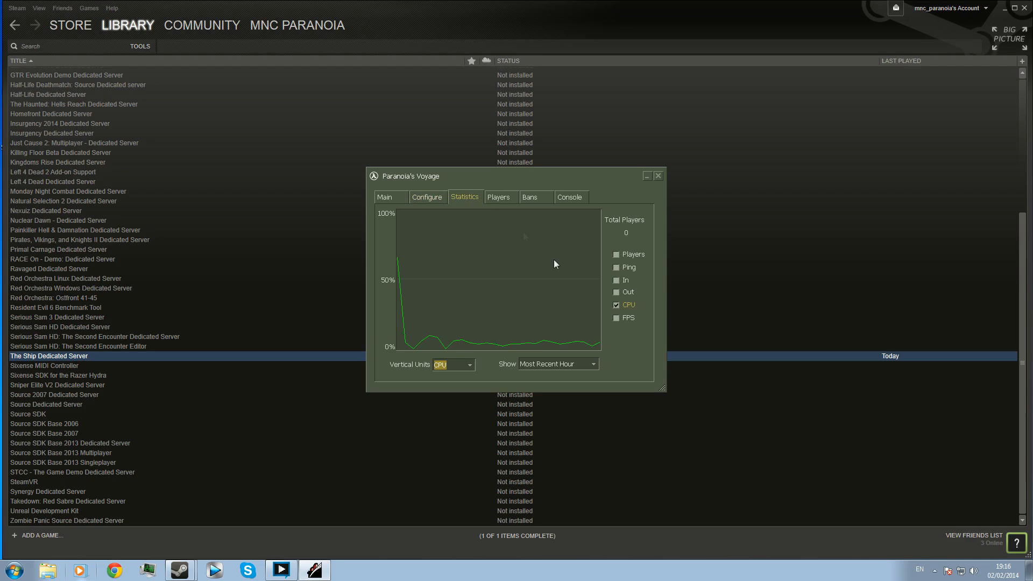
{"action": "mouse_move", "coordinate": [555, 352]}
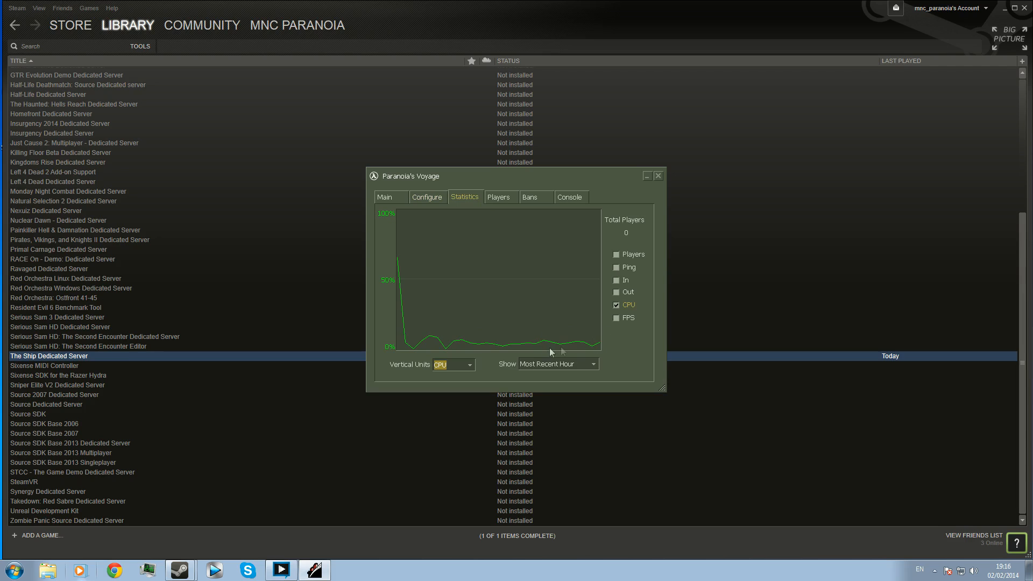
{"action": "mouse_move", "coordinate": [356, 206]}
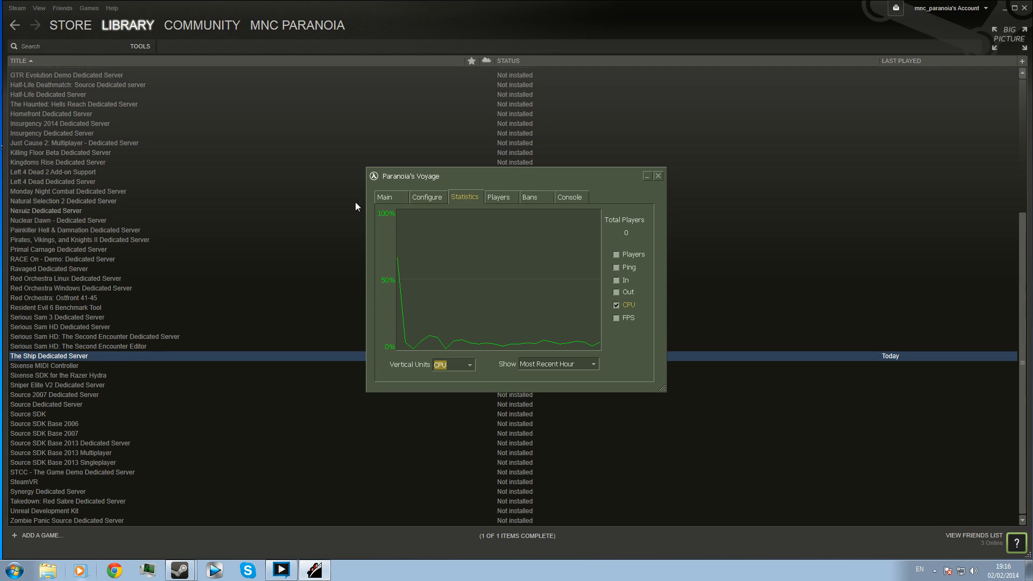
{"action": "mouse_move", "coordinate": [664, 247]}
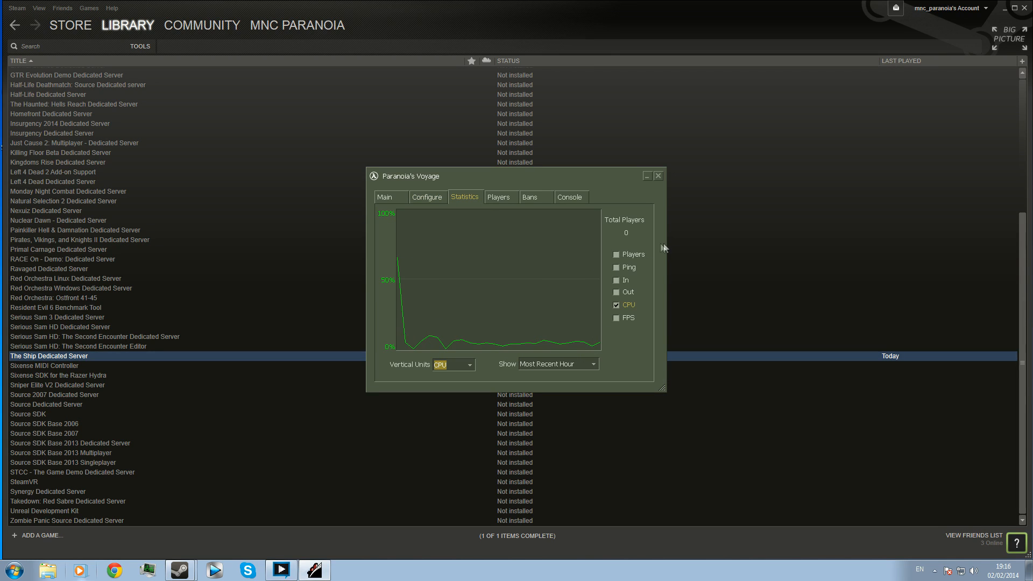
{"action": "mouse_move", "coordinate": [624, 322]}
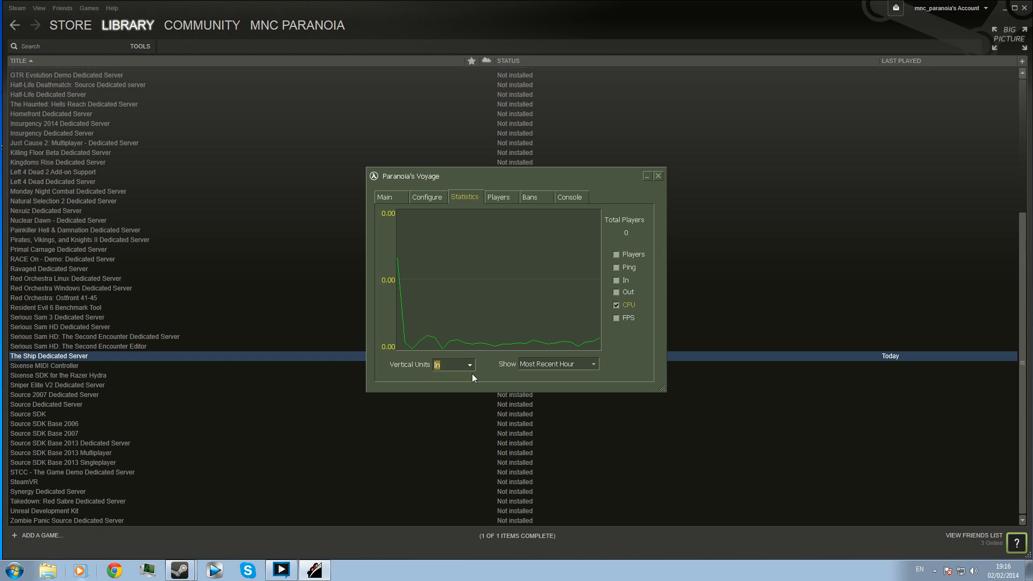
{"action": "left_click", "coordinate": [471, 365]}
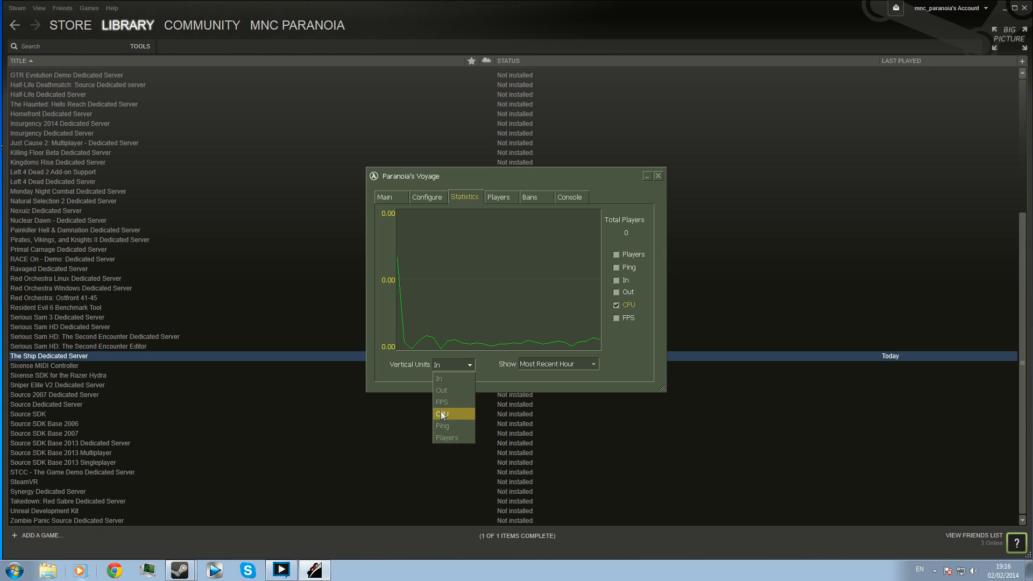
{"action": "left_click", "coordinate": [442, 401]}
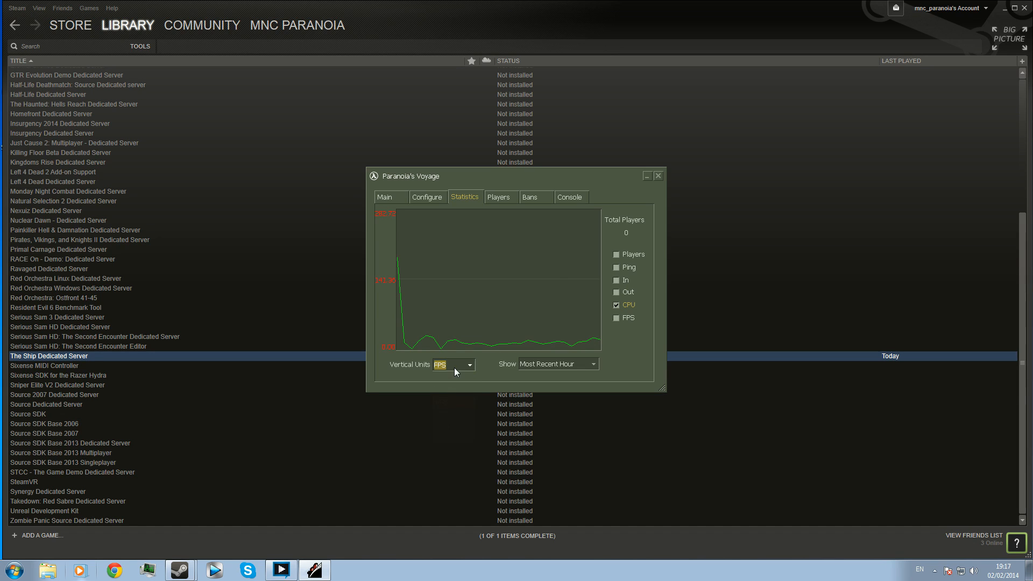
{"action": "left_click", "coordinate": [469, 364]}
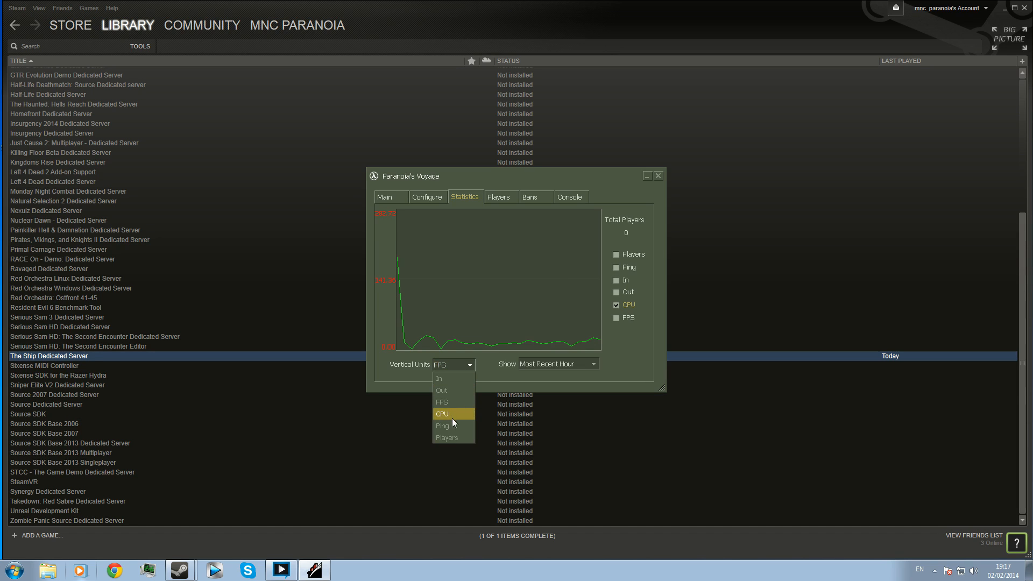
{"action": "mouse_move", "coordinate": [452, 419]}
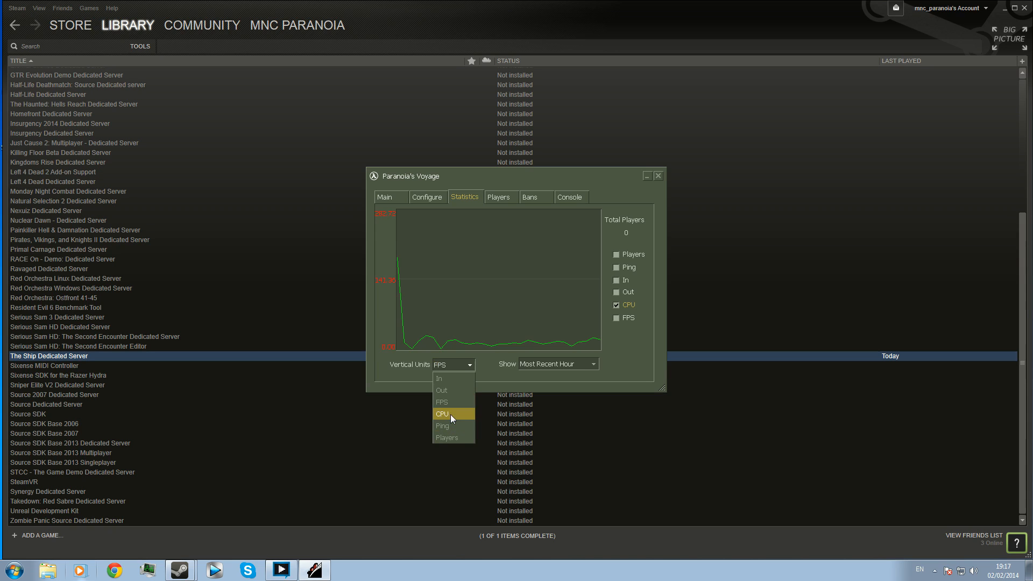
{"action": "left_click", "coordinate": [441, 413]}
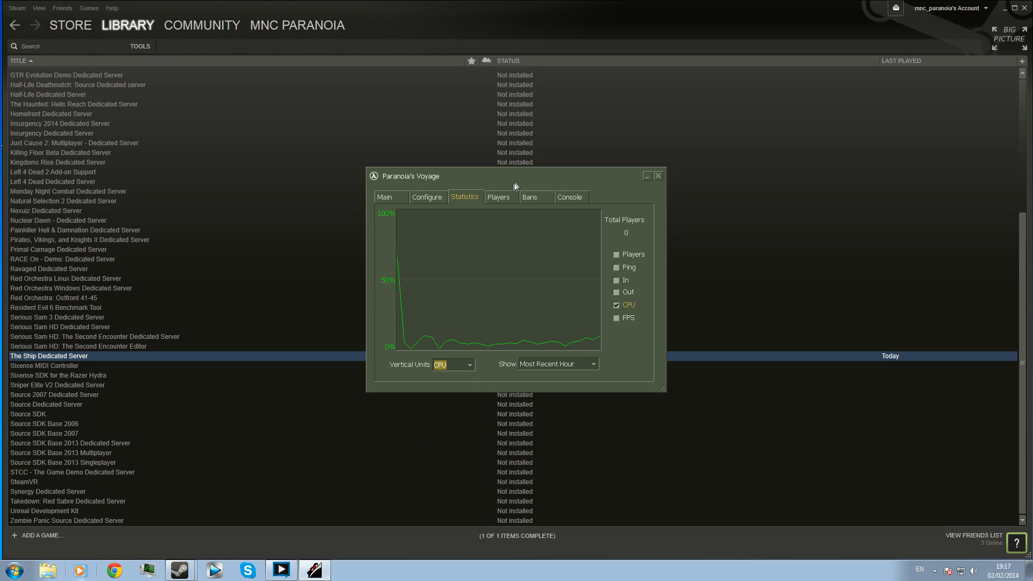
- Cycle through Players, Bans, Console and Configure views, then return to Statistics
{"action": "left_click", "coordinate": [499, 197]}
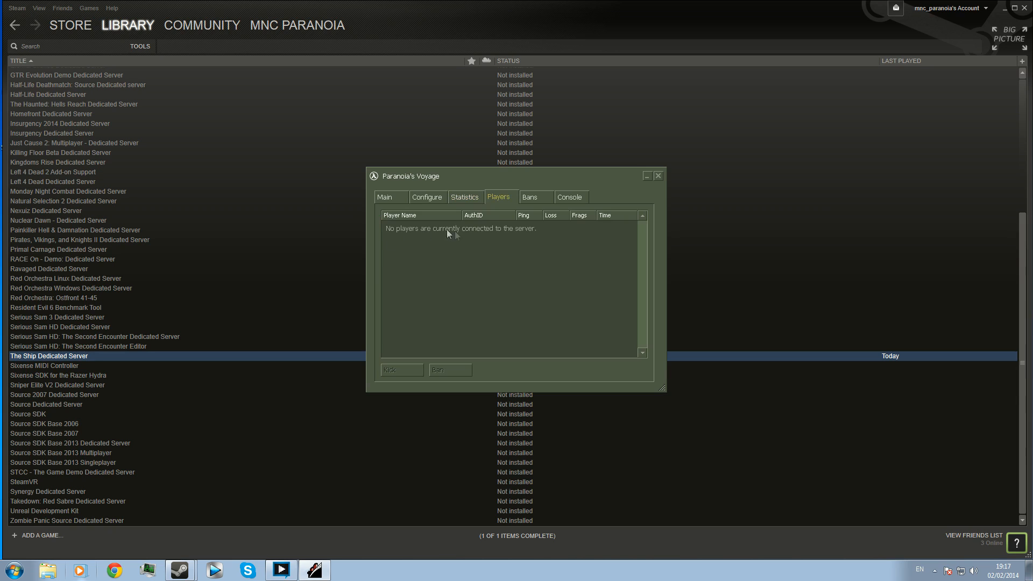
{"action": "left_click", "coordinate": [535, 197]}
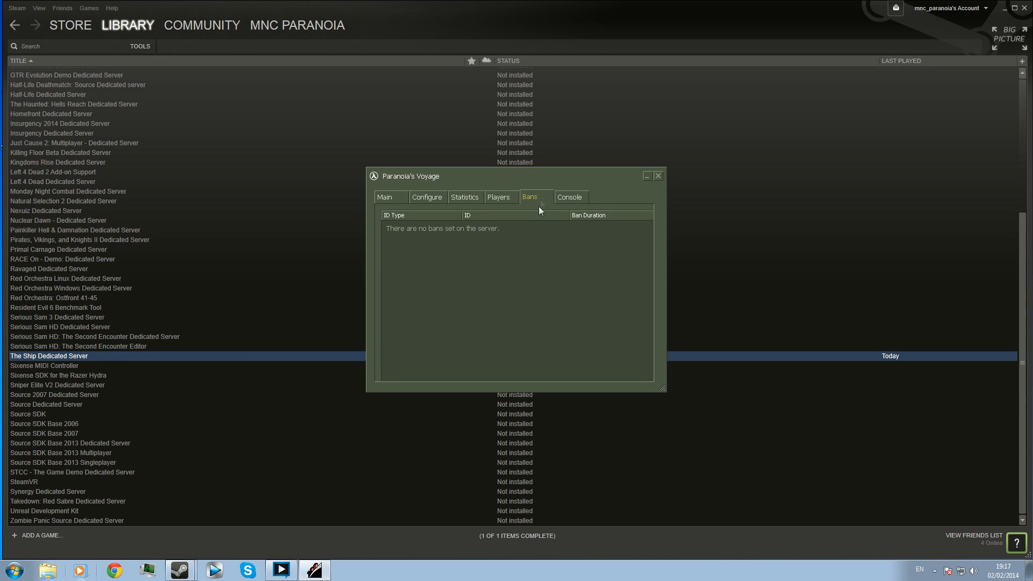
{"action": "left_click", "coordinate": [570, 197]}
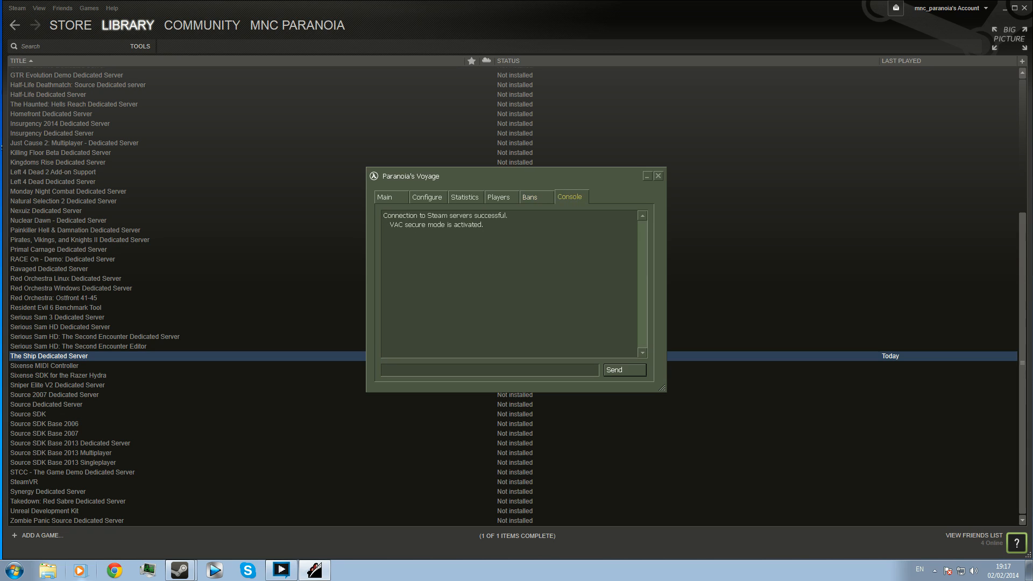
{"action": "left_click", "coordinate": [487, 369]}
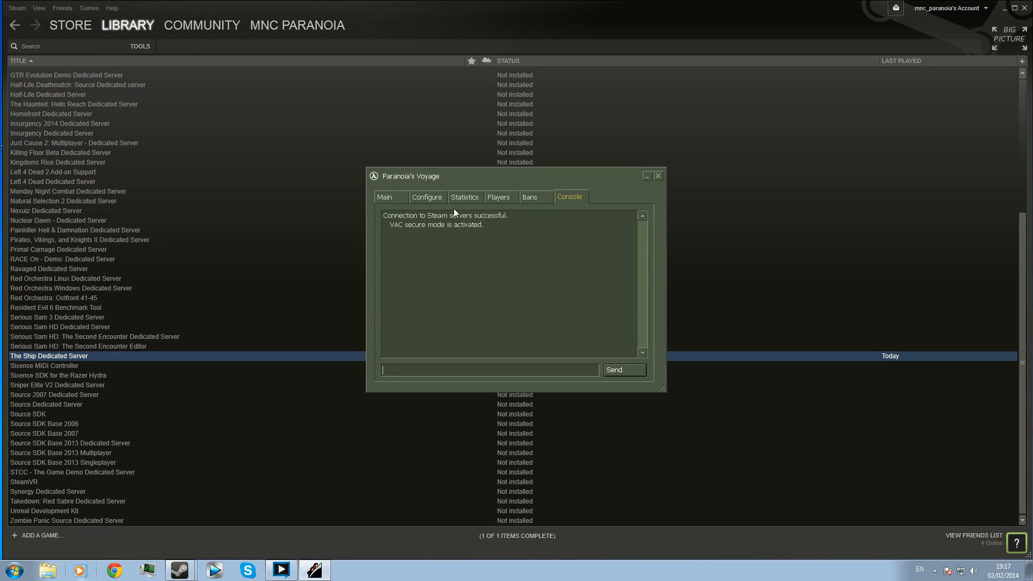
{"action": "left_click", "coordinate": [427, 196]}
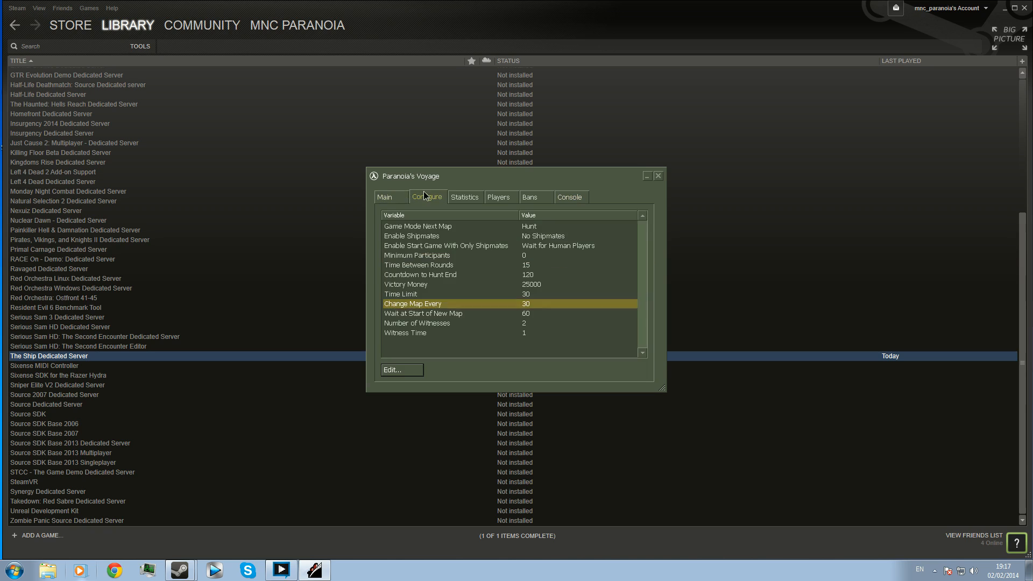
{"action": "left_click", "coordinate": [498, 196]}
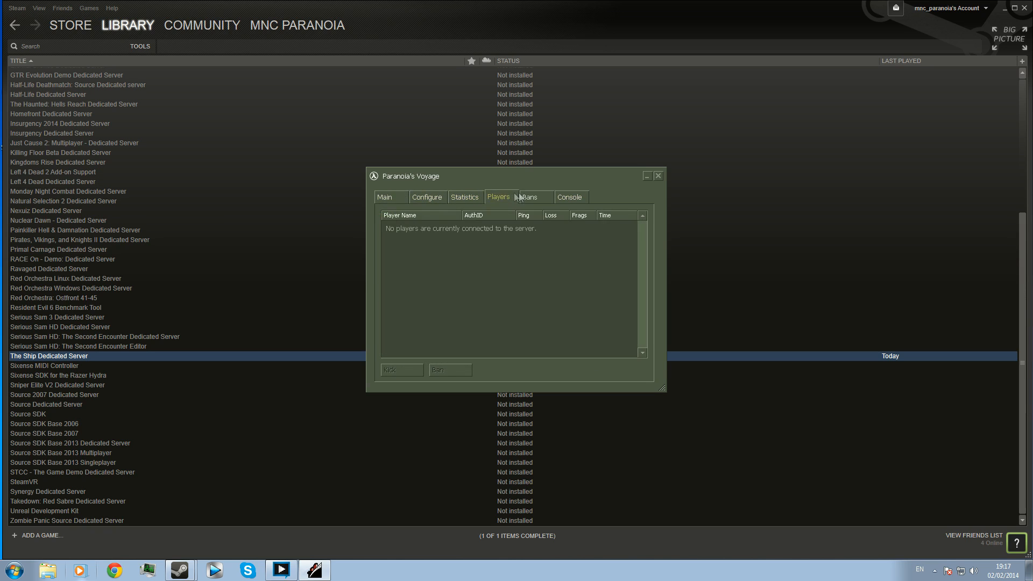
{"action": "mouse_move", "coordinate": [496, 198]}
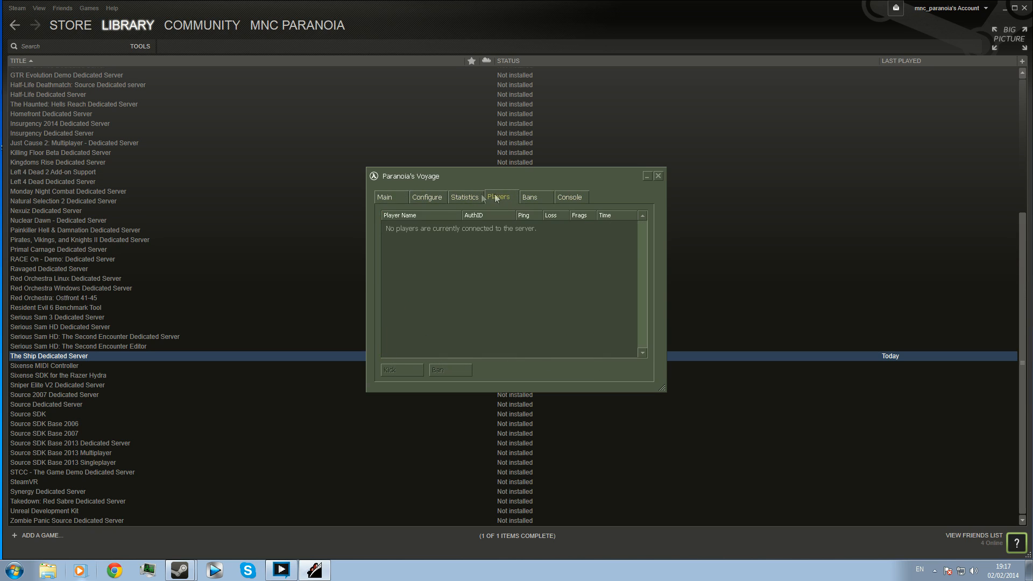
{"action": "left_click", "coordinate": [465, 197]}
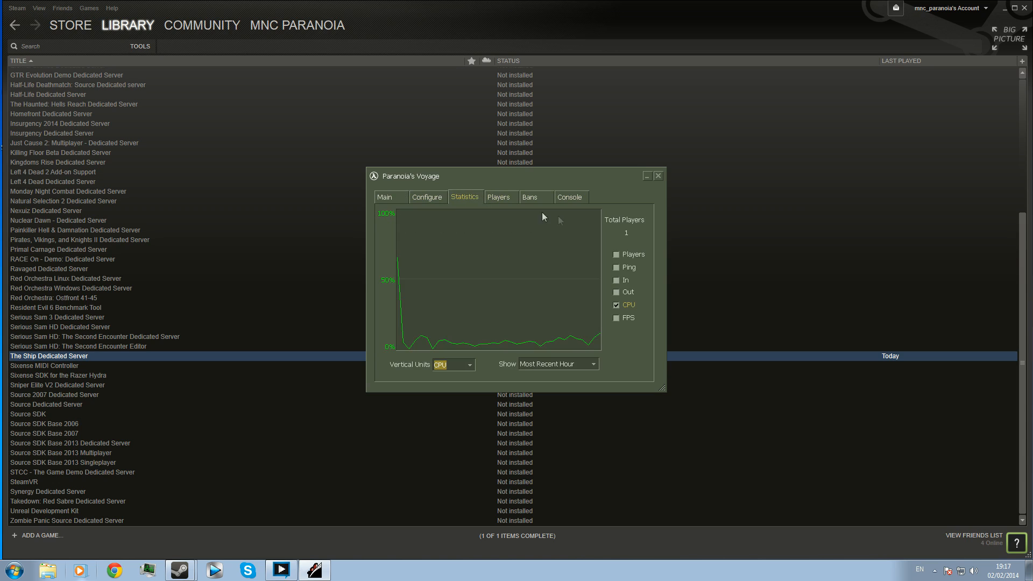
- Broadcast 'say Hello Nathan' from the server console to greet the connected player
{"action": "left_click", "coordinate": [500, 197]}
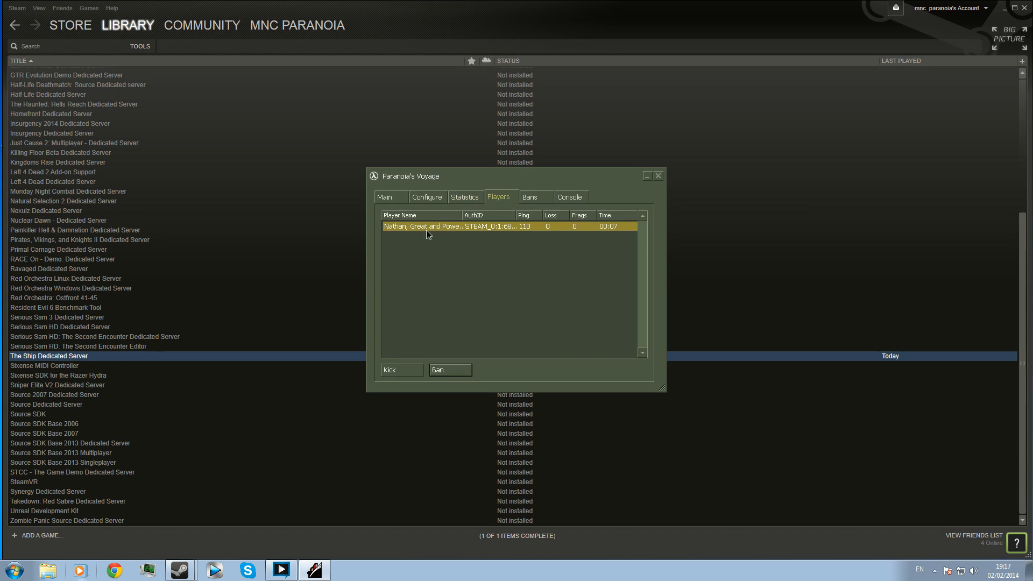
{"action": "mouse_move", "coordinate": [439, 236]}
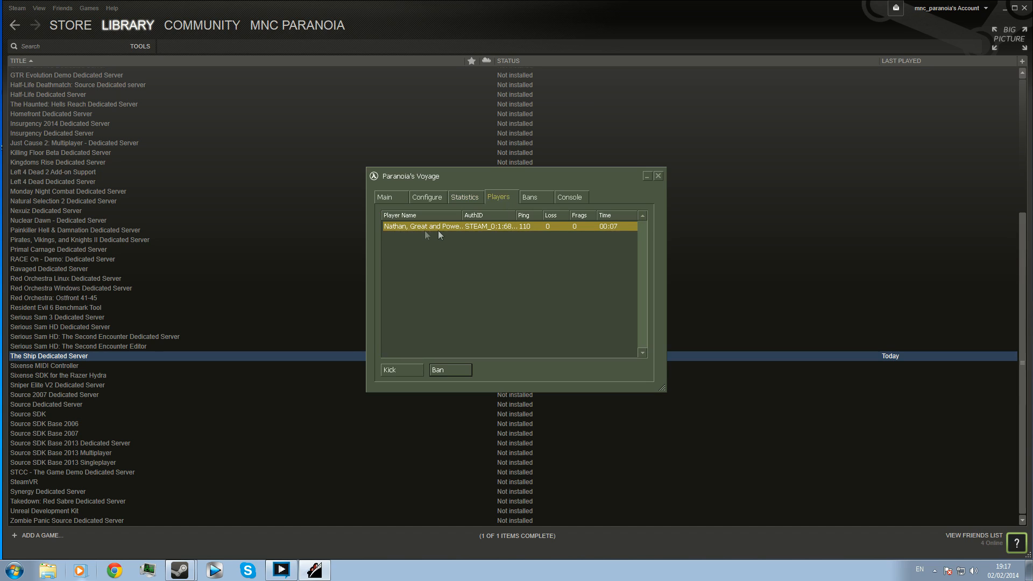
{"action": "left_click", "coordinate": [569, 196]}
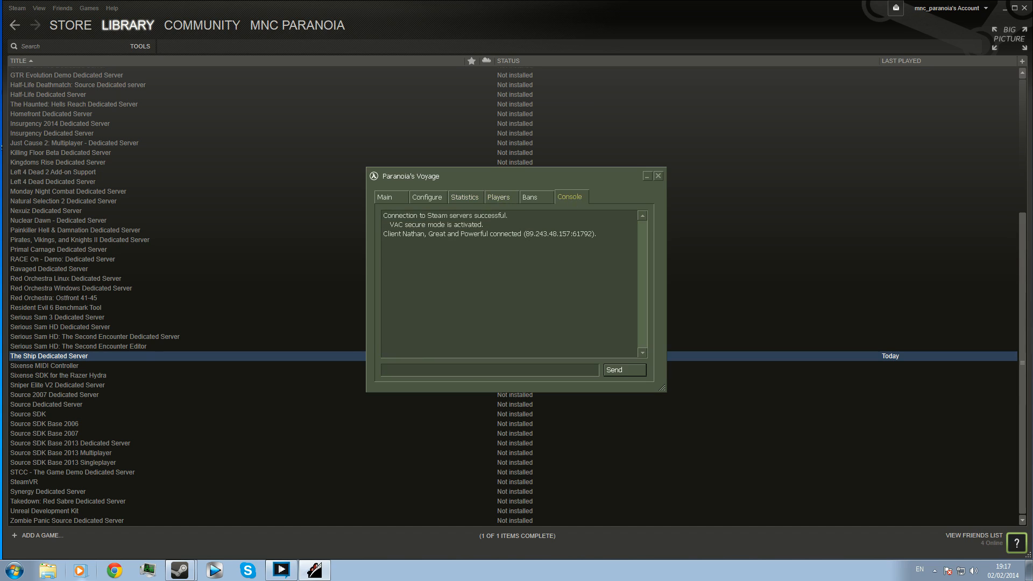
{"action": "type", "text": "s"}
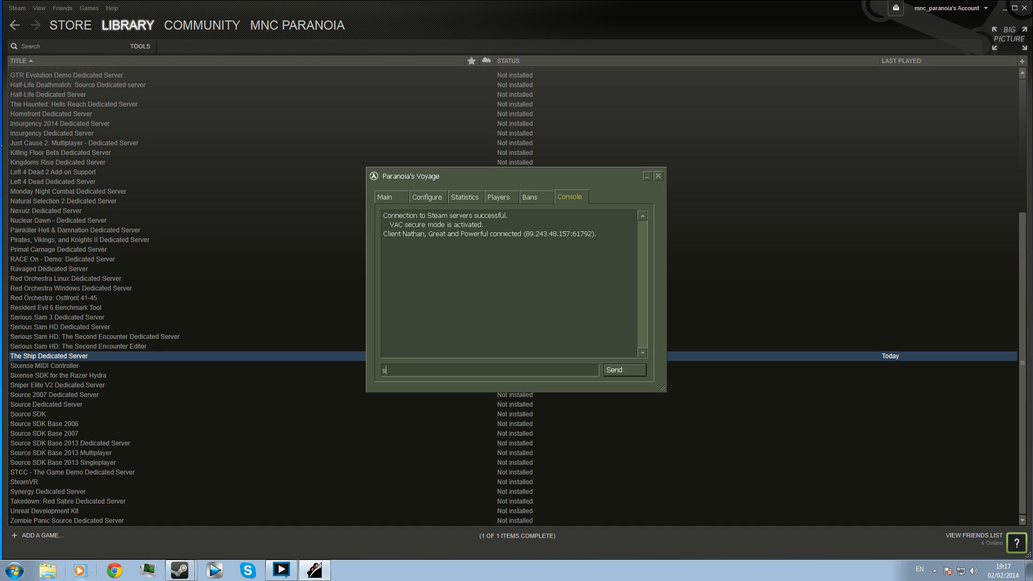
{"action": "type", "text": "ay Hel"}
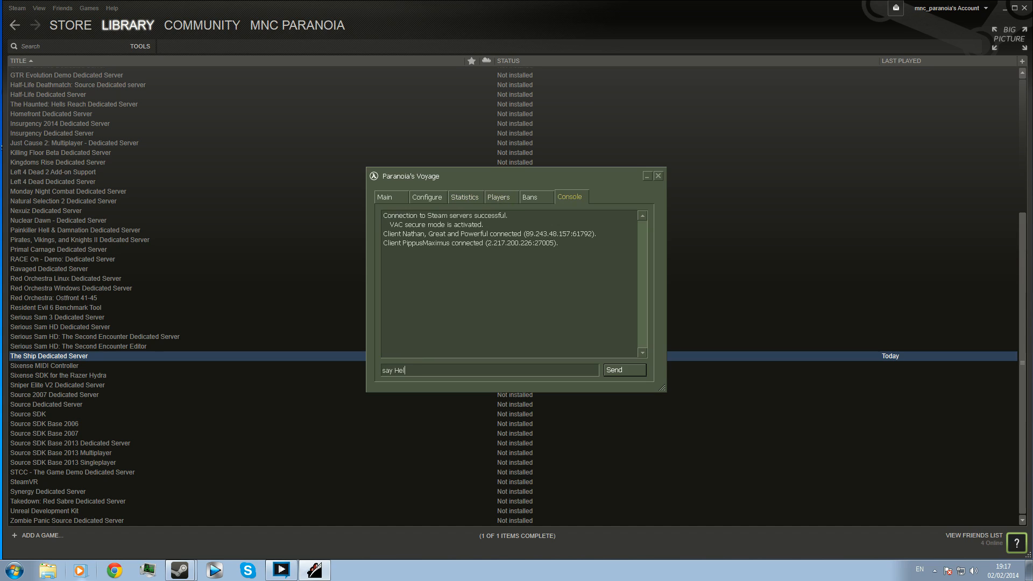
{"action": "type", "text": "lo Nathan"}
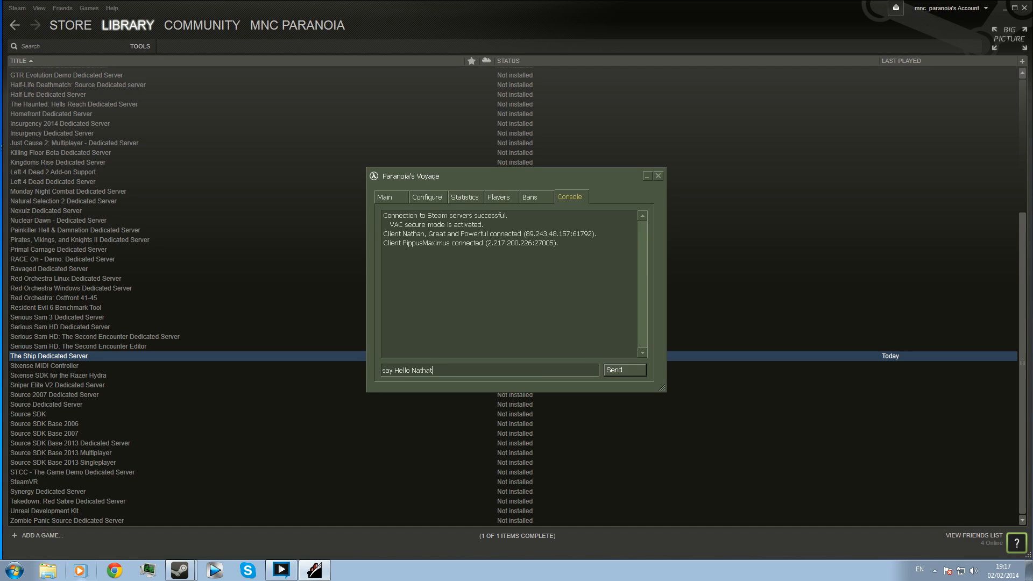
{"action": "left_click", "coordinate": [623, 369]}
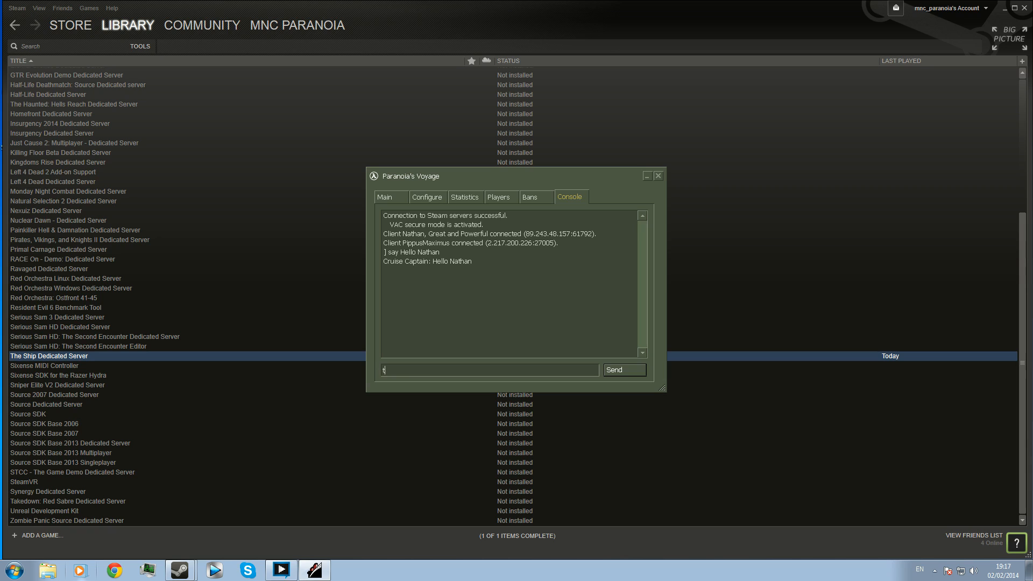
- Broadcast 'say Say hello to YouTube' from the server console
{"action": "type", "text": "say Sa"}
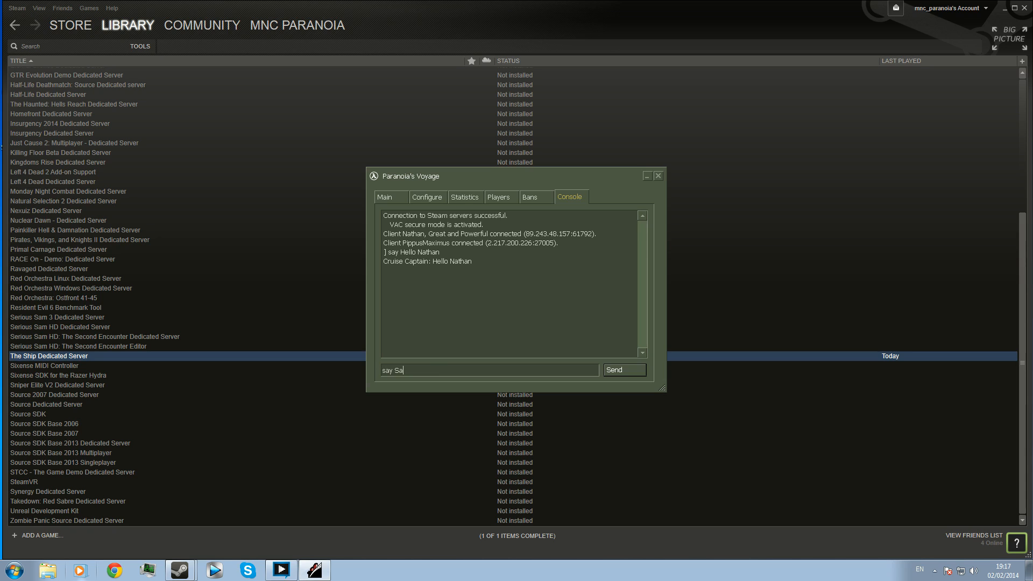
{"action": "type", "text": "Say hello"}
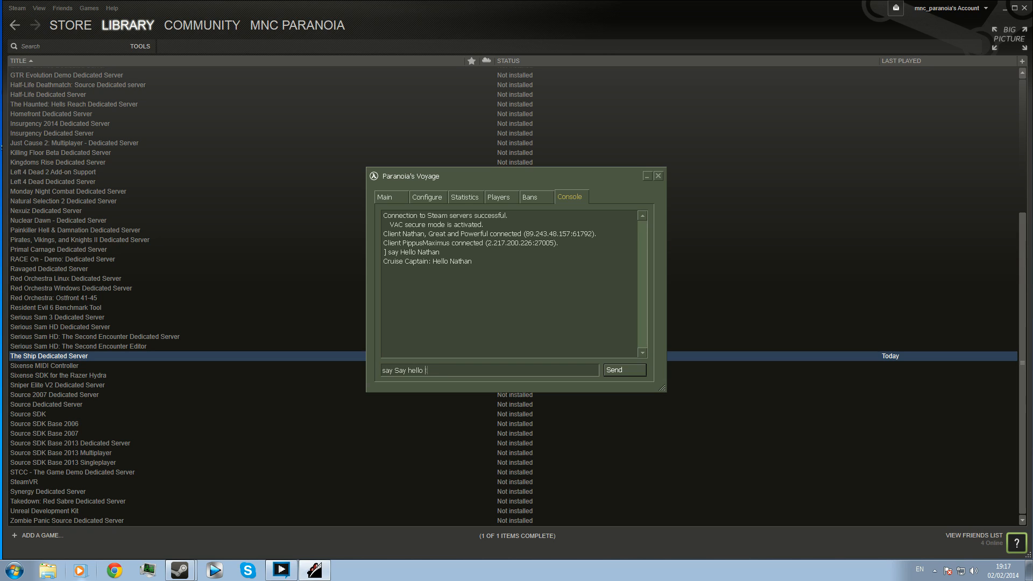
{"action": "type", "text": "to YouTube"}
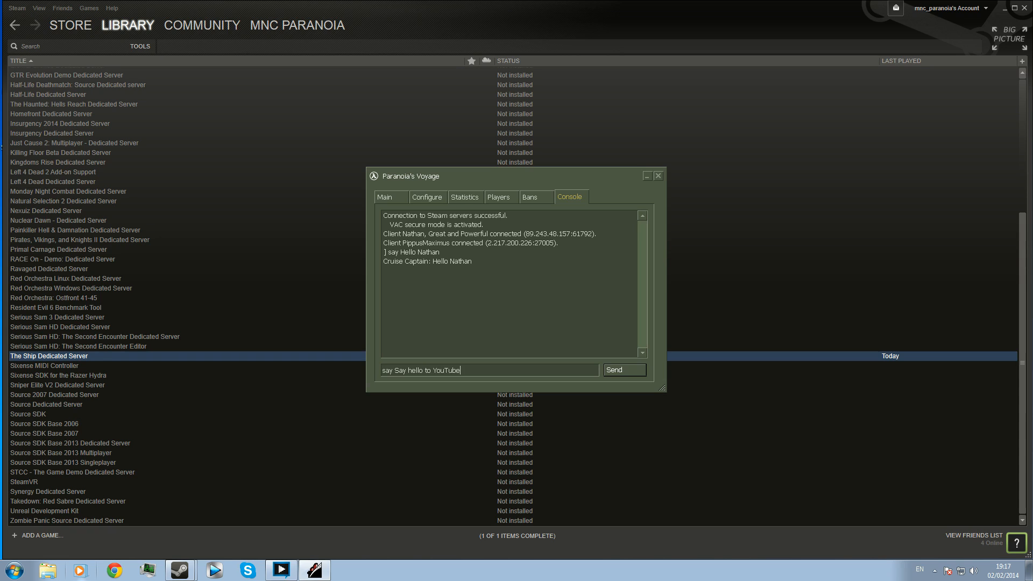
{"action": "left_click", "coordinate": [623, 369]}
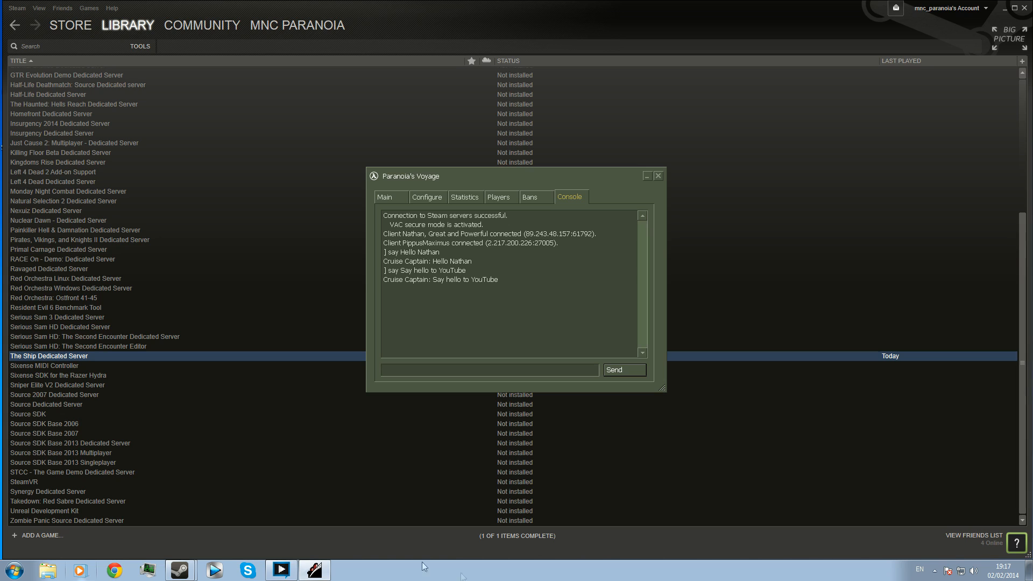
- Show The Ship's library page under Games and broadcast 'say :D' from the console
{"action": "left_click", "coordinate": [487, 370]}
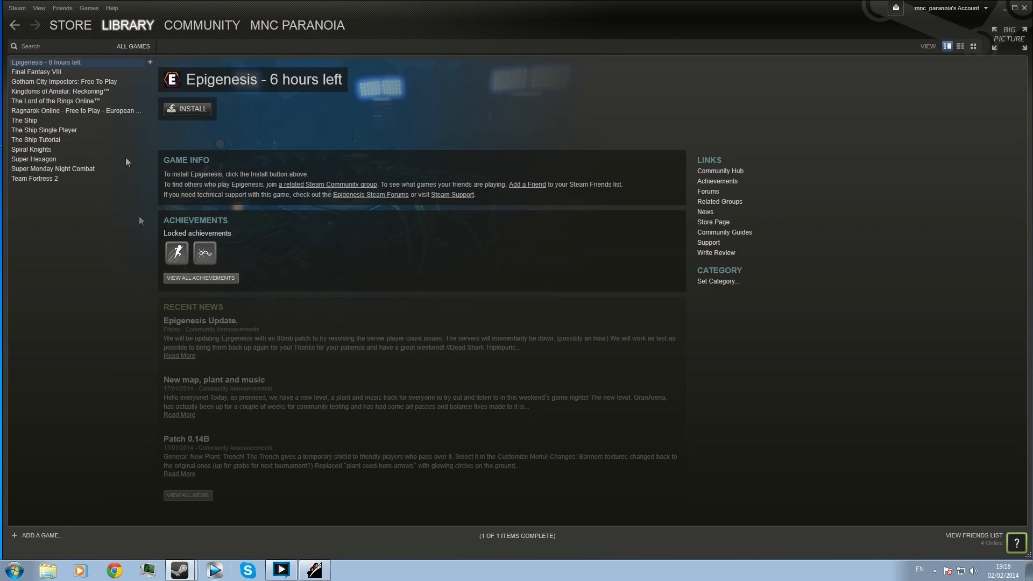
{"action": "left_click", "coordinate": [24, 119]}
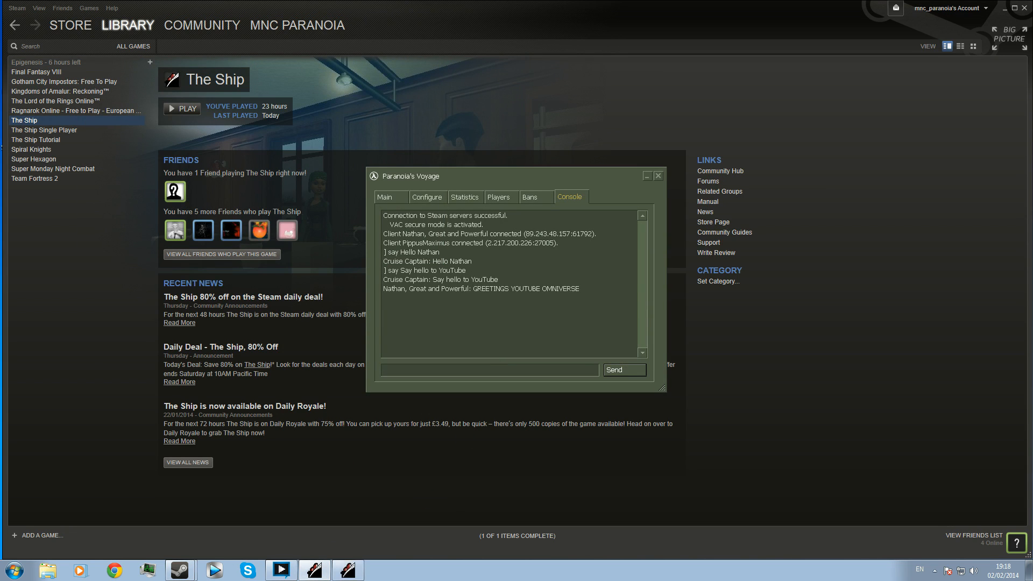
{"action": "type", "text": "sa"}
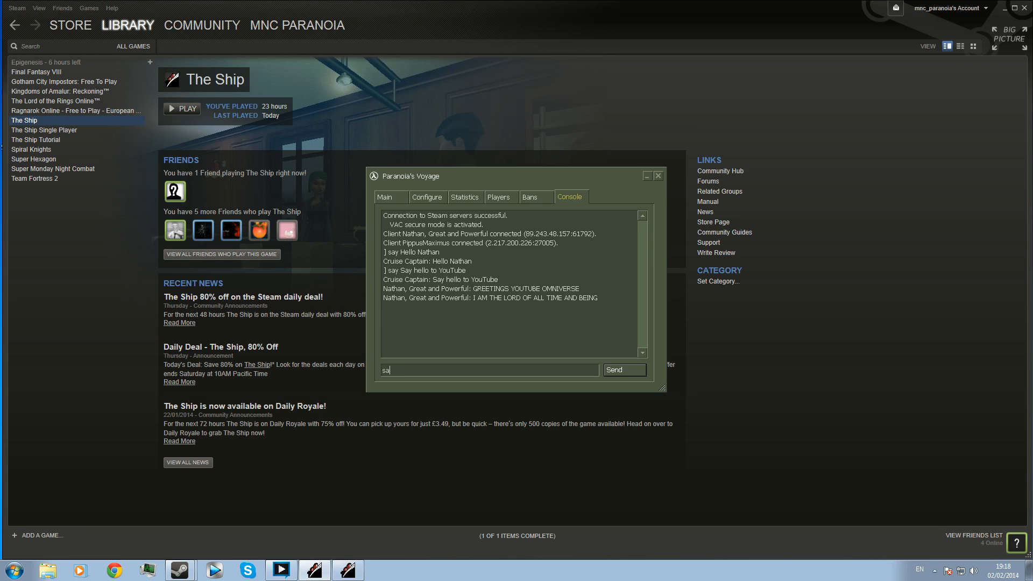
{"action": "left_click", "coordinate": [623, 369]}
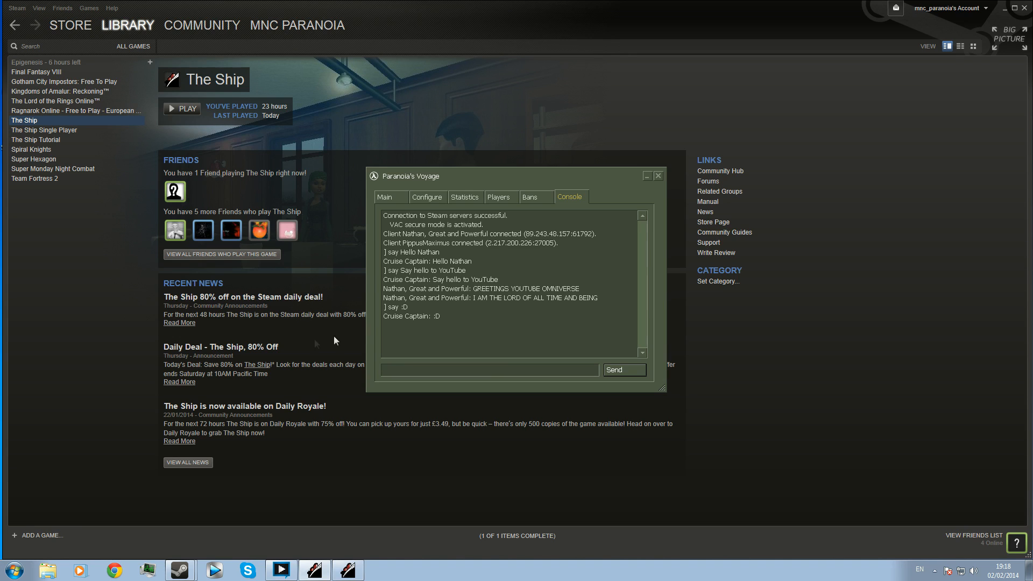
- Minimize the Paranoia's Voyage server window, leaving The Ship's library page
{"action": "left_click", "coordinate": [488, 369]}
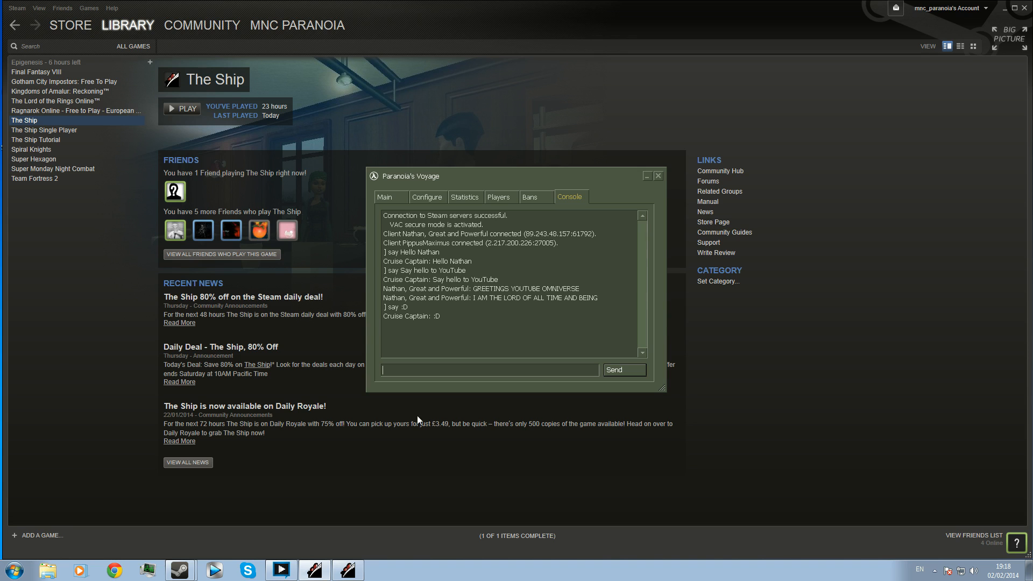
{"action": "left_click", "coordinate": [657, 175]}
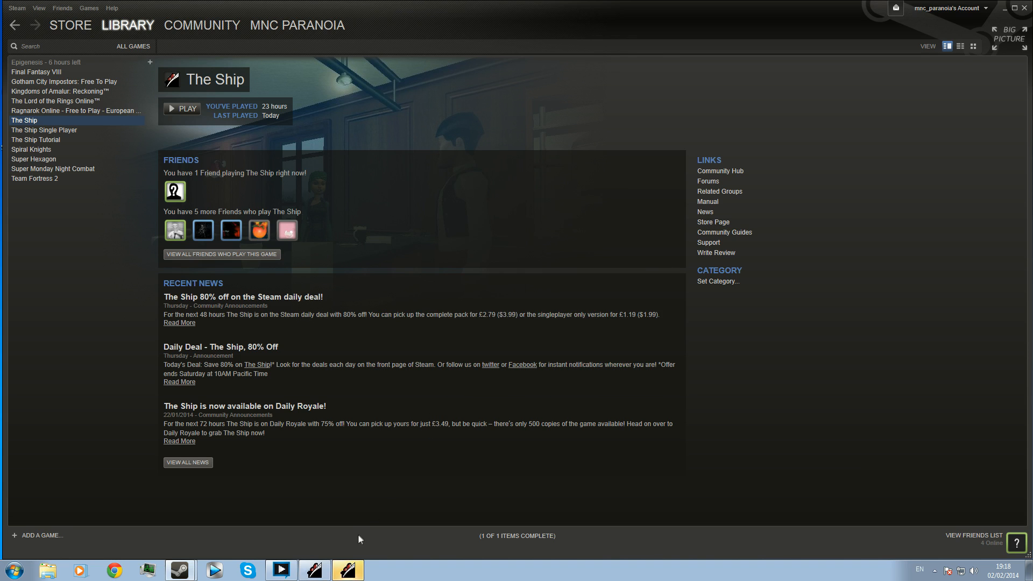
- Launch The Ship and dismiss the Create Server settings
{"action": "left_click", "coordinate": [183, 108]}
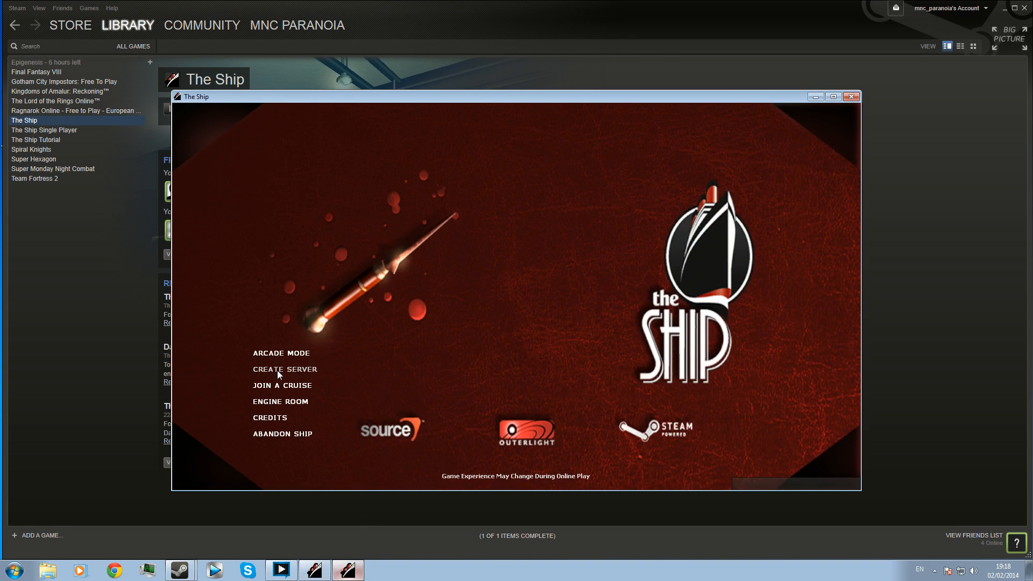
{"action": "left_click", "coordinate": [285, 369]}
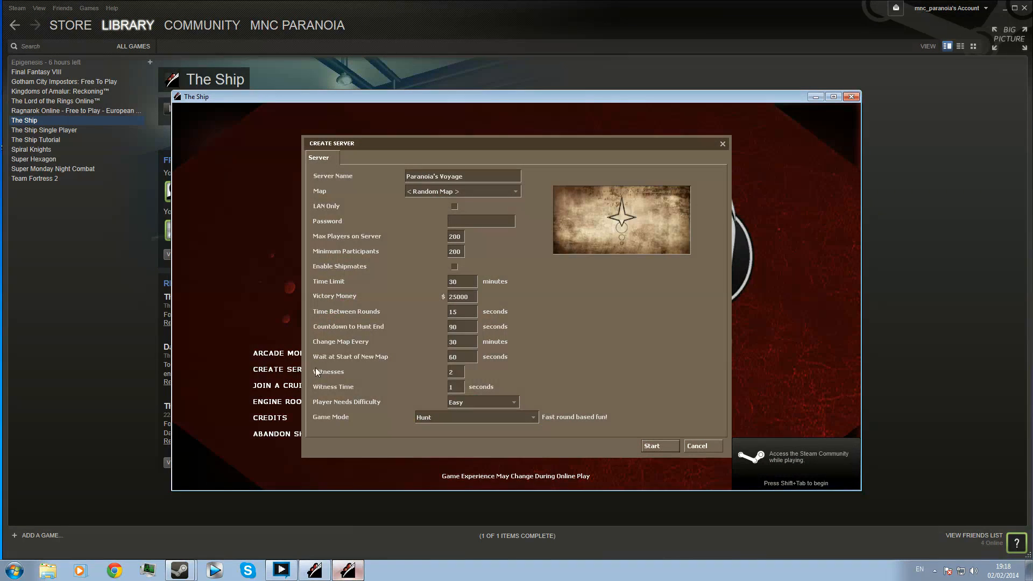
{"action": "left_click", "coordinate": [702, 445]}
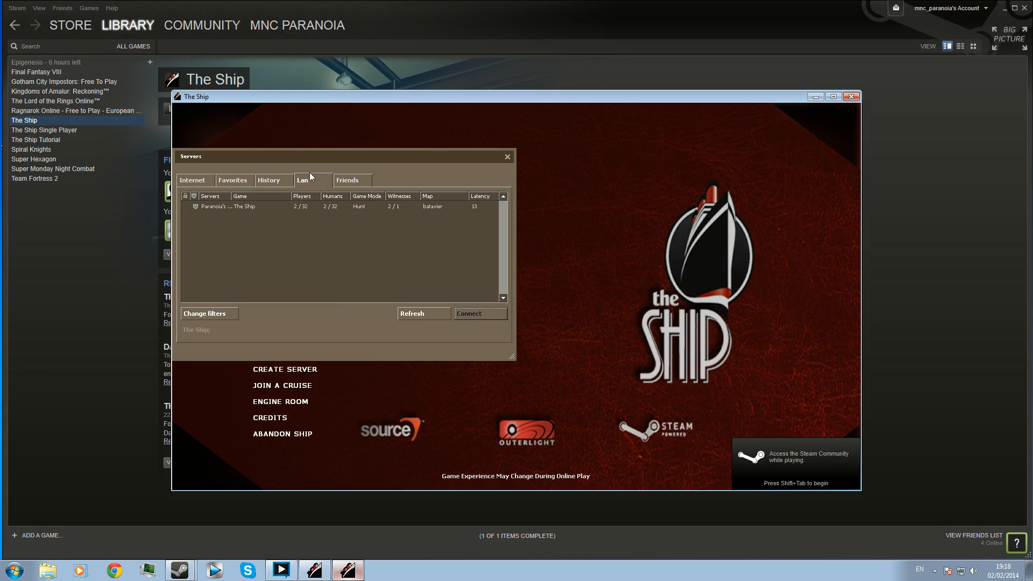
{"action": "mouse_move", "coordinate": [194, 198]}
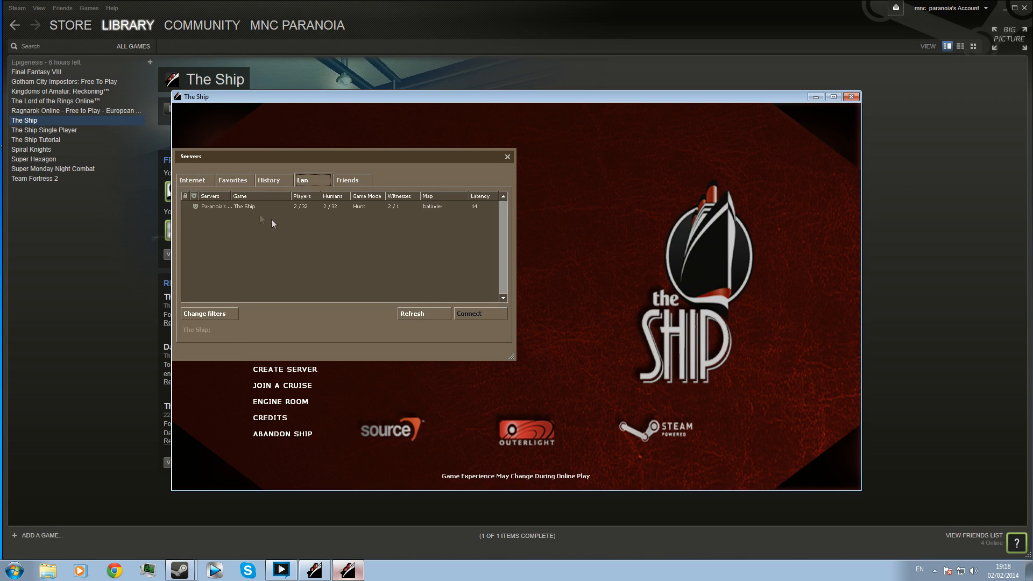
- Connect to Paranoia's Voyage from the LAN server list
{"action": "left_click", "coordinate": [244, 206]}
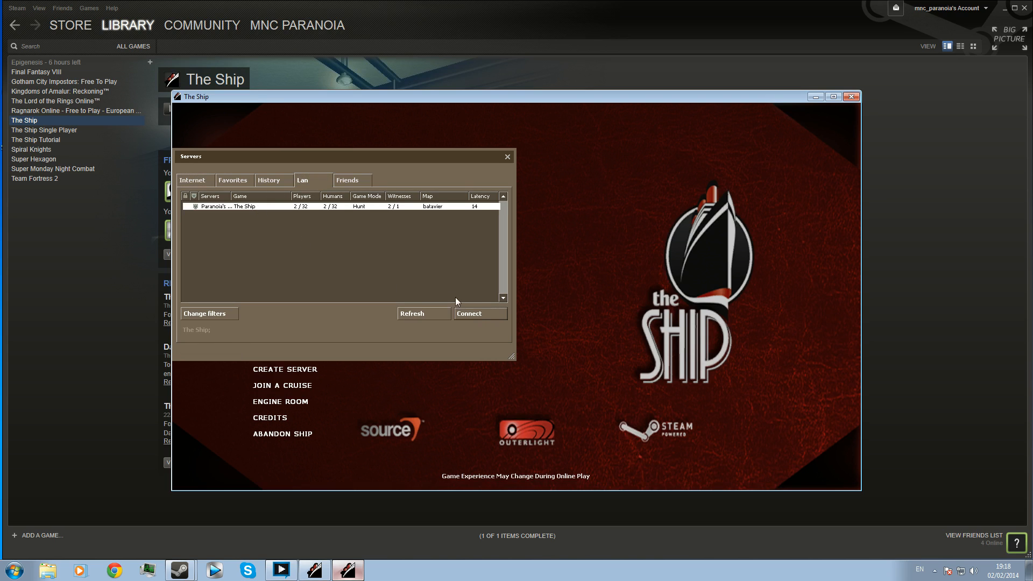
{"action": "left_click", "coordinate": [479, 313]}
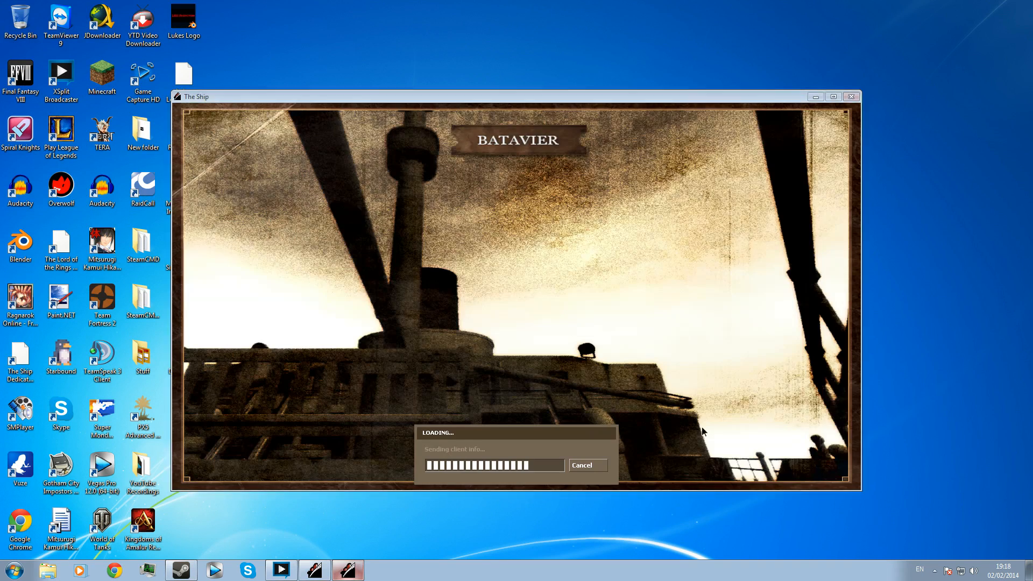
{"action": "mouse_move", "coordinate": [627, 382]}
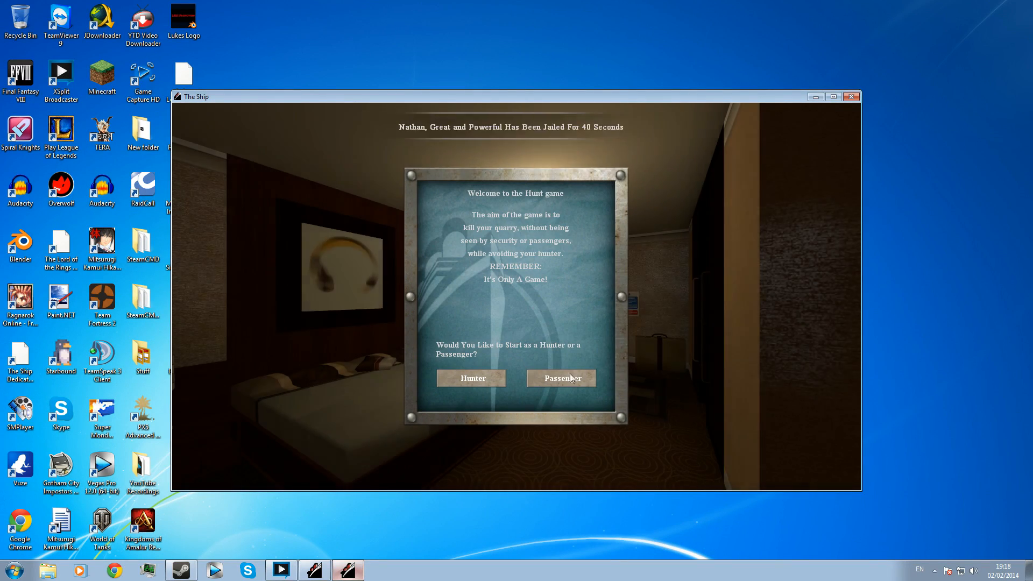
- Join the round as a Passenger, close the Servers window and resume the game
{"action": "left_click", "coordinate": [560, 377]}
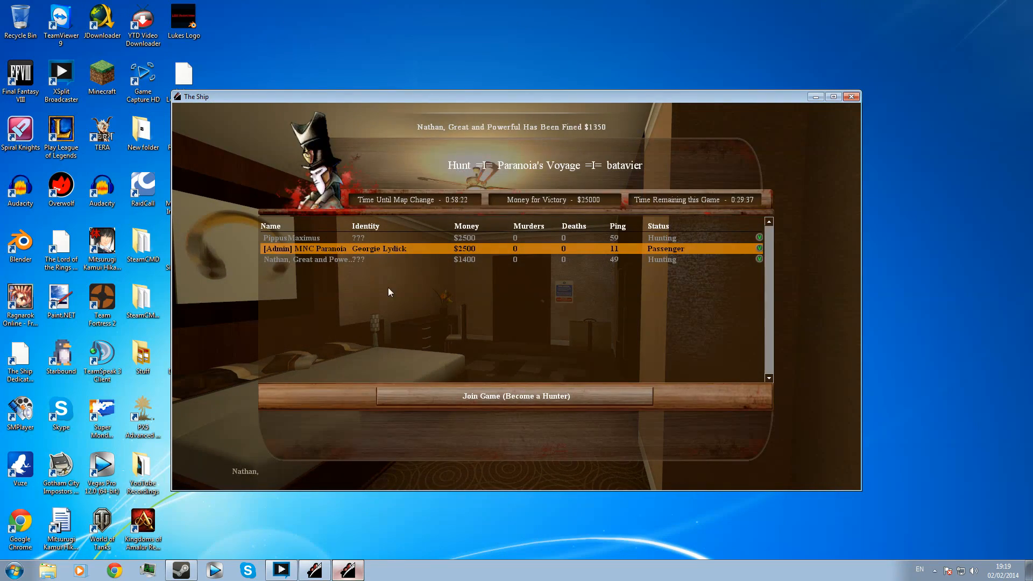
{"action": "mouse_move", "coordinate": [313, 248]}
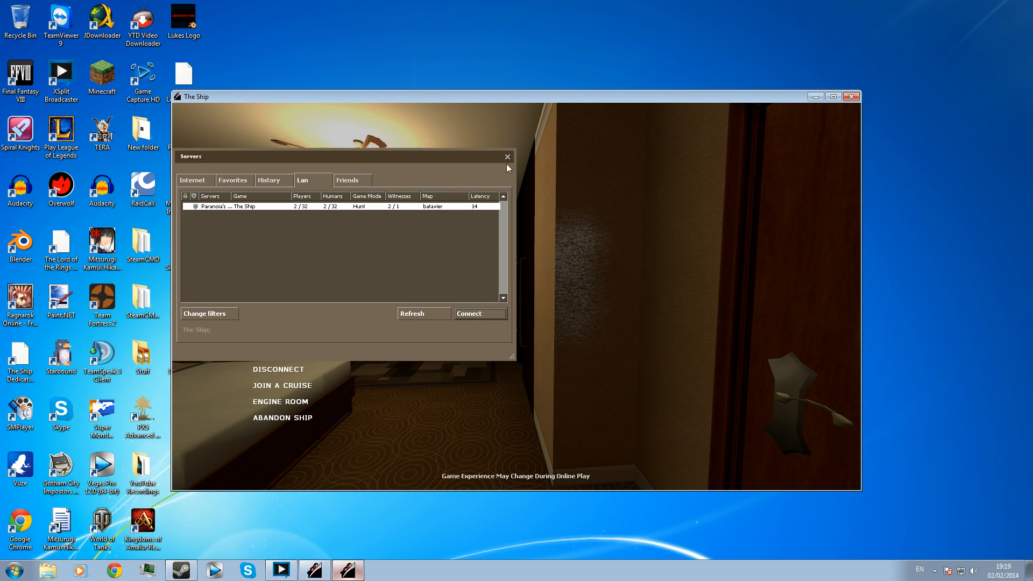
{"action": "left_click", "coordinate": [507, 156]}
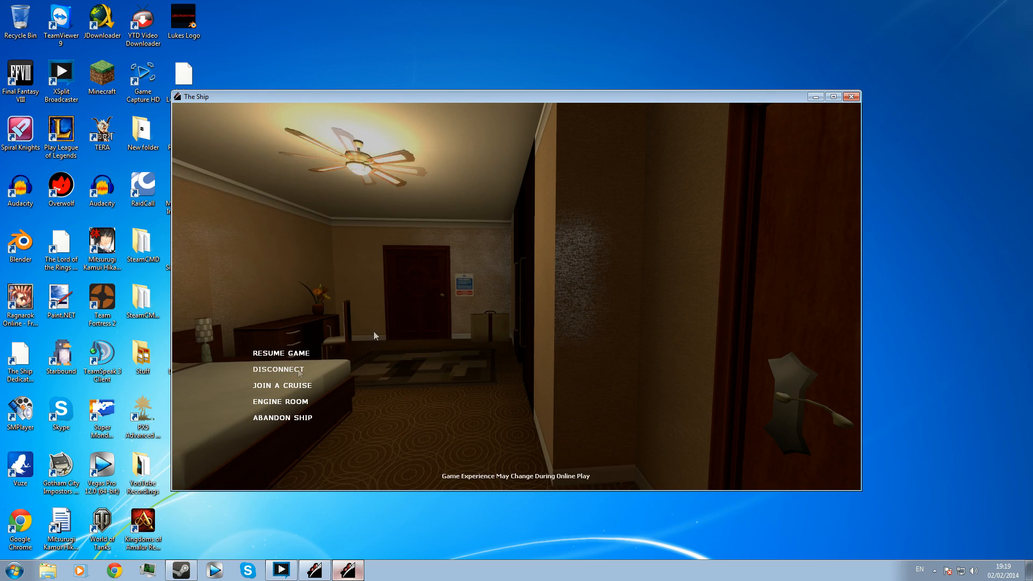
{"action": "left_click", "coordinate": [280, 353]}
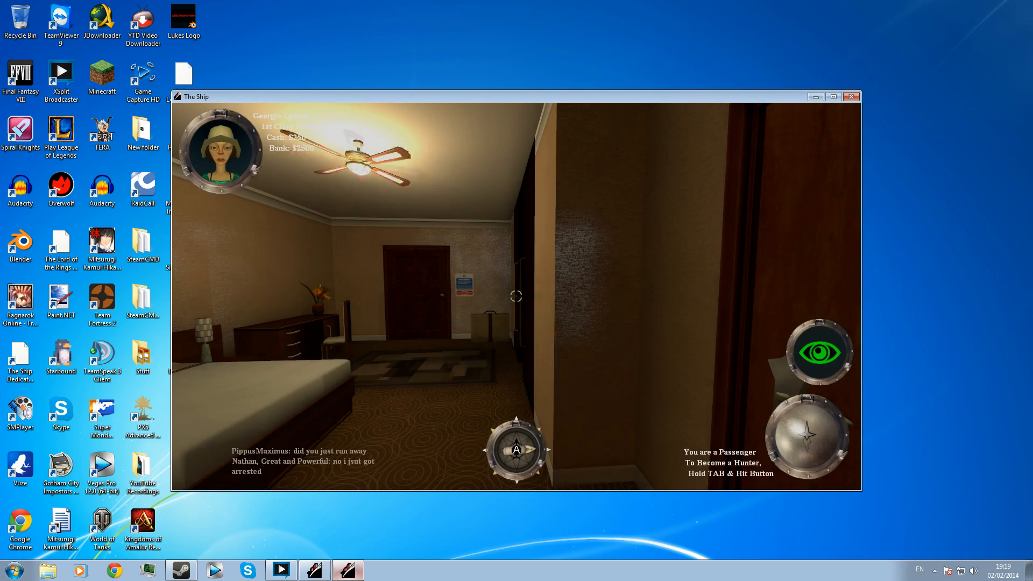
{"action": "mouse_move", "coordinate": [515, 296]}
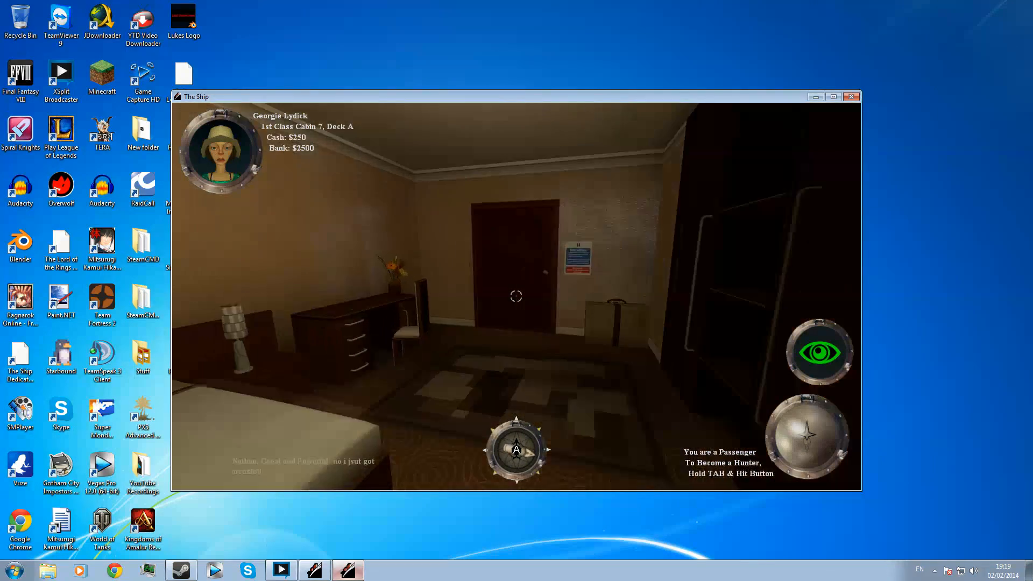
{"action": "mouse_move", "coordinate": [517, 296]}
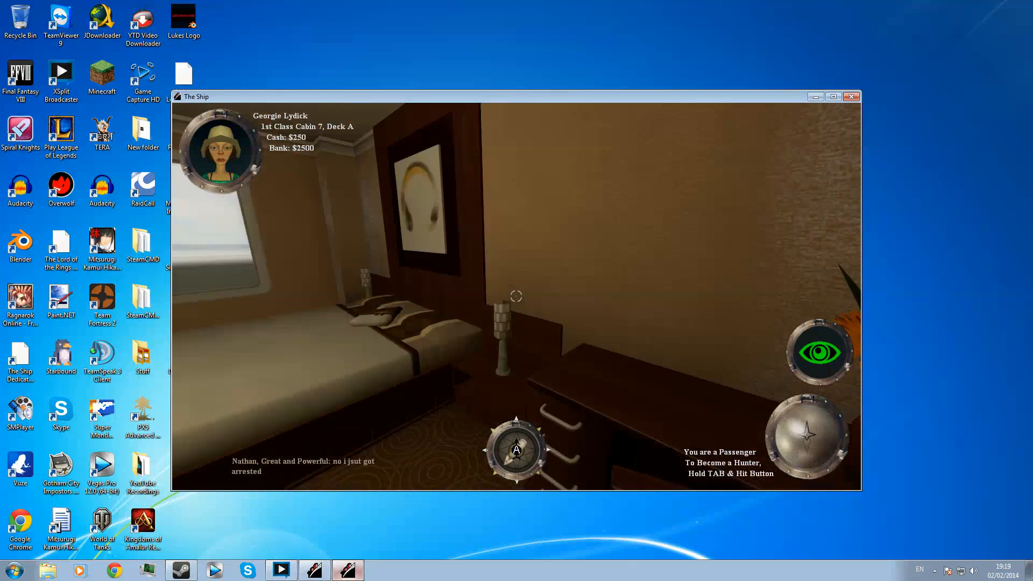